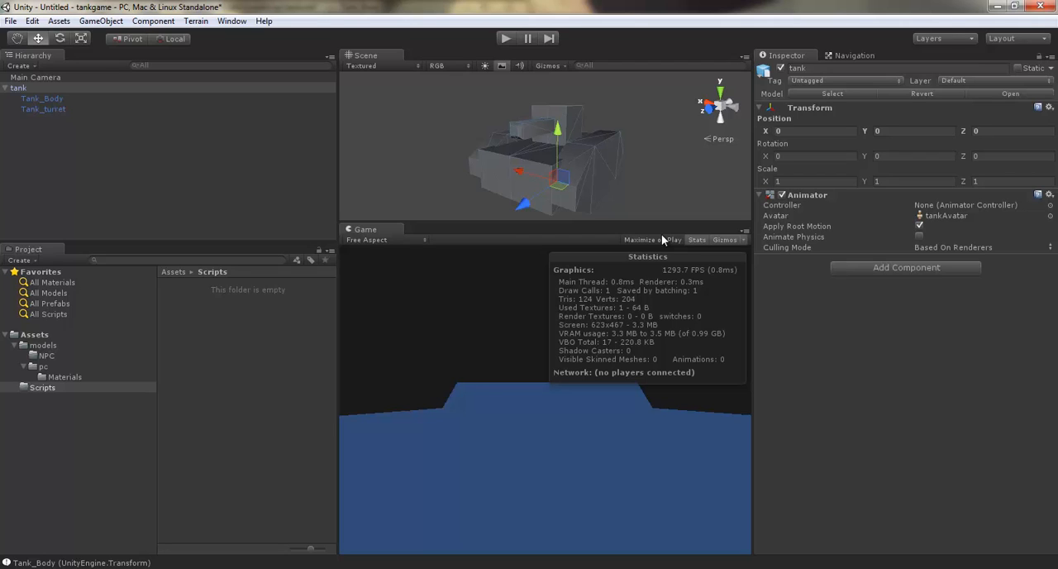
Orbit around the tank model and select Tank_turret to inspect its components
drag(661, 240, 578, 145)
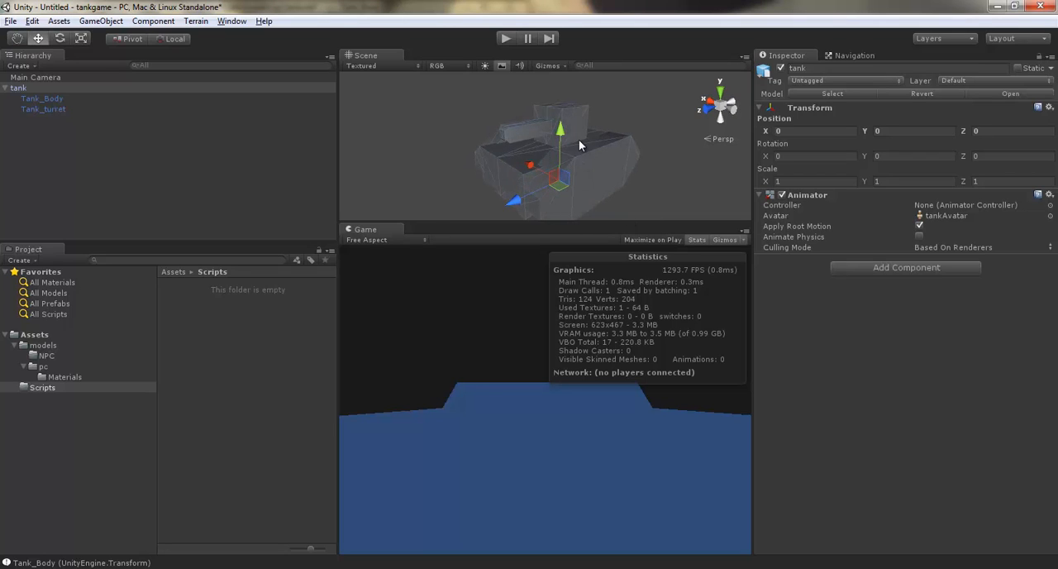
mouse_move(637, 138)
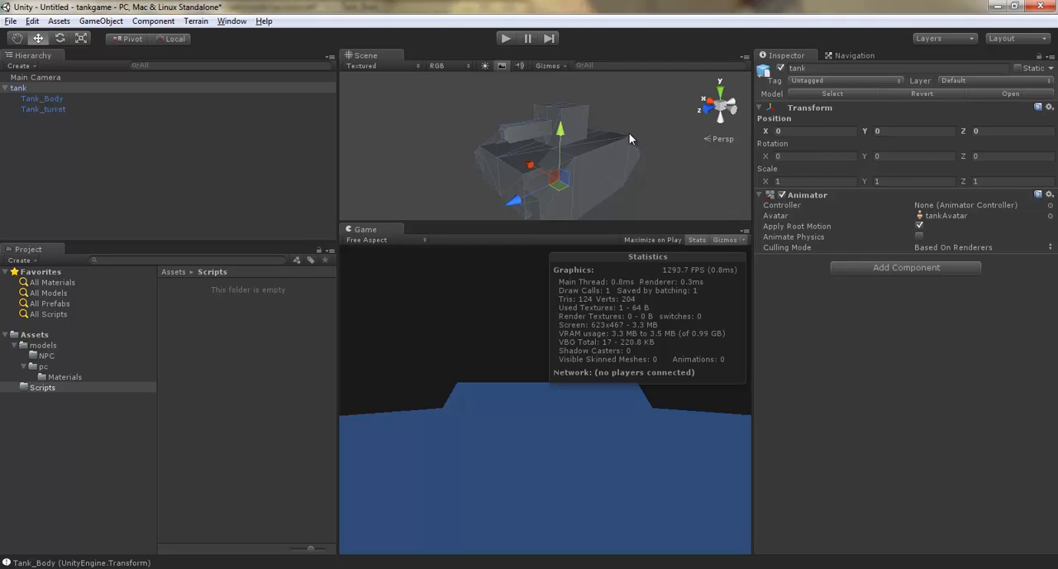
mouse_move(570, 113)
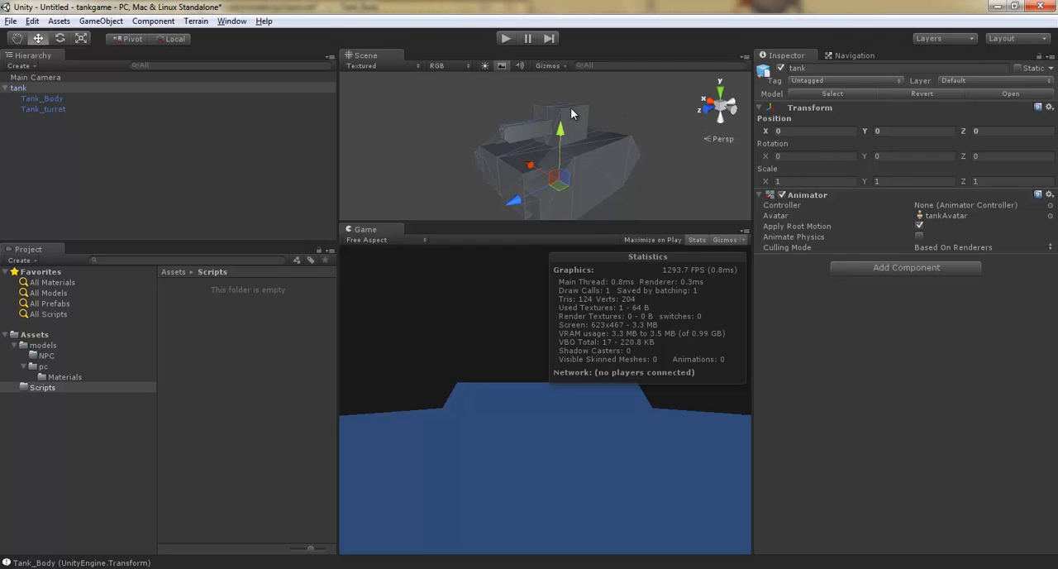
click(43, 108)
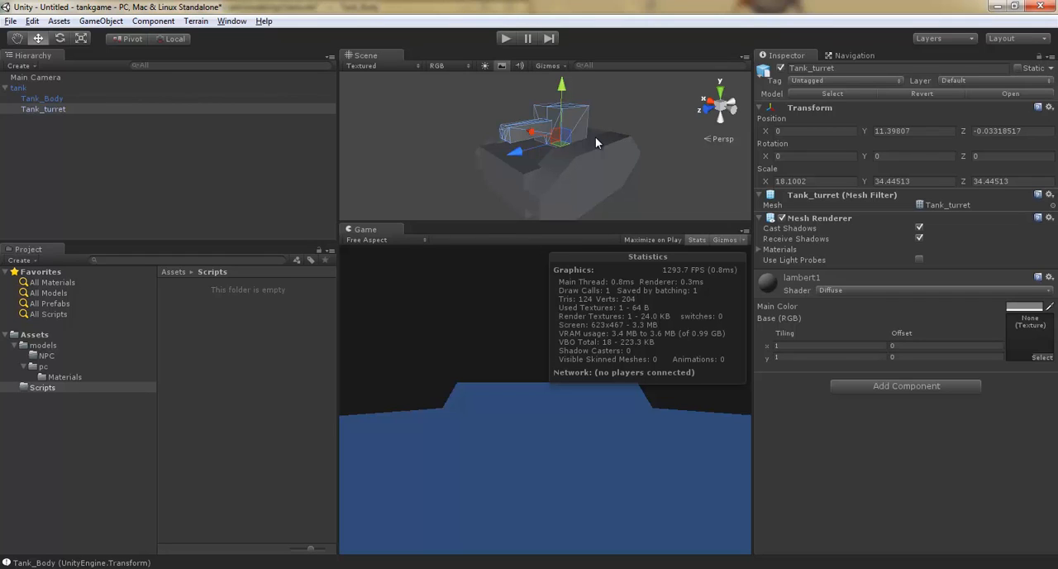
mouse_move(605, 105)
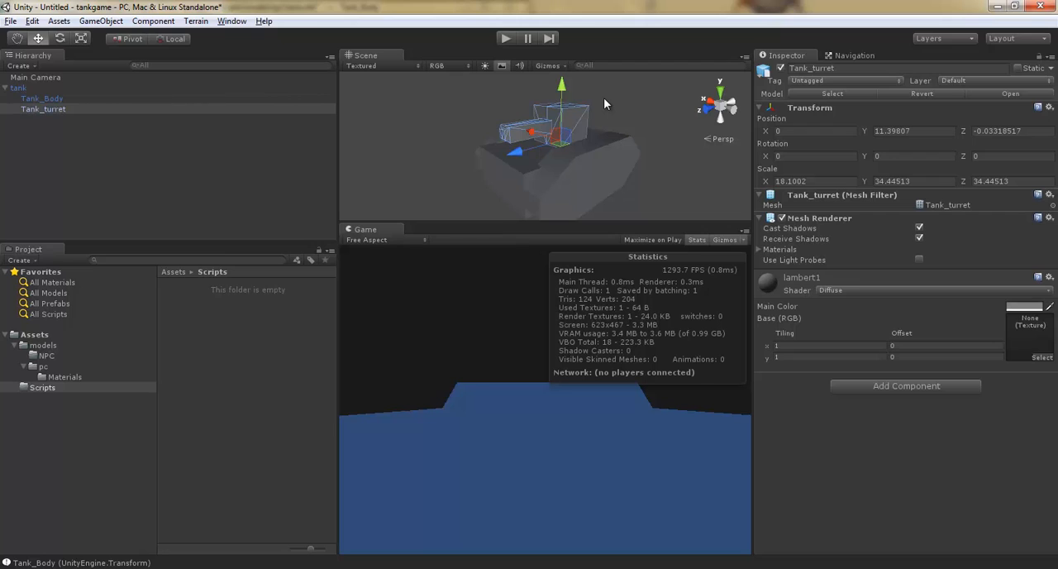
mouse_move(69, 93)
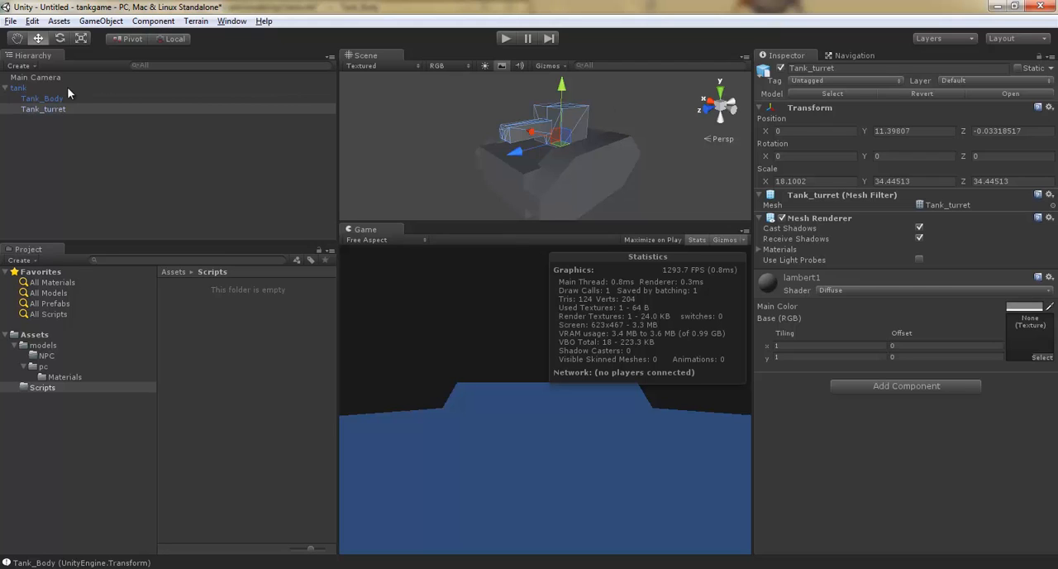
click(18, 88)
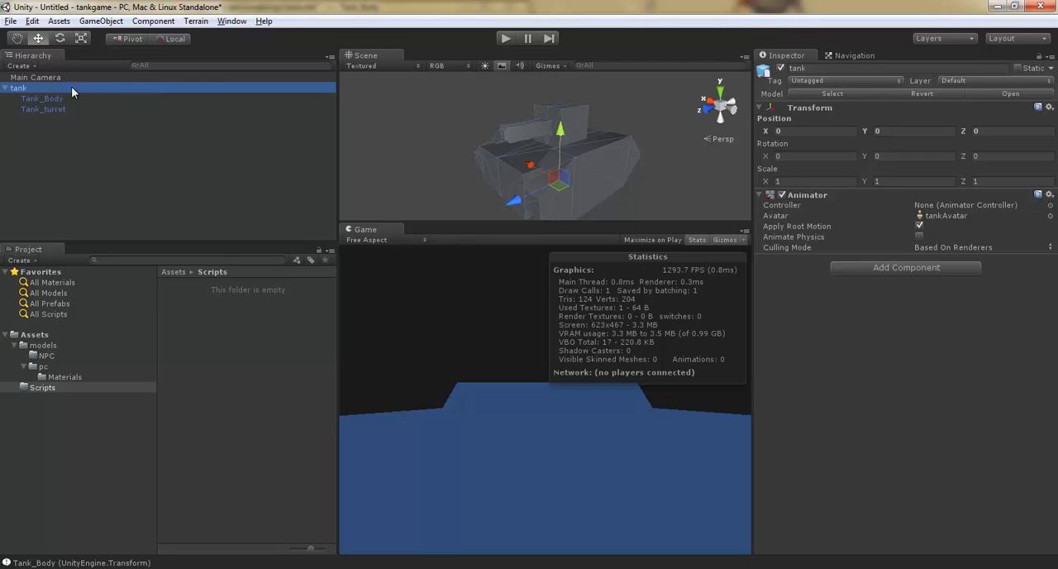
click(42, 98)
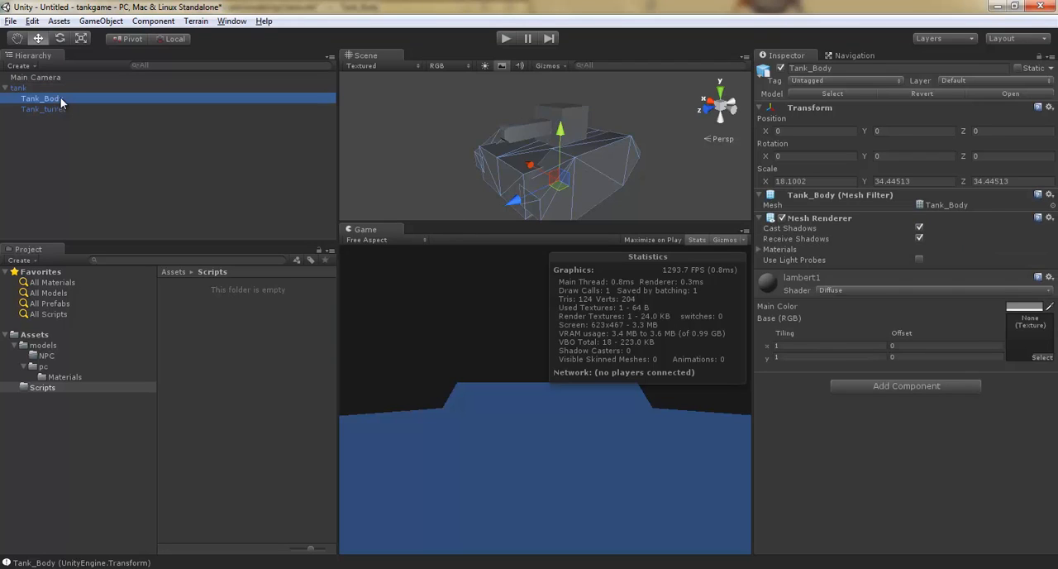
click(18, 87)
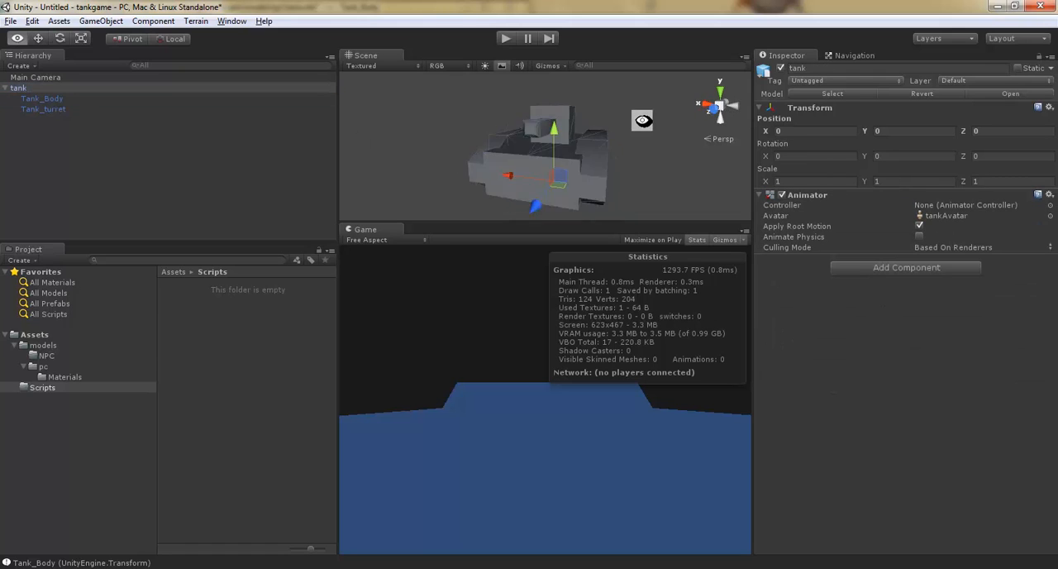
click(42, 98)
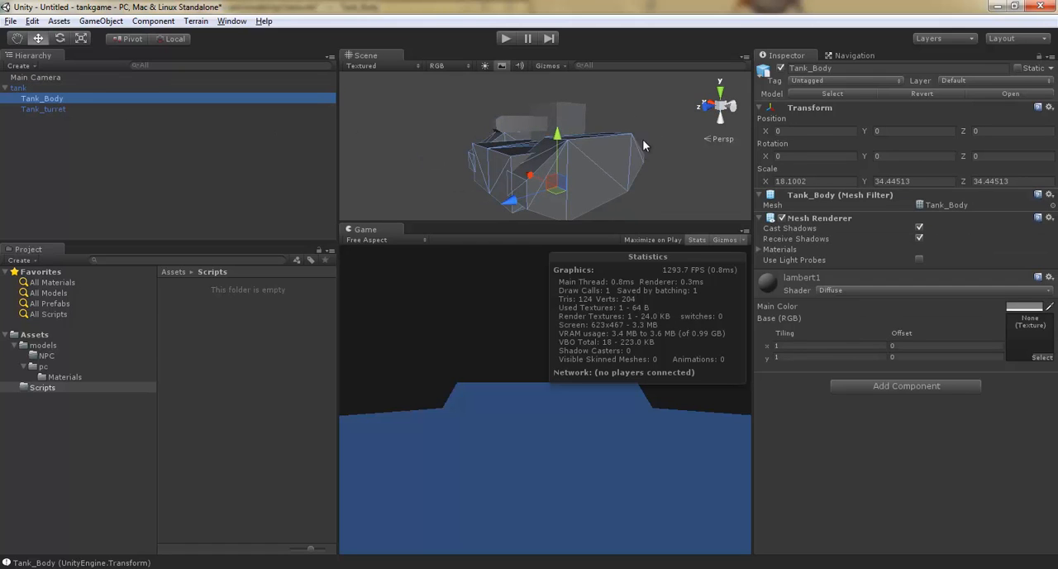
click(43, 108)
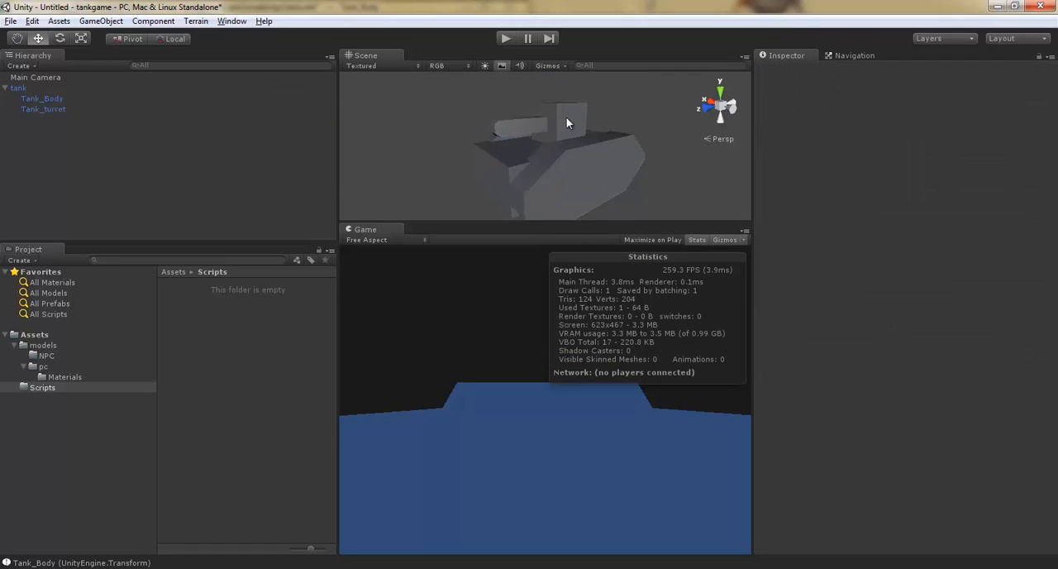
click(19, 87)
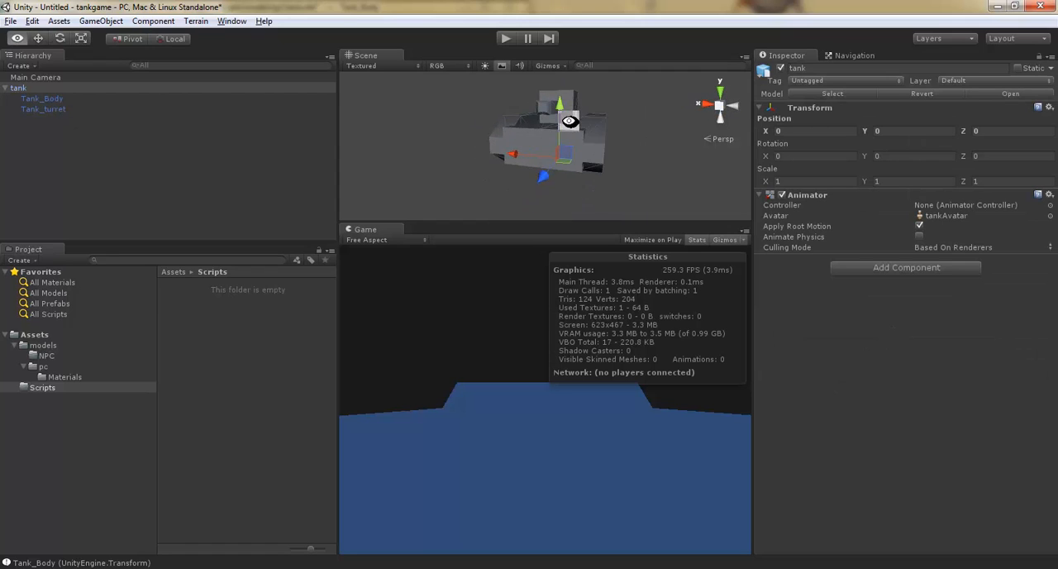
click(43, 109)
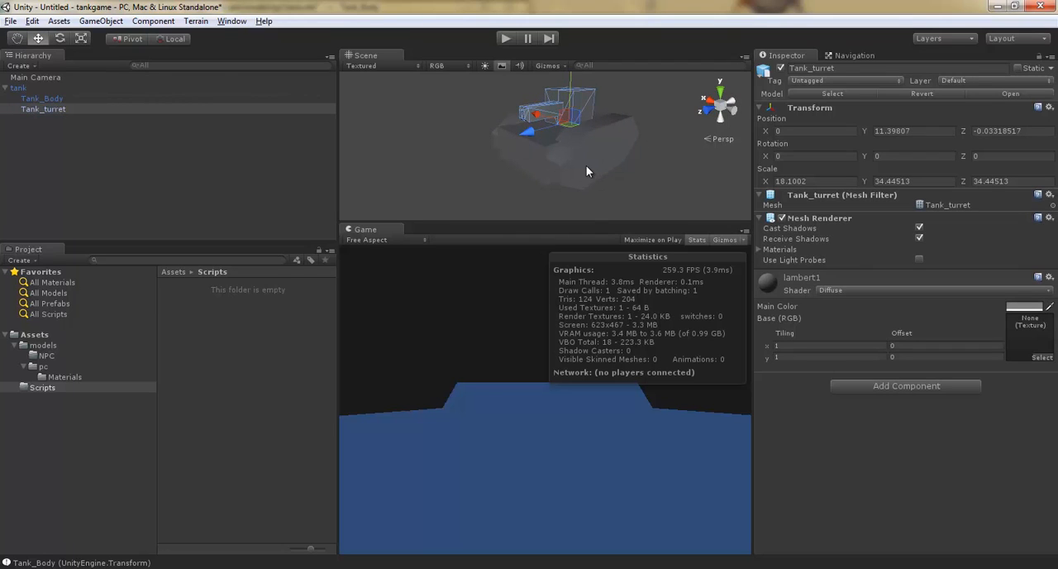
mouse_move(531, 131)
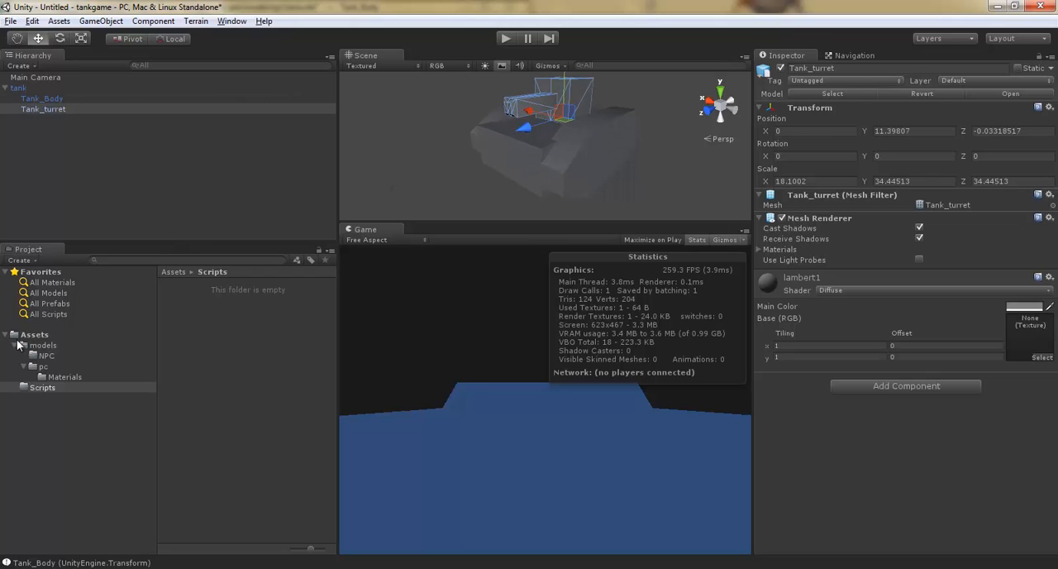
Browse the Assets, models, NPC and pc folders, then open the Scripts folder
click(35, 333)
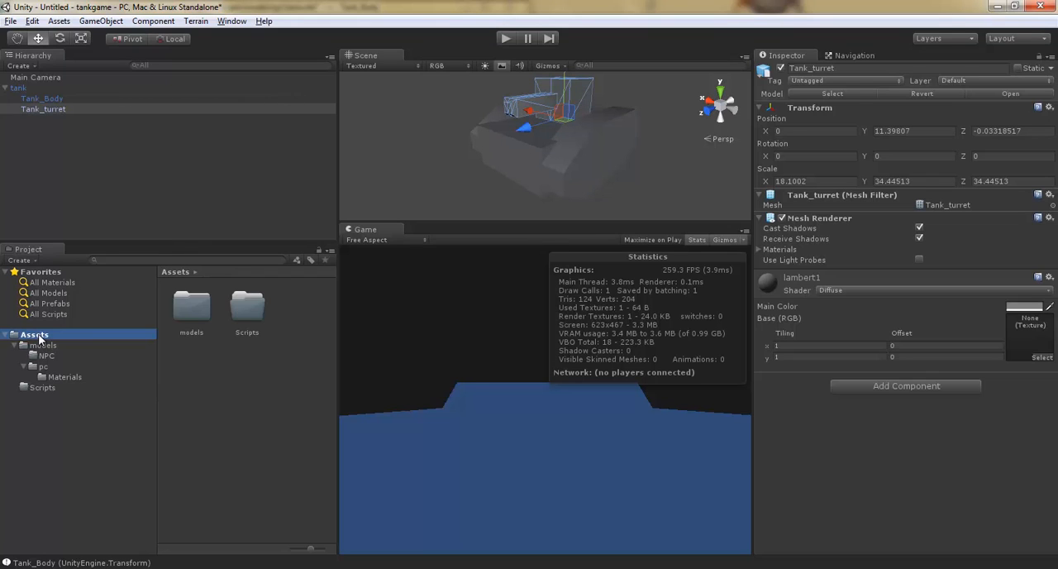
click(191, 307)
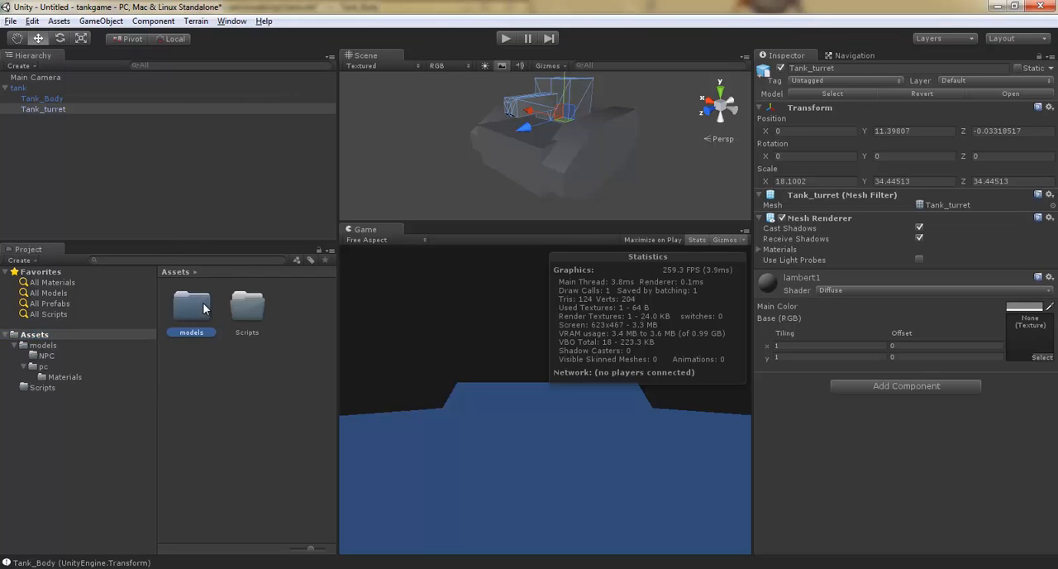
double_click(191, 305)
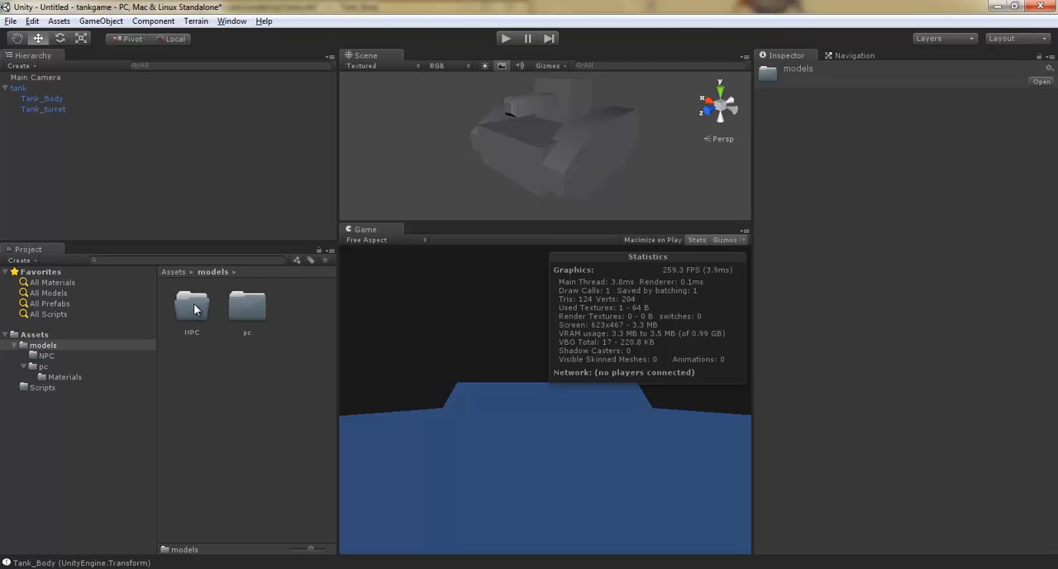
click(191, 305)
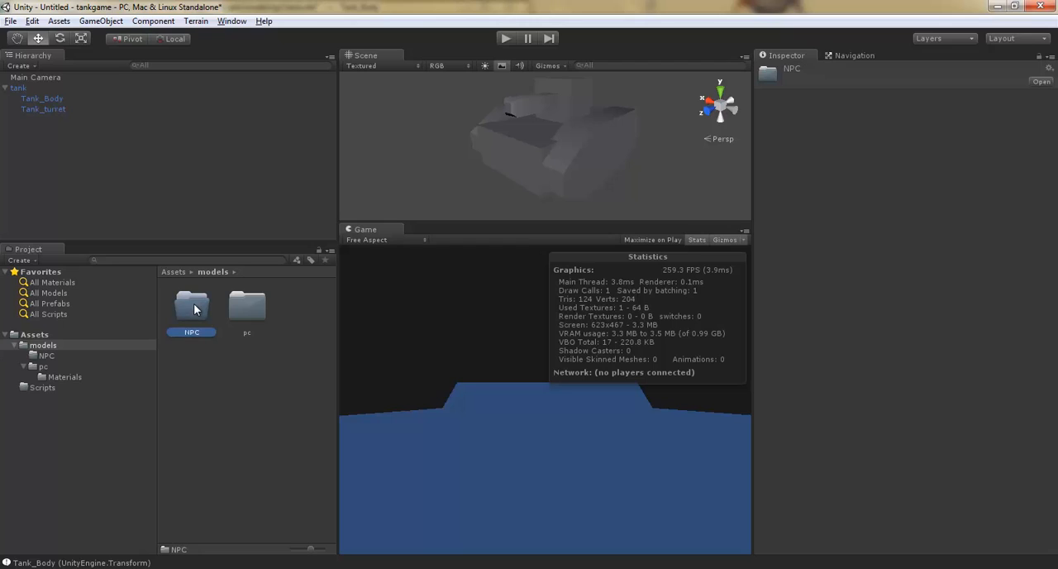
click(34, 334)
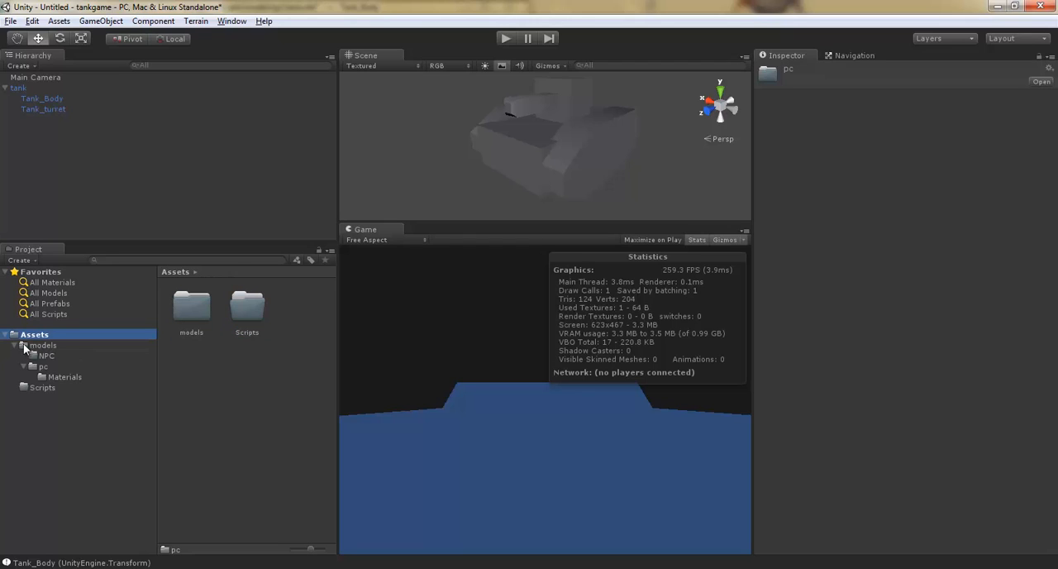
click(42, 355)
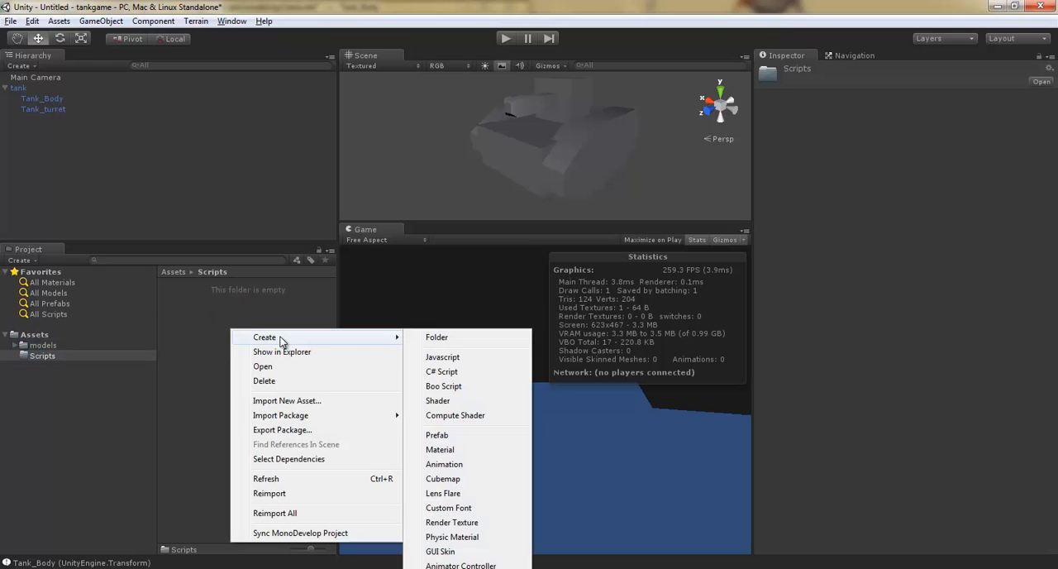
Create a TankController C# script, attach it to the tank, and open it for editing
click(442, 371)
text(TankControl)
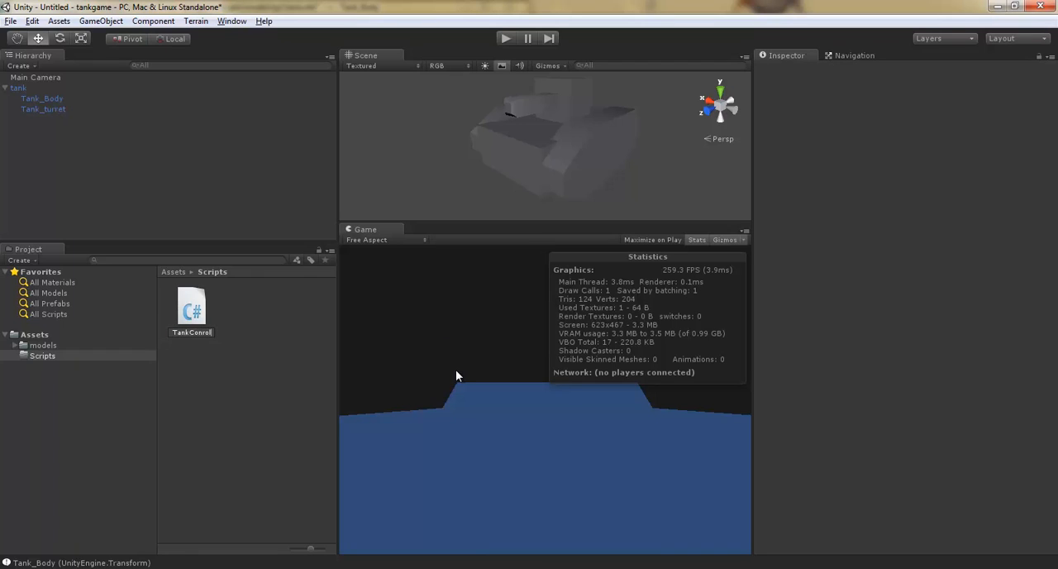
click(191, 310)
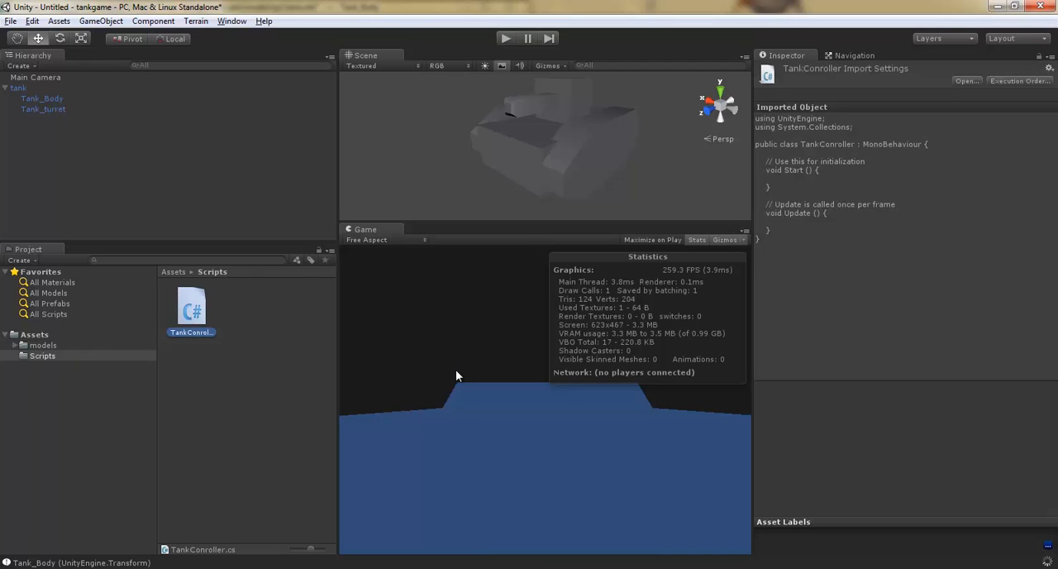
click(19, 88)
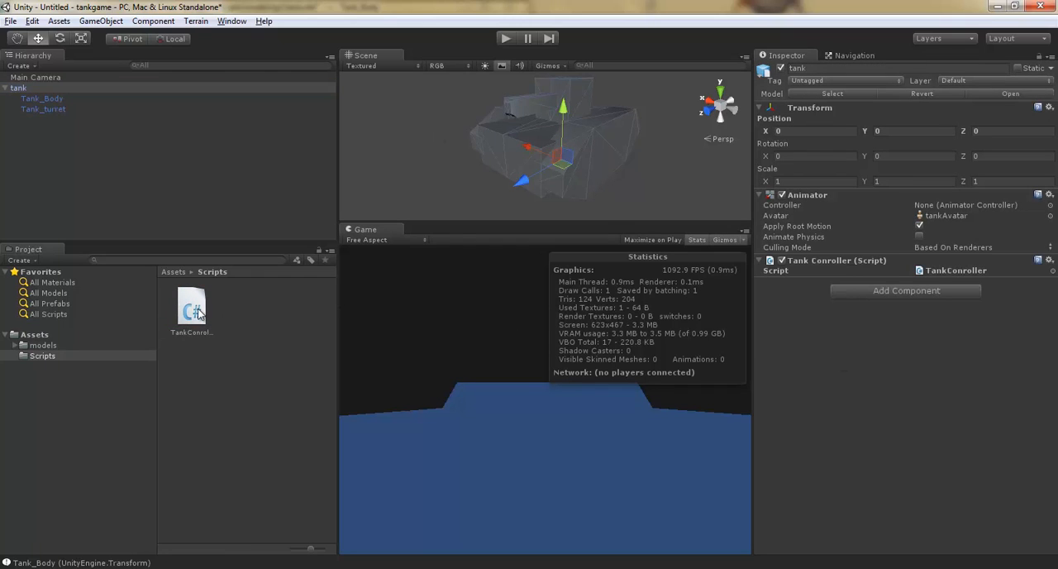
click(191, 306)
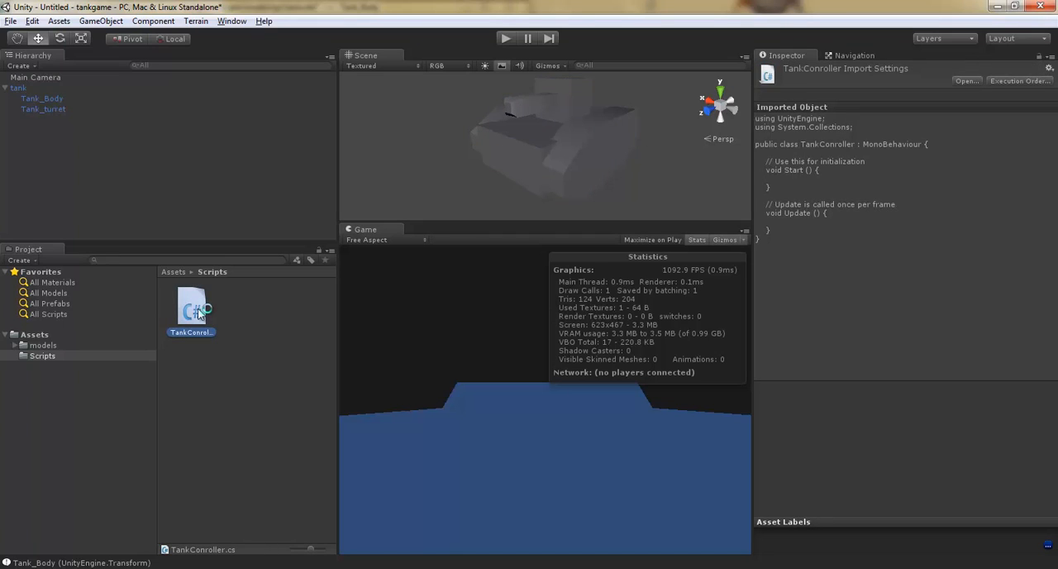
double_click(190, 306)
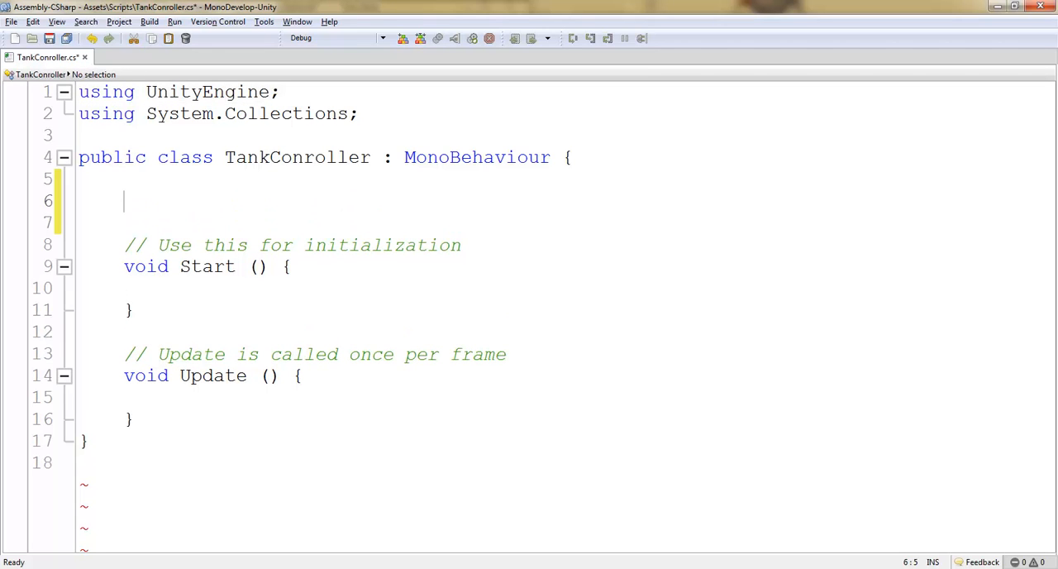
Declare 'public GameObject bullet;' and 'private Transform turret;' in TankController
text(public)
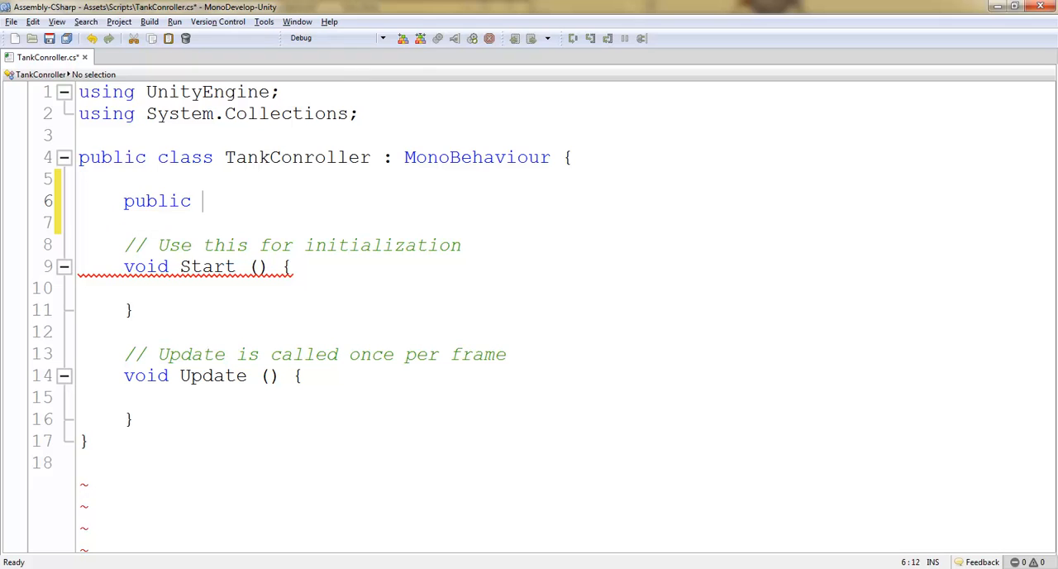
text(GameObject)
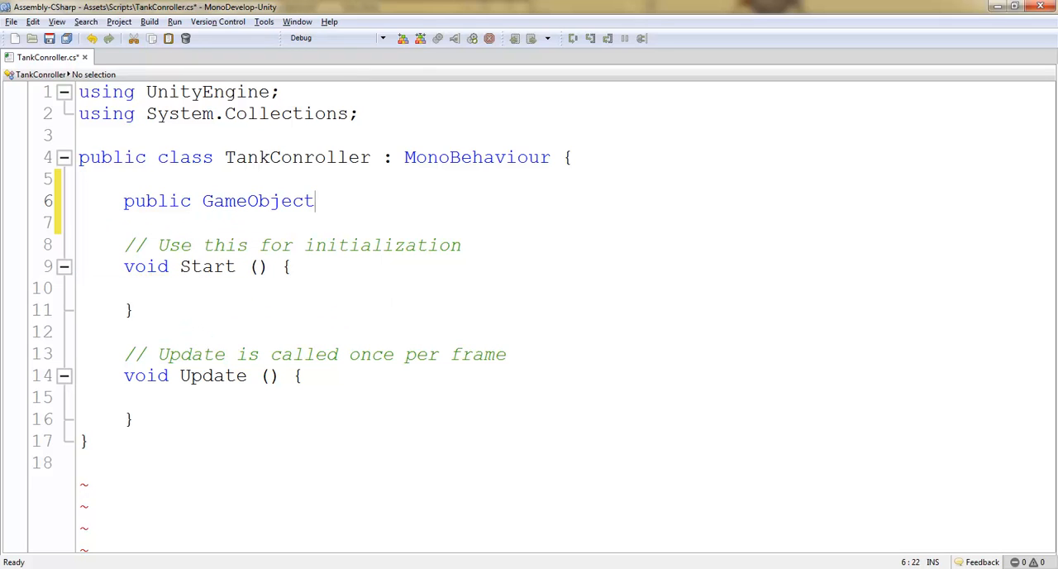
text(bul)
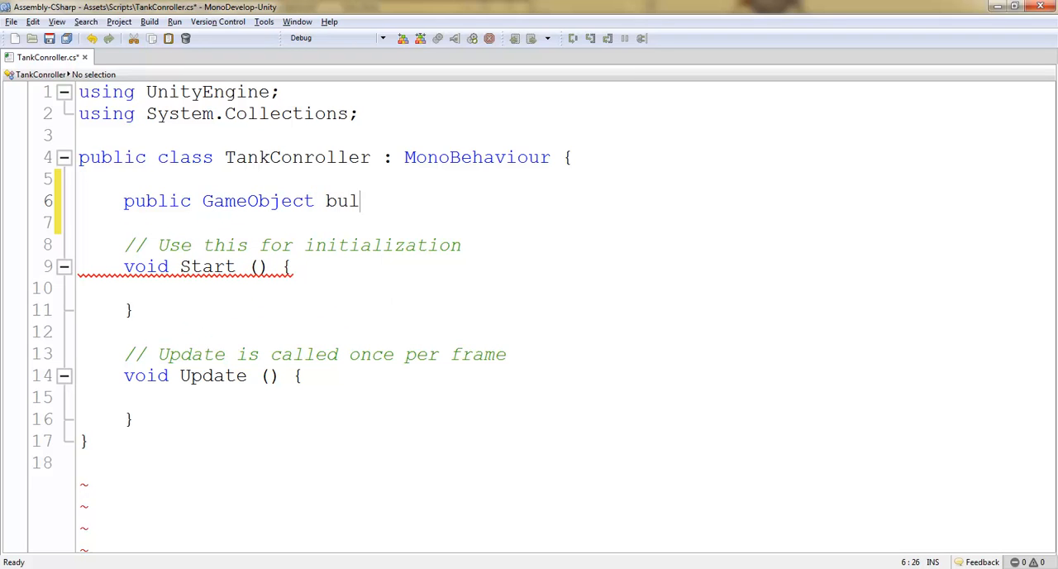
text(let;)
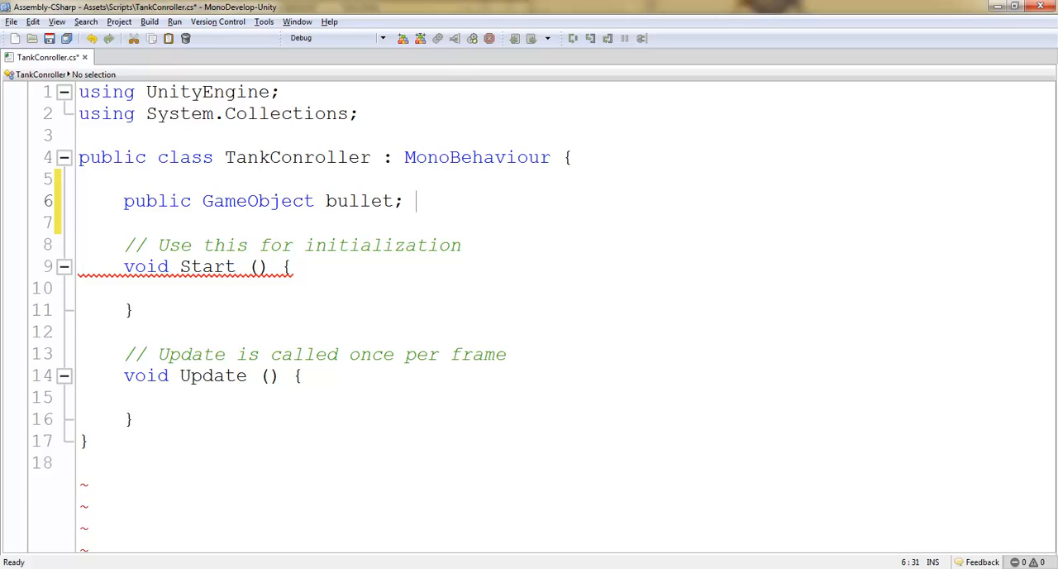
key(Return)
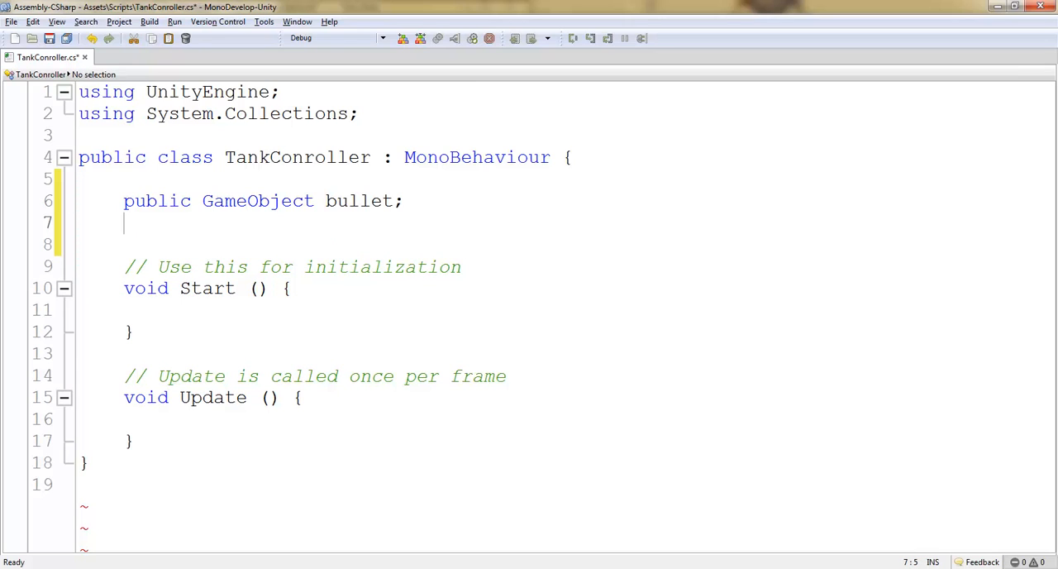
text(private)
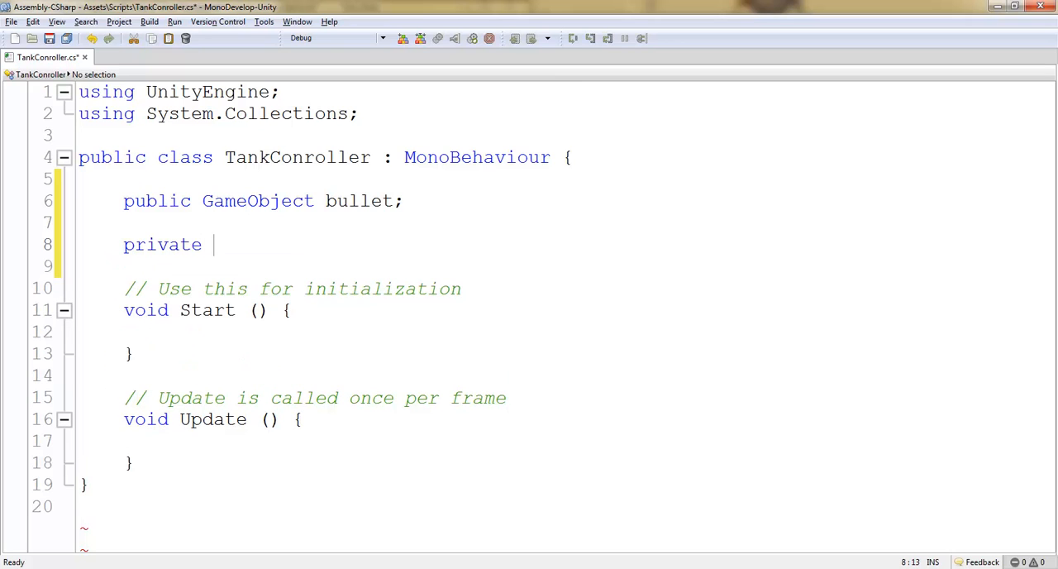
text(tra)
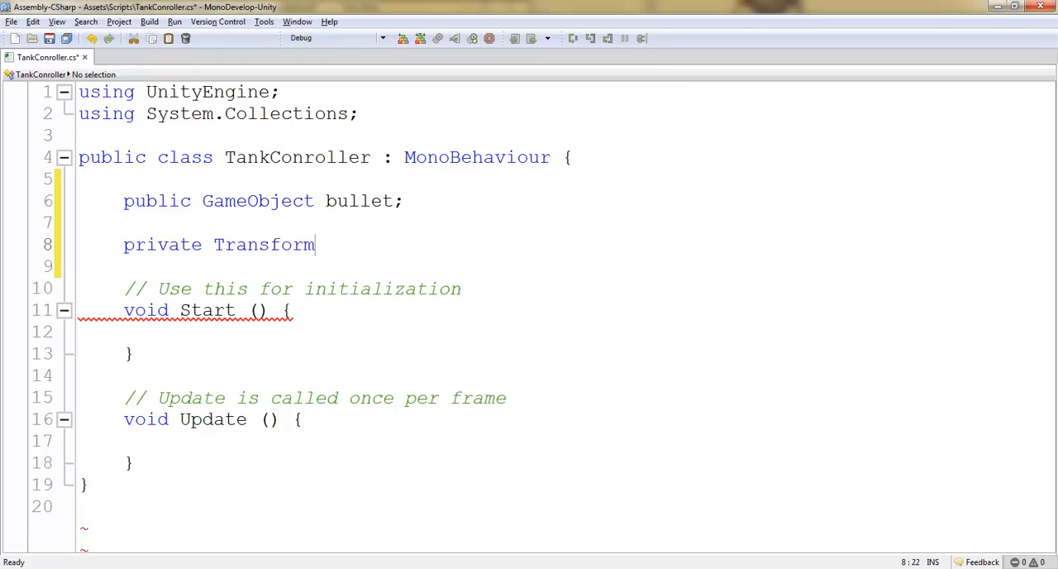
text(turr)
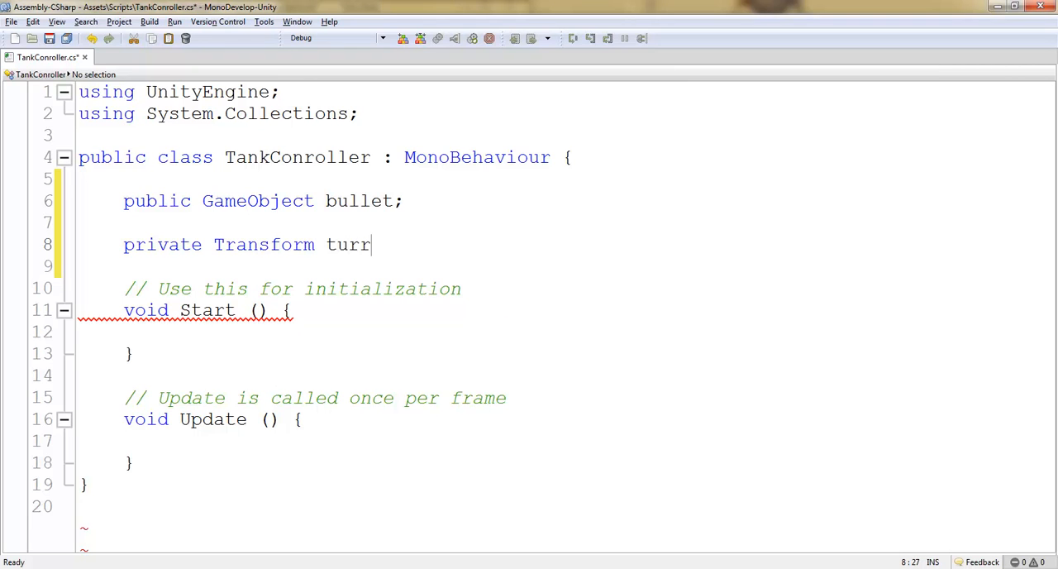
text(et;)
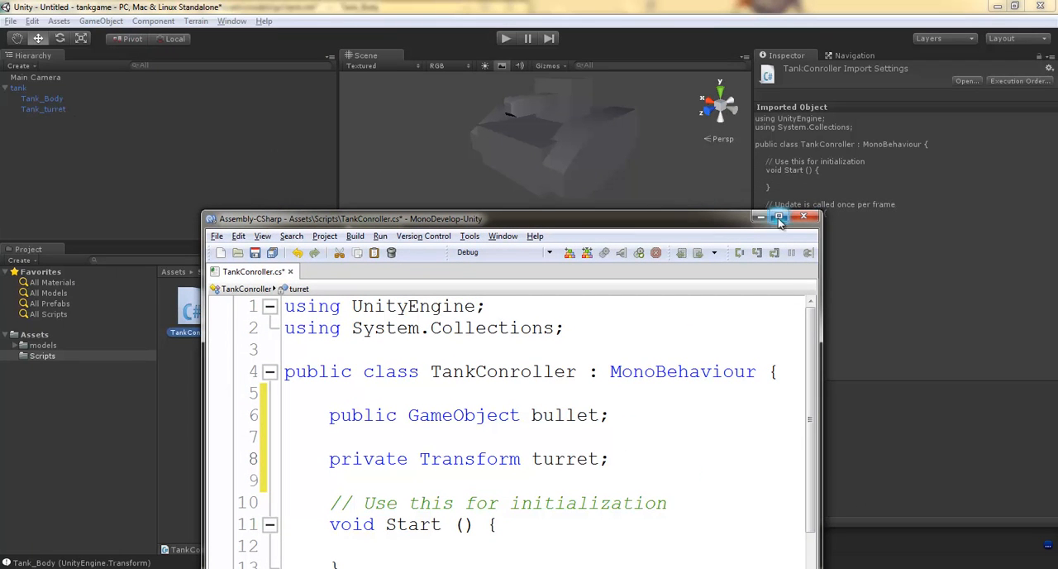
Rename the duplicated turret field to bulletSpawnPoint
click(777, 217)
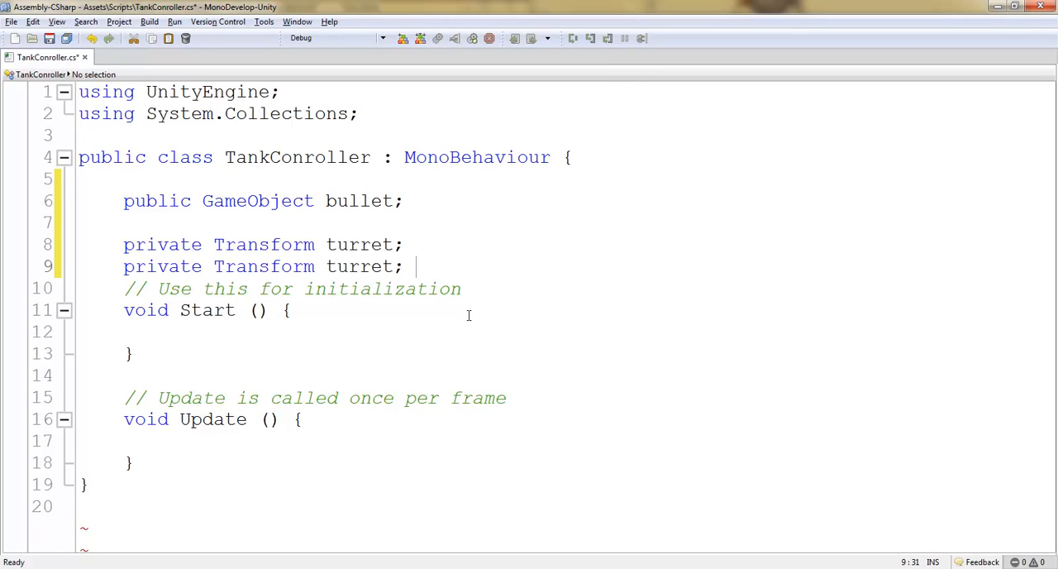
double_click(359, 266)
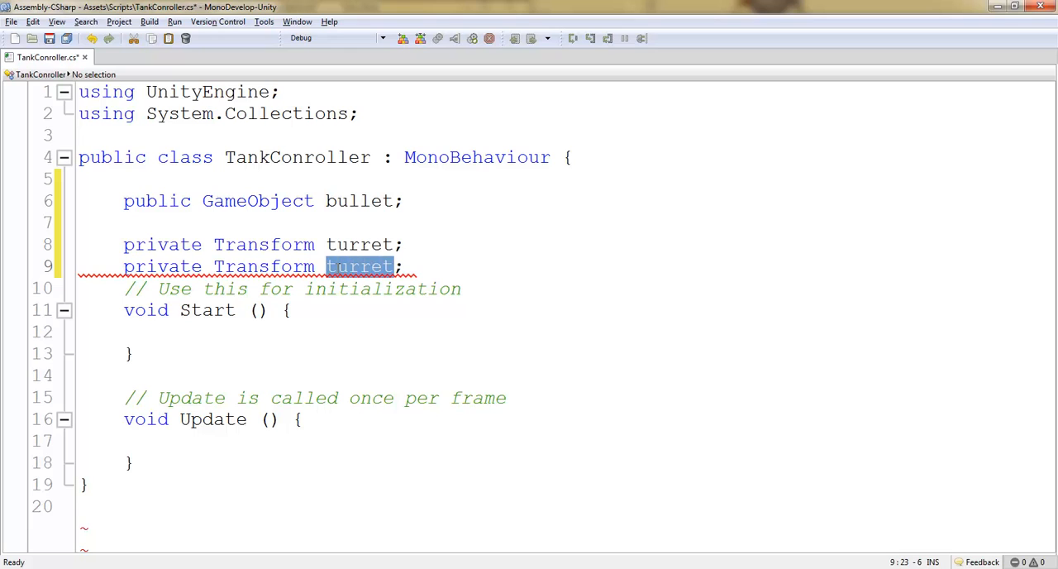
mouse_move(359, 266)
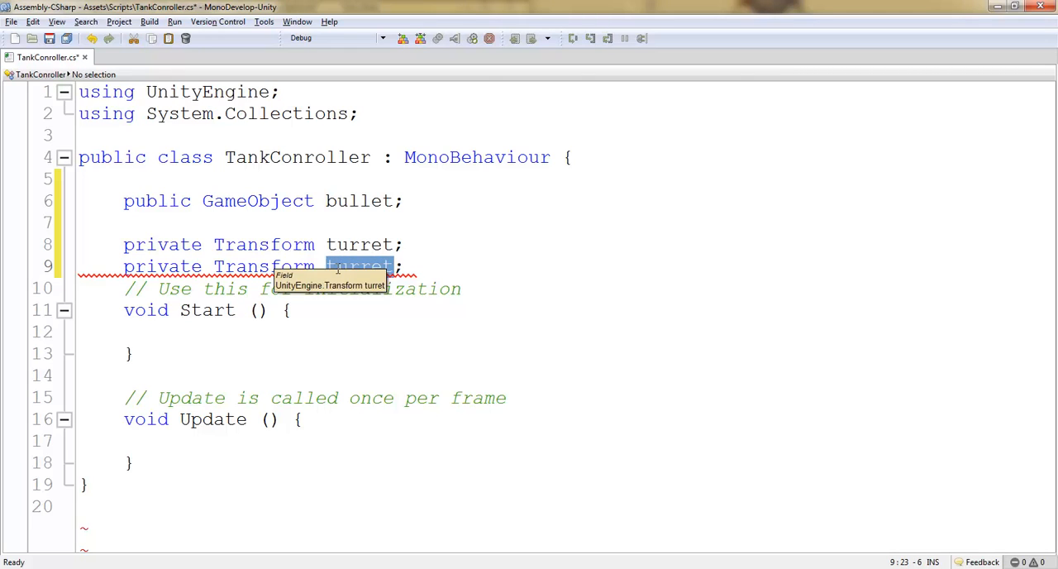
text(bulletS)
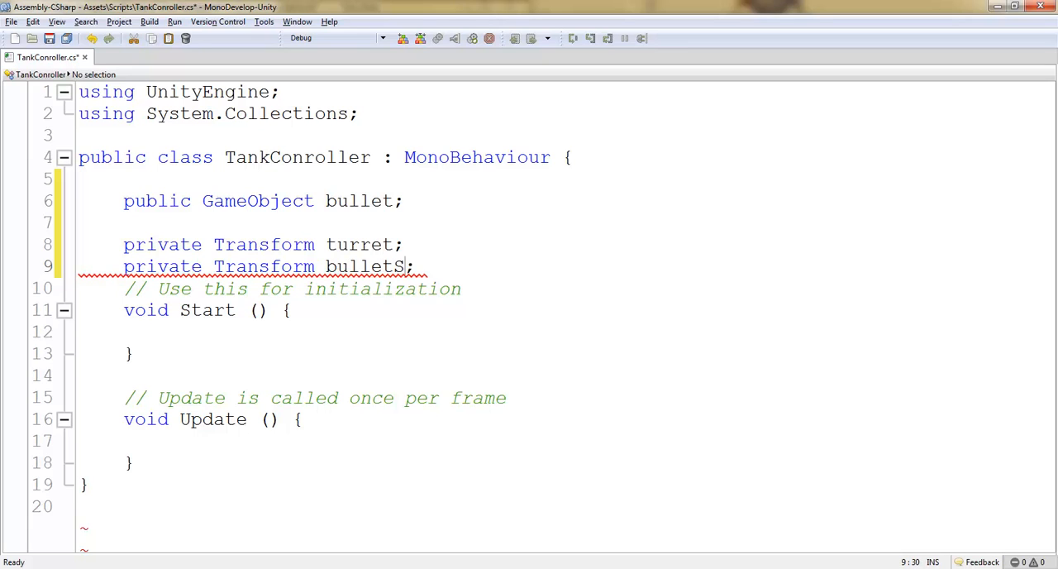
text(pawn)
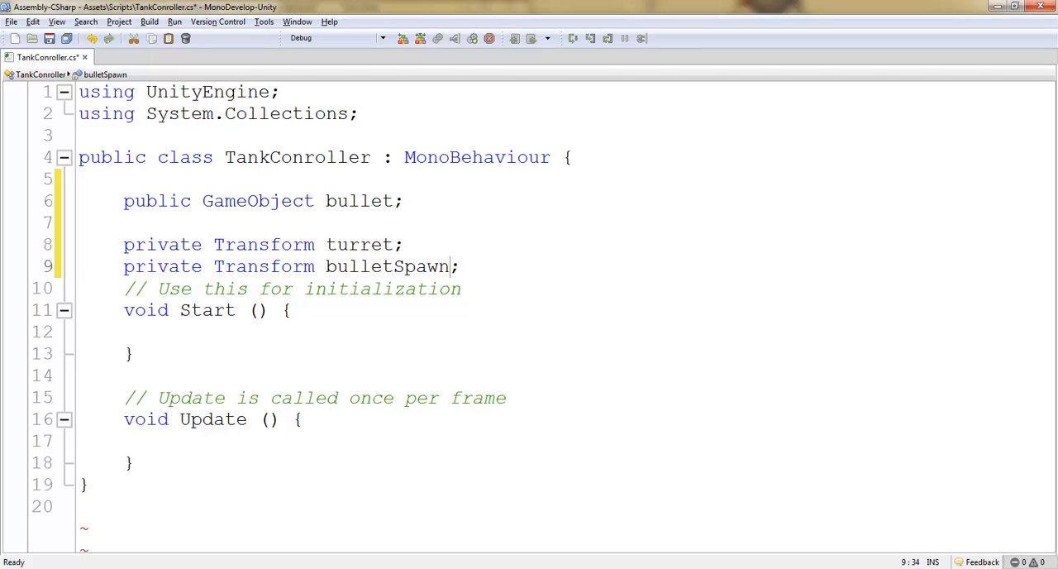
text(Point)
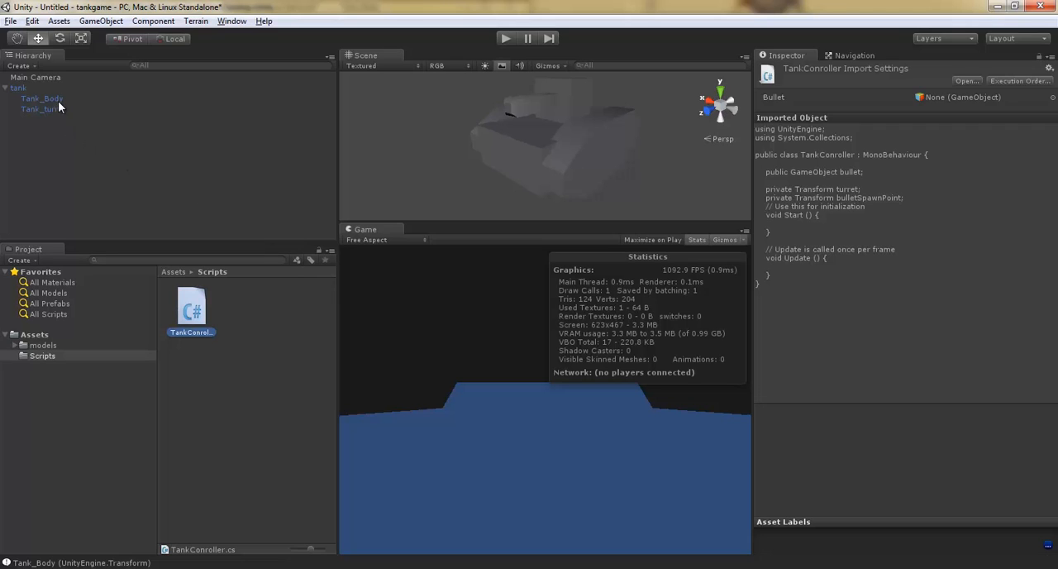
Create an empty turretSpawnPoint object under Tank_turret and compare its Transform with Tank_turret
click(100, 21)
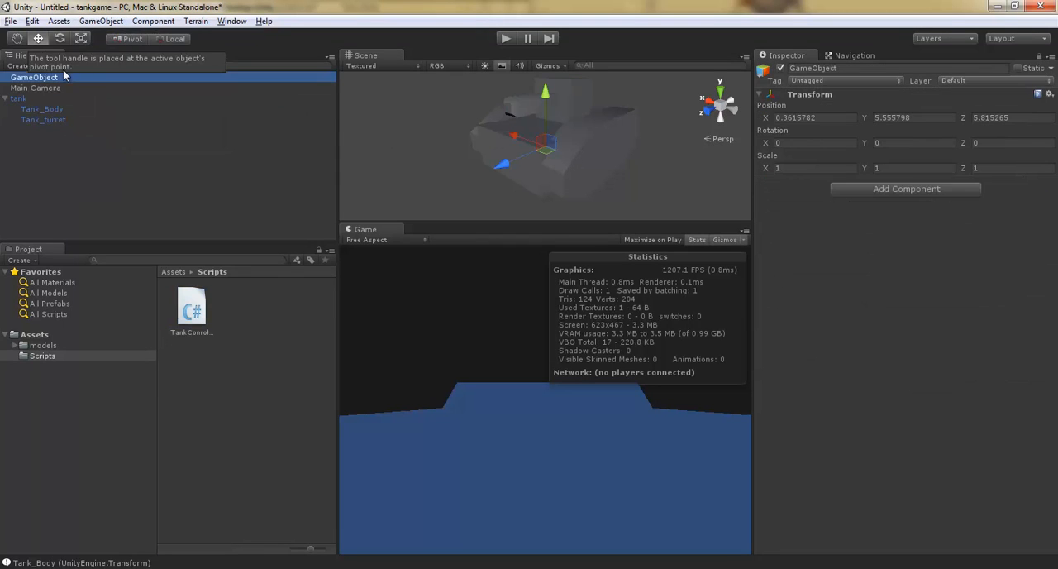
mouse_move(135, 103)
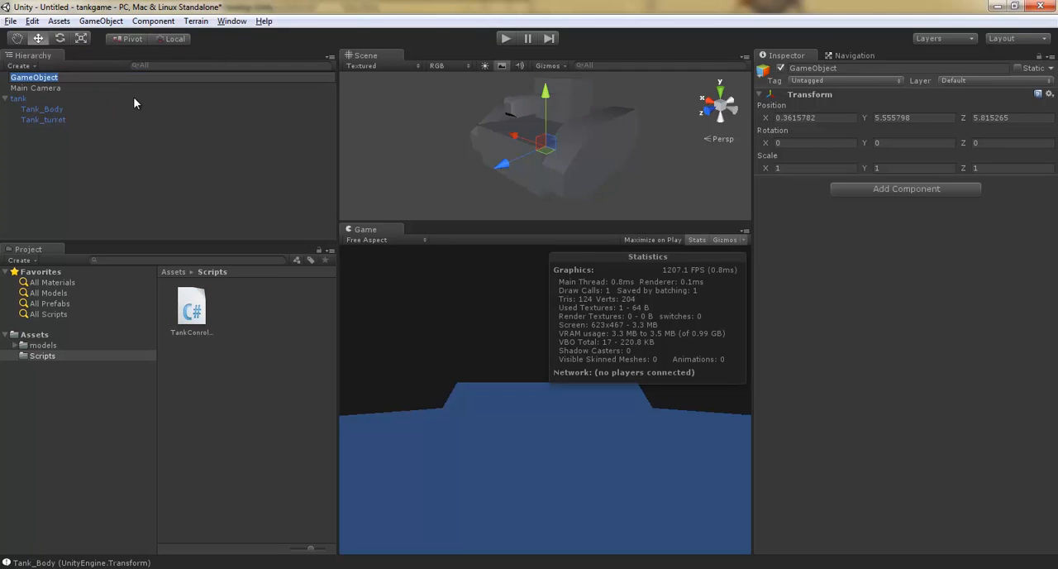
text(turretSpawnPoint)
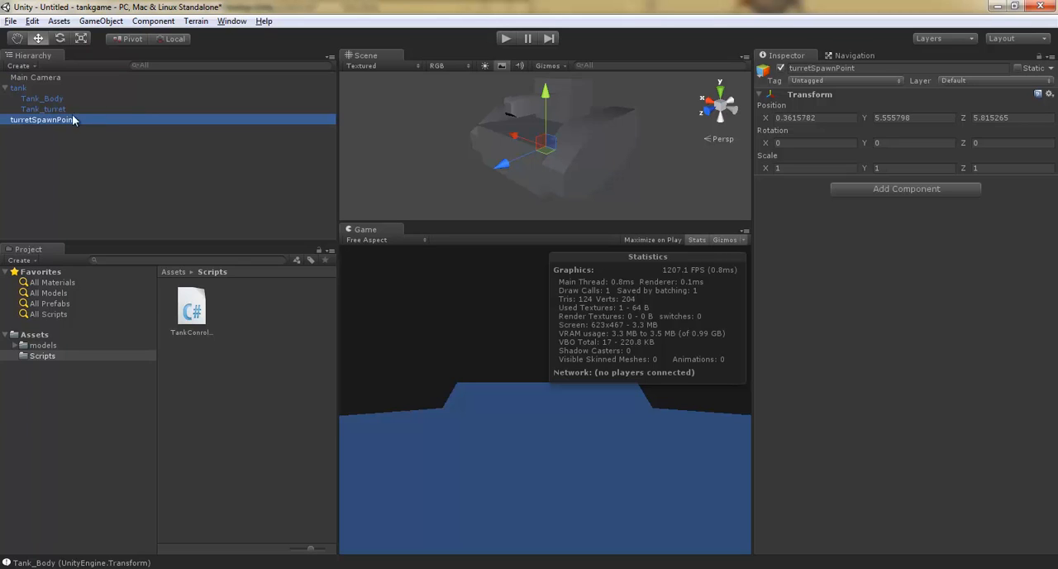
click(43, 108)
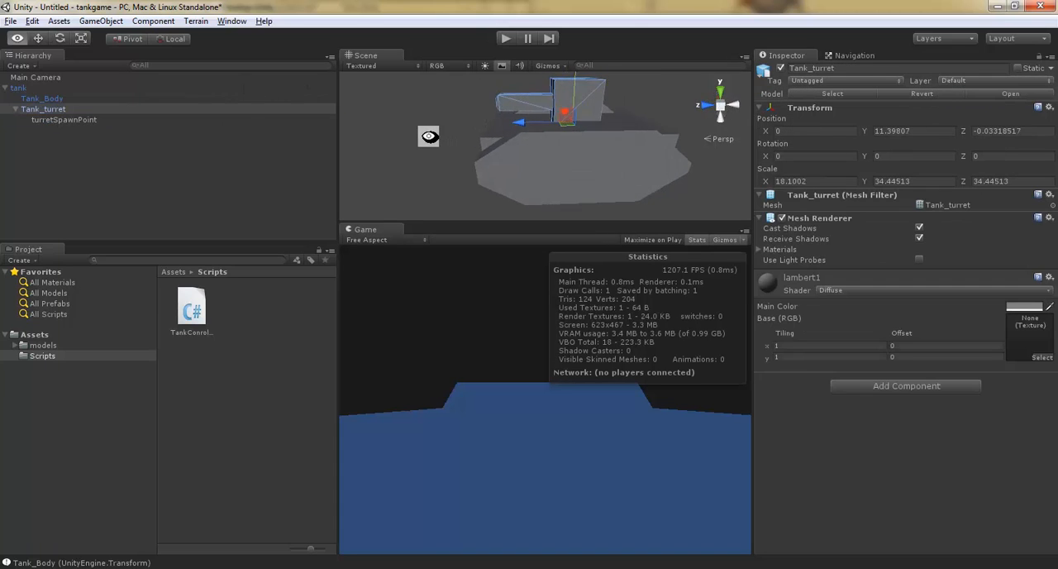
click(64, 119)
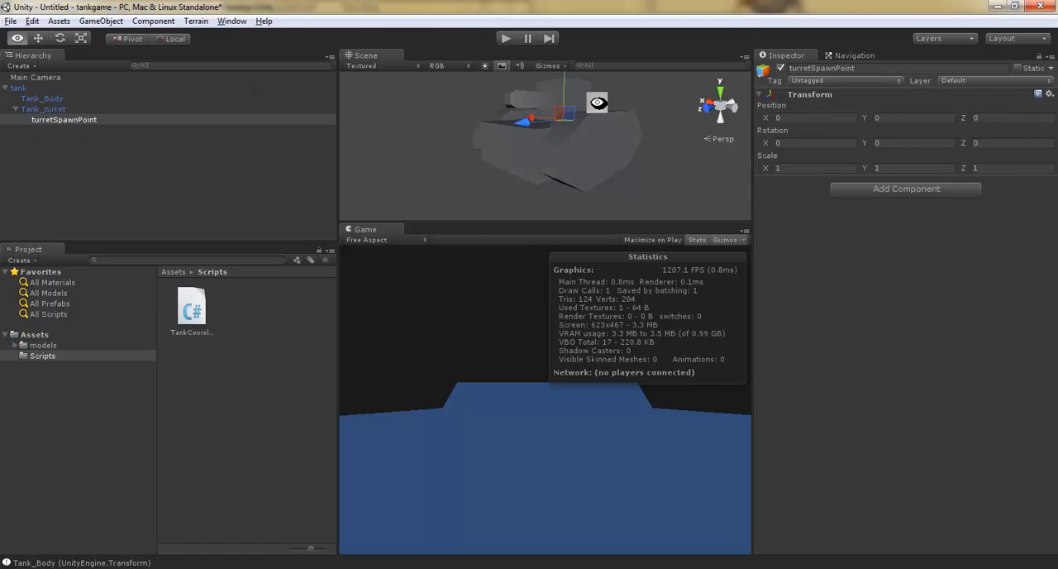
click(43, 108)
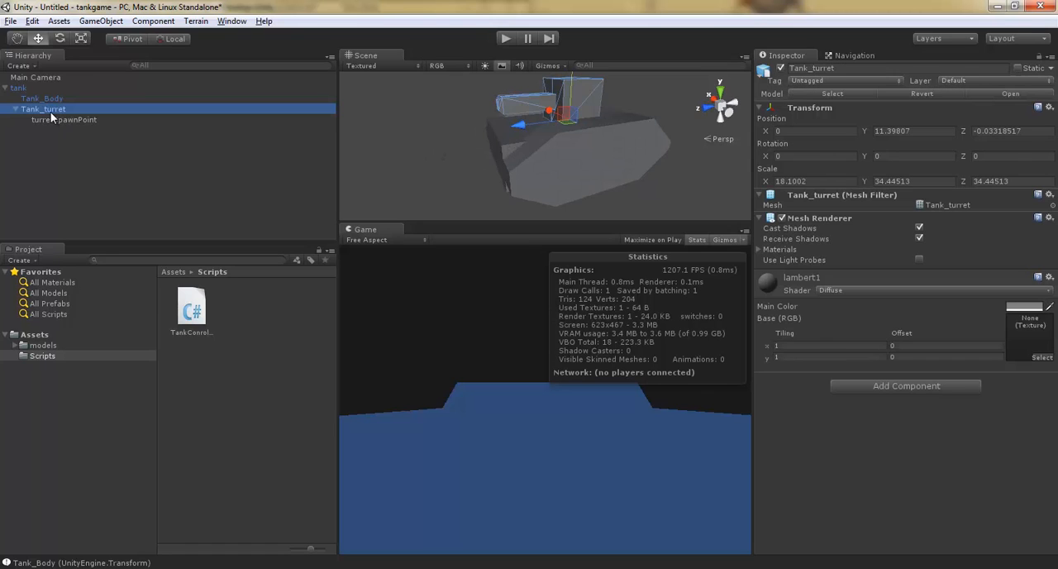
click(64, 119)
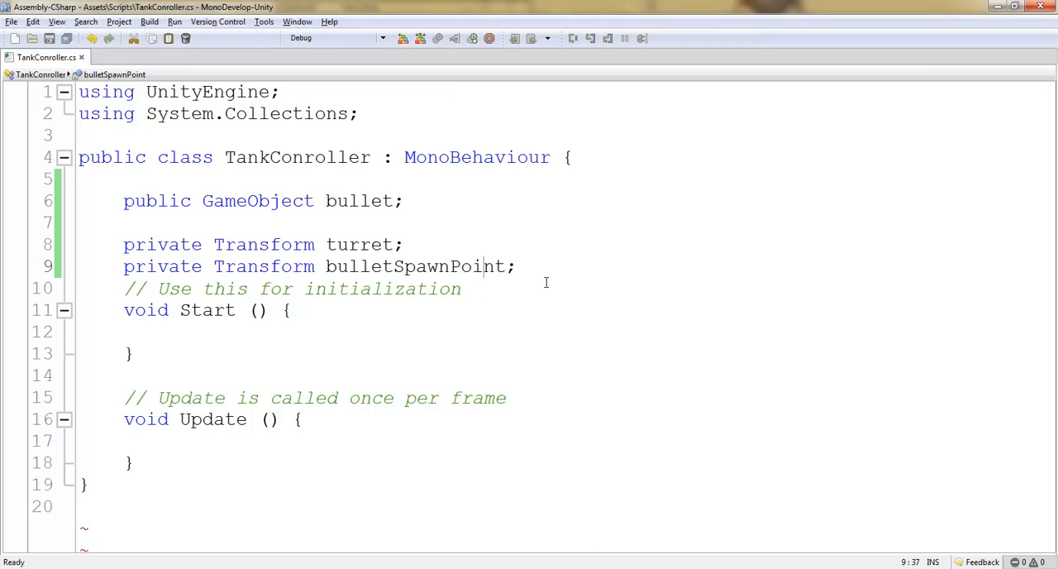
Move Start's opening brace onto its own line and place the cursor inside the body
click(523, 266)
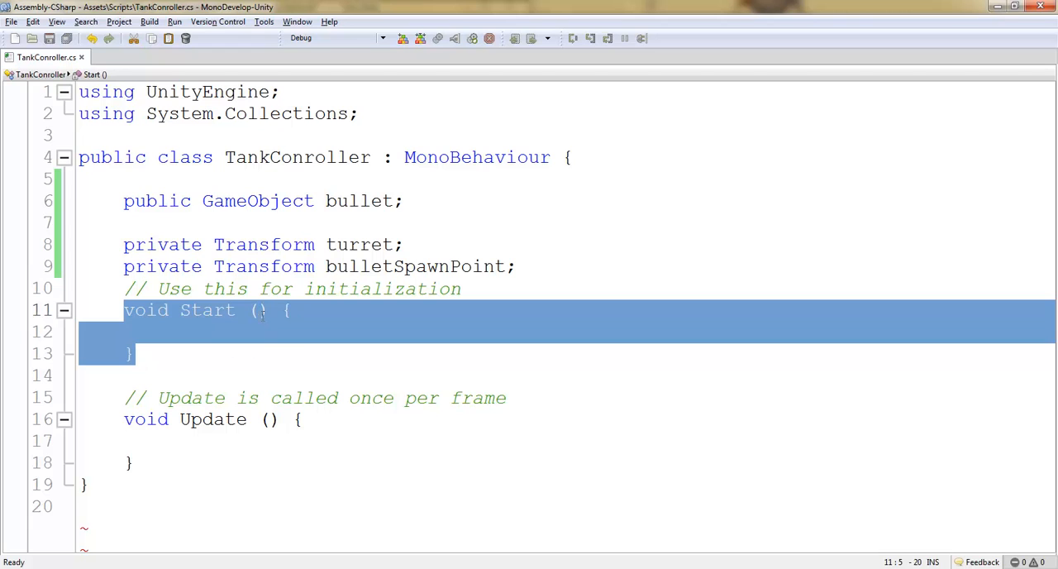
click(470, 345)
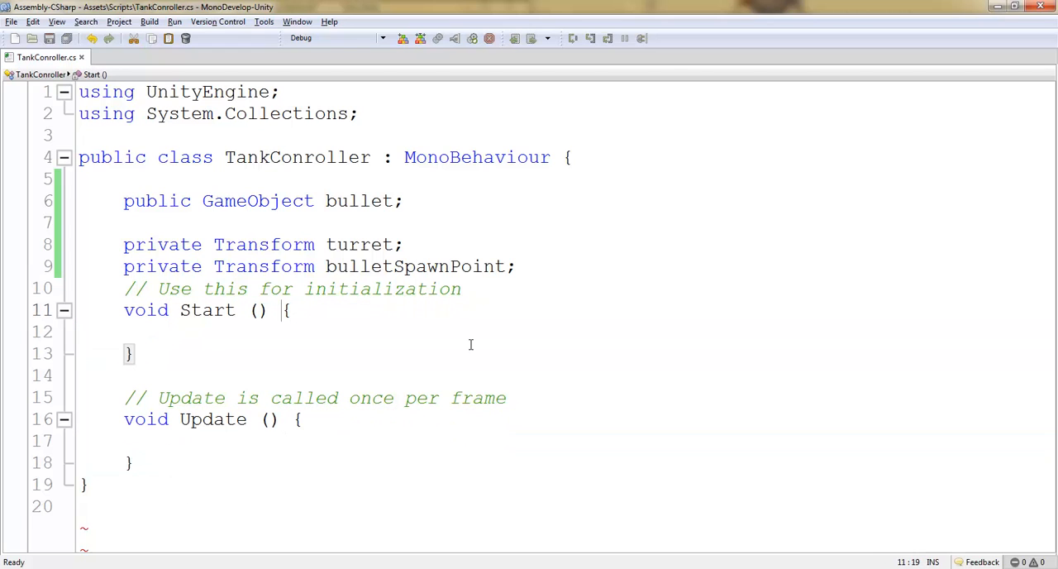
key(Return)
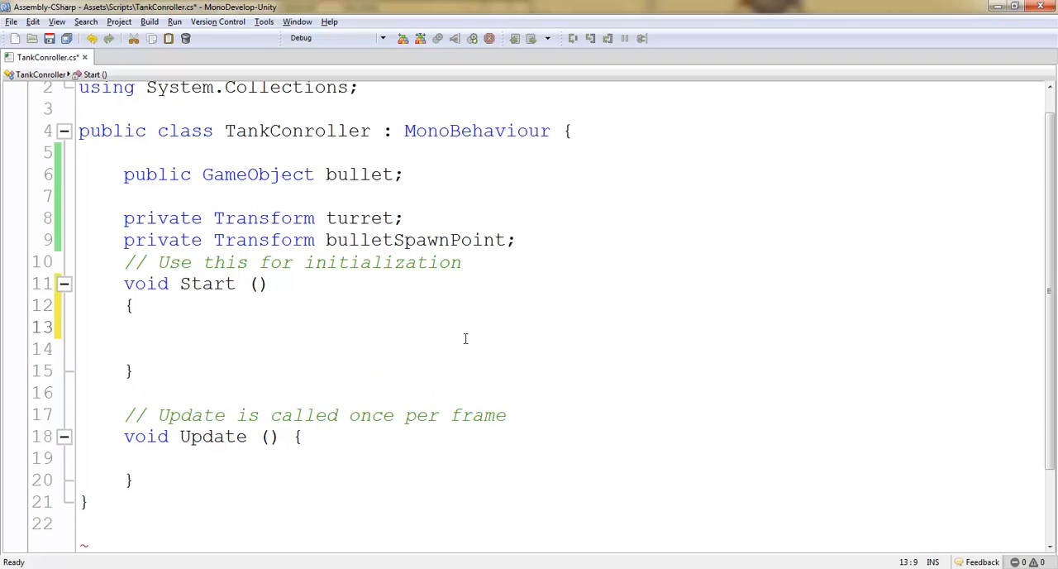
click(169, 326)
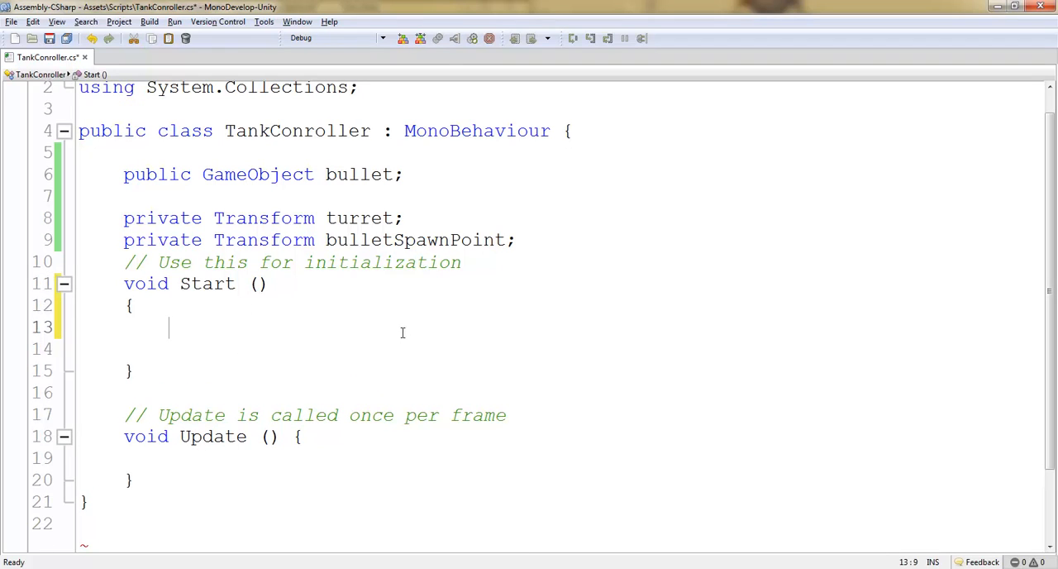
double_click(359, 217)
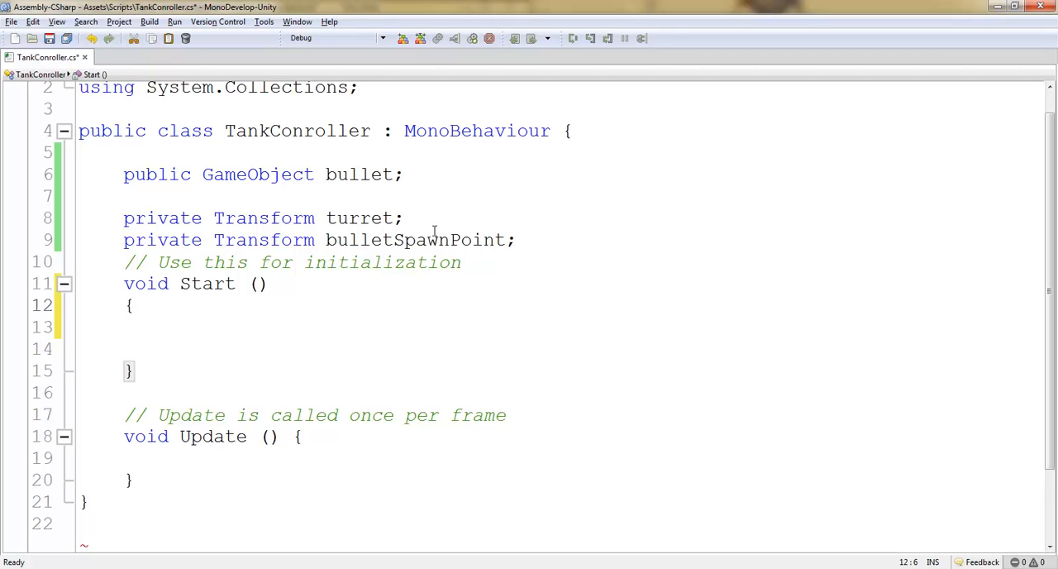
click(332, 326)
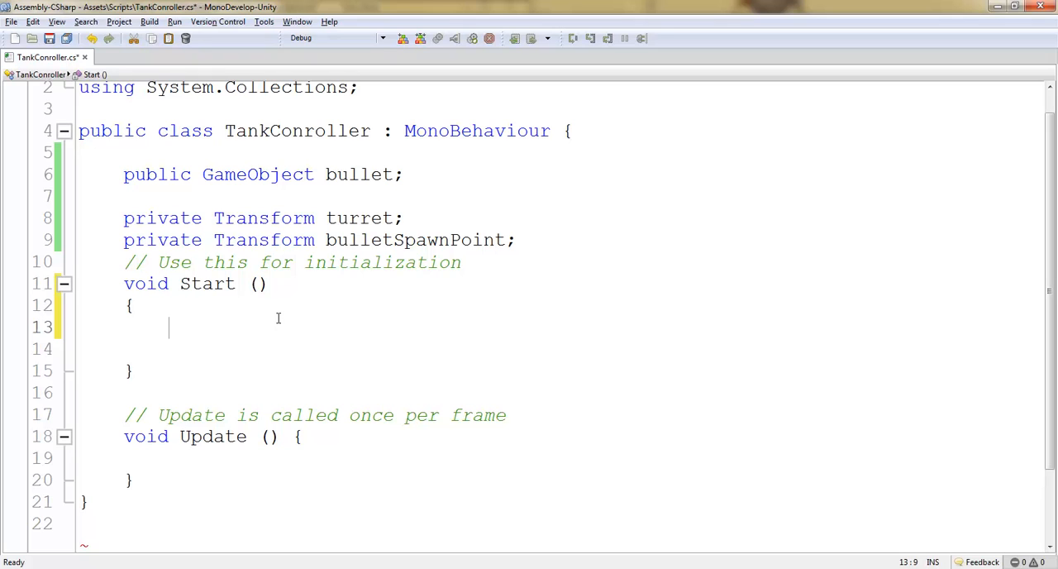
Type 'turret = gameObject.transform.GetChild' inside Start
text(turret =)
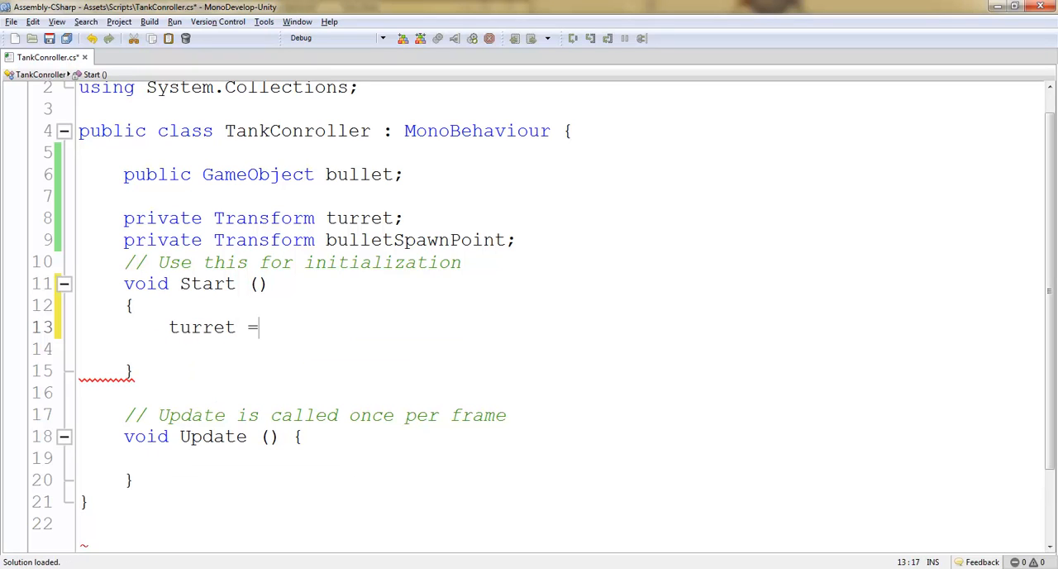
text(gameObject)
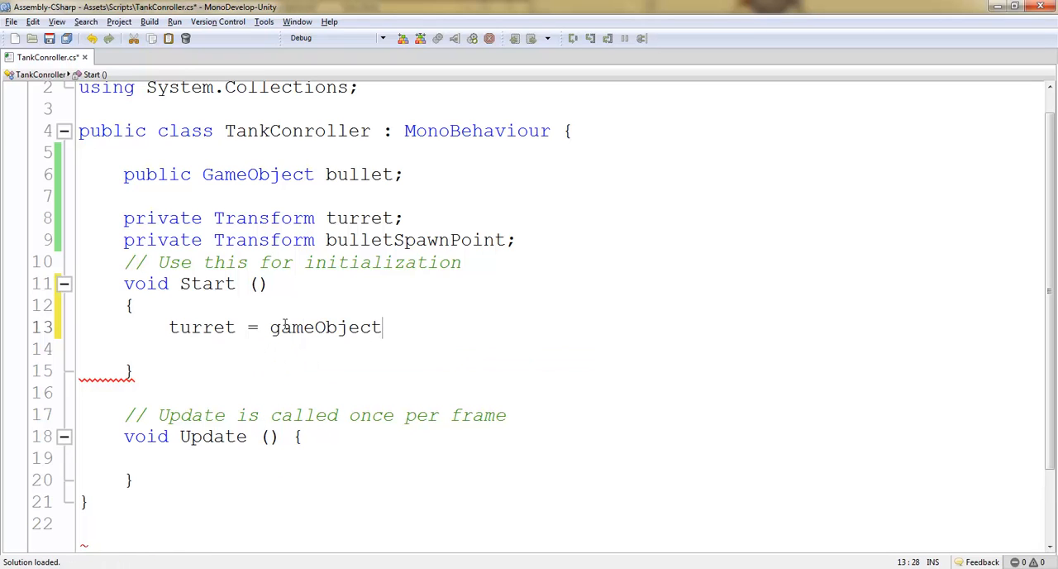
mouse_move(546, 304)
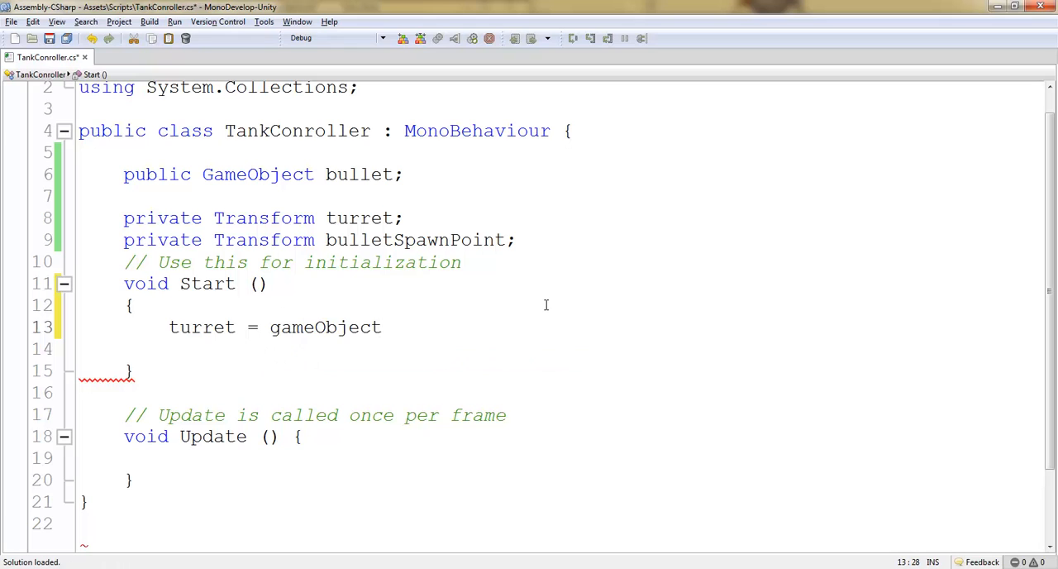
text(.transform)
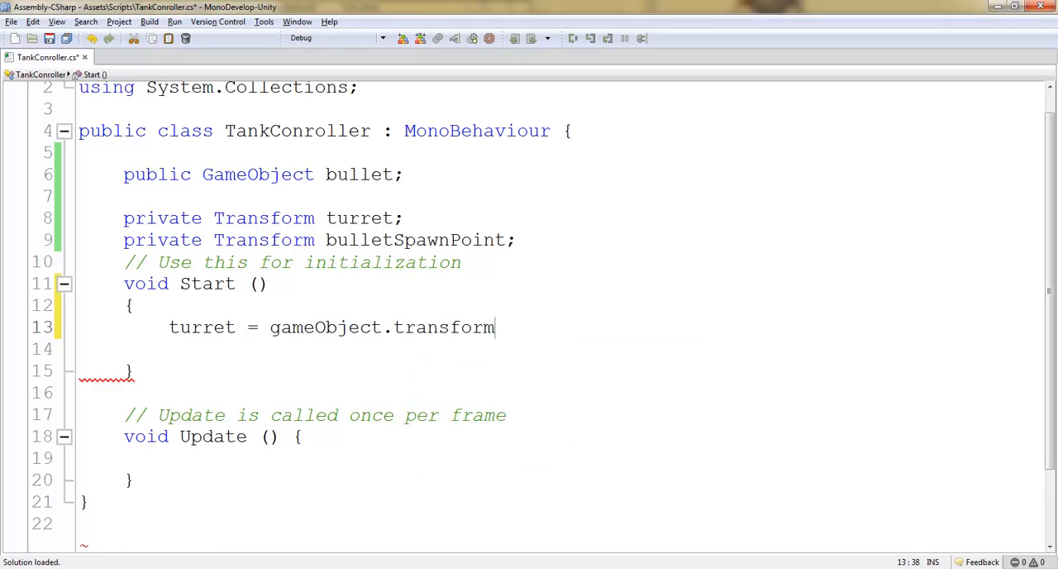
text(.GetChild)
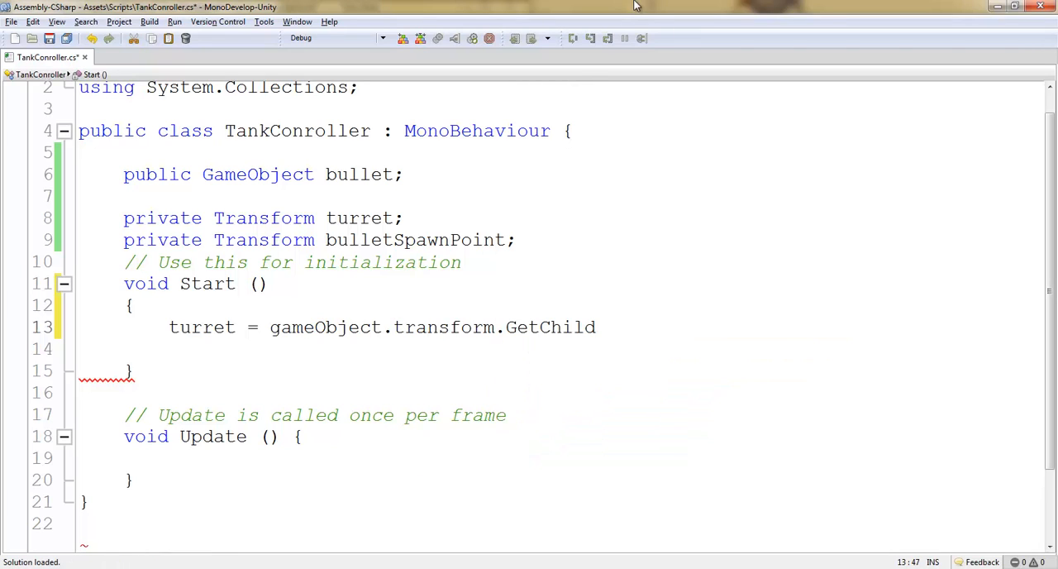
mouse_move(366, 209)
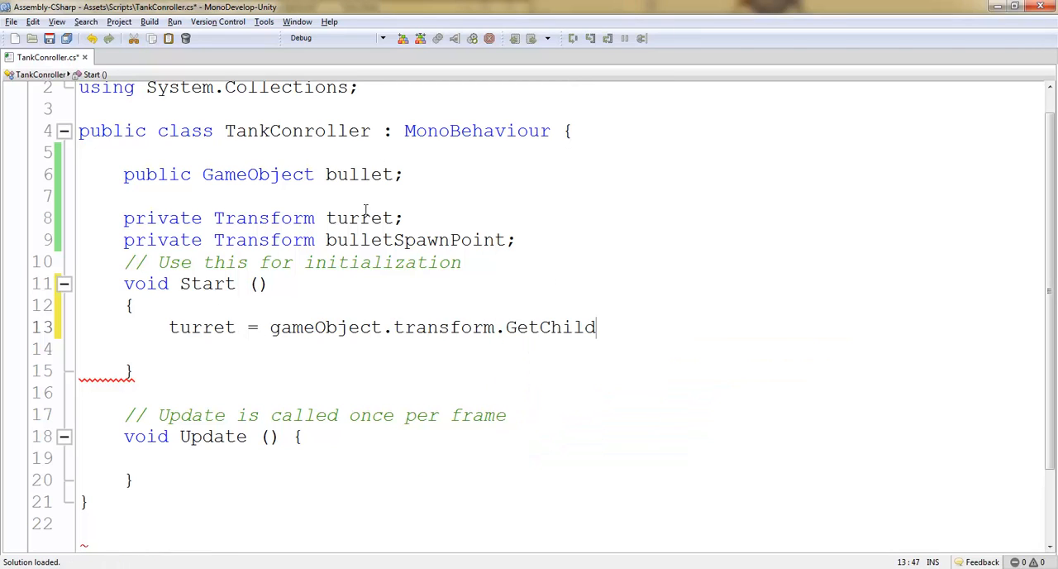
mouse_move(399, 495)
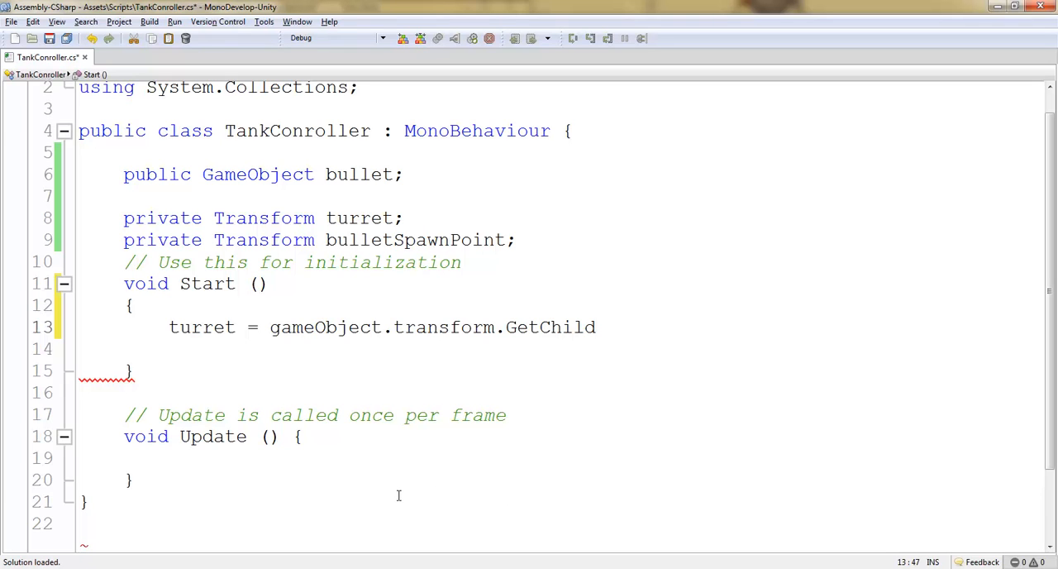
Select tank, then Tank_turret, in the Hierarchy to see their children
click(596, 327)
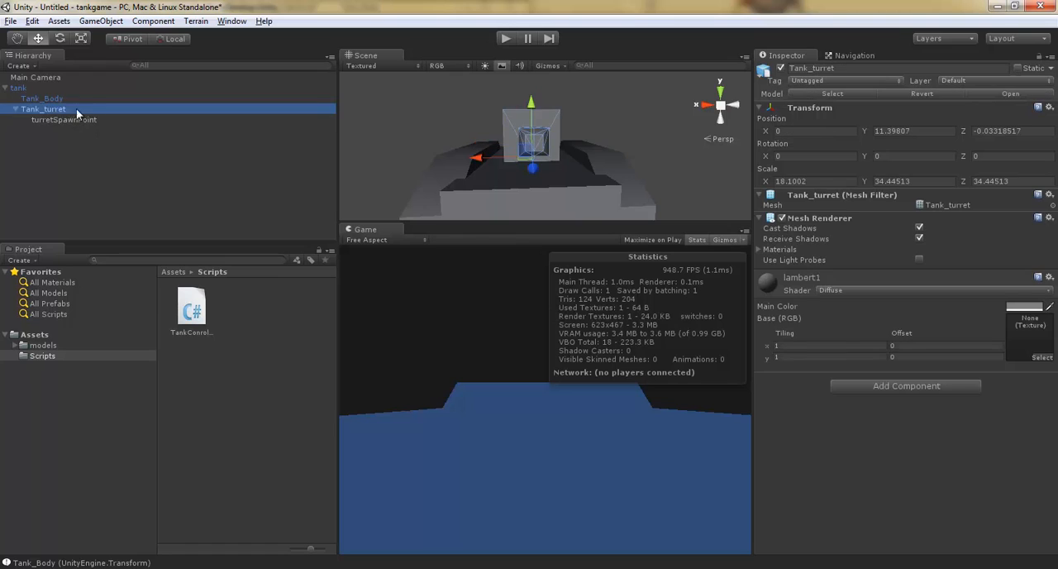
click(18, 86)
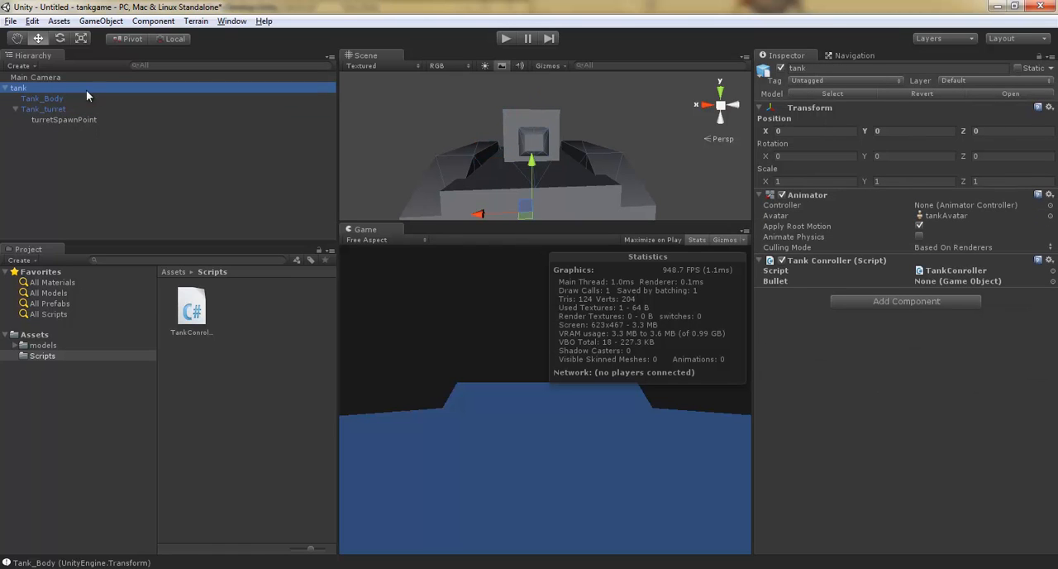
click(43, 109)
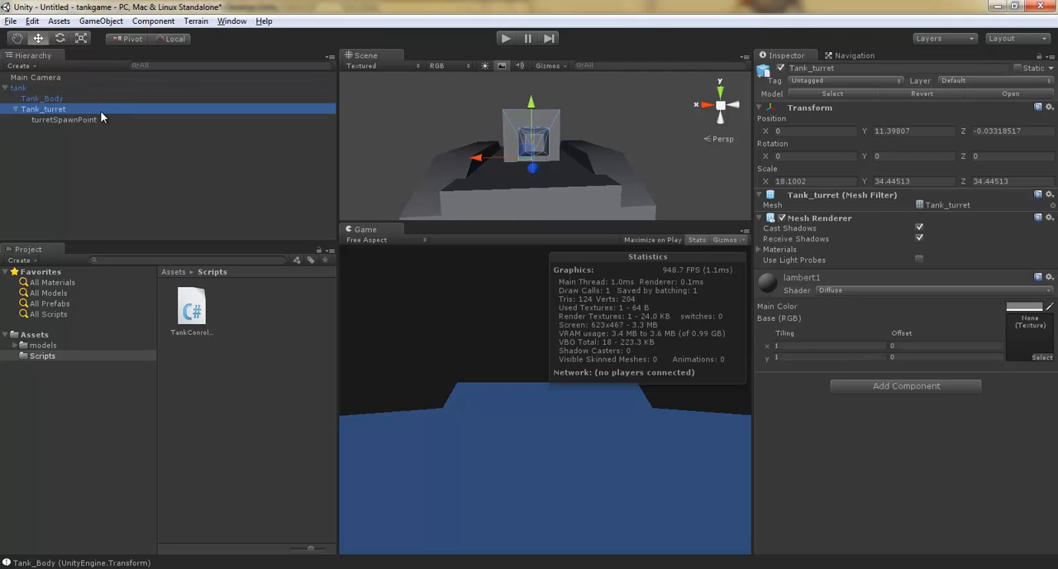
mouse_move(103, 116)
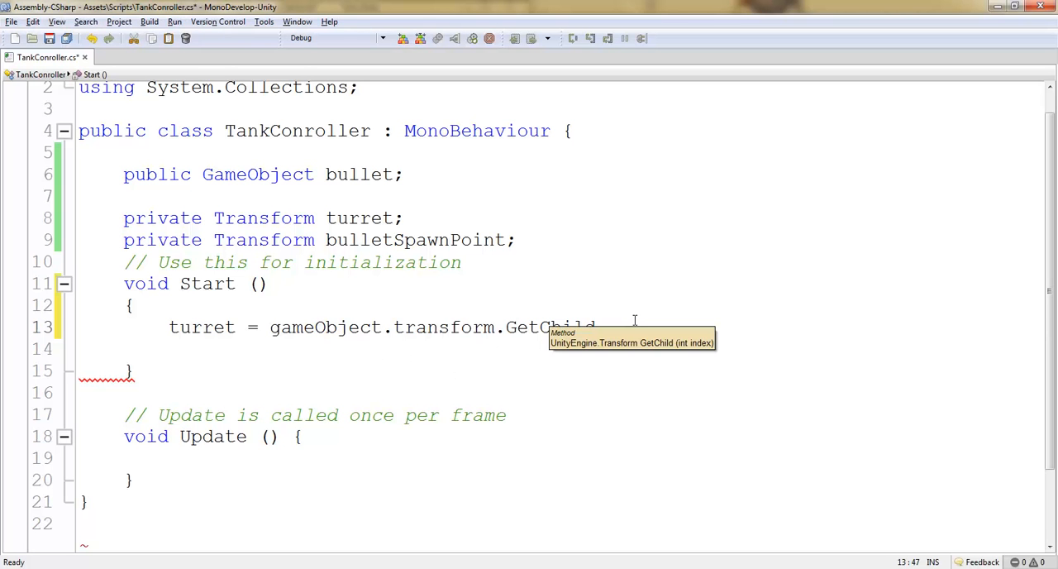
Complete the turret line as GetChild(0).transform
text(())
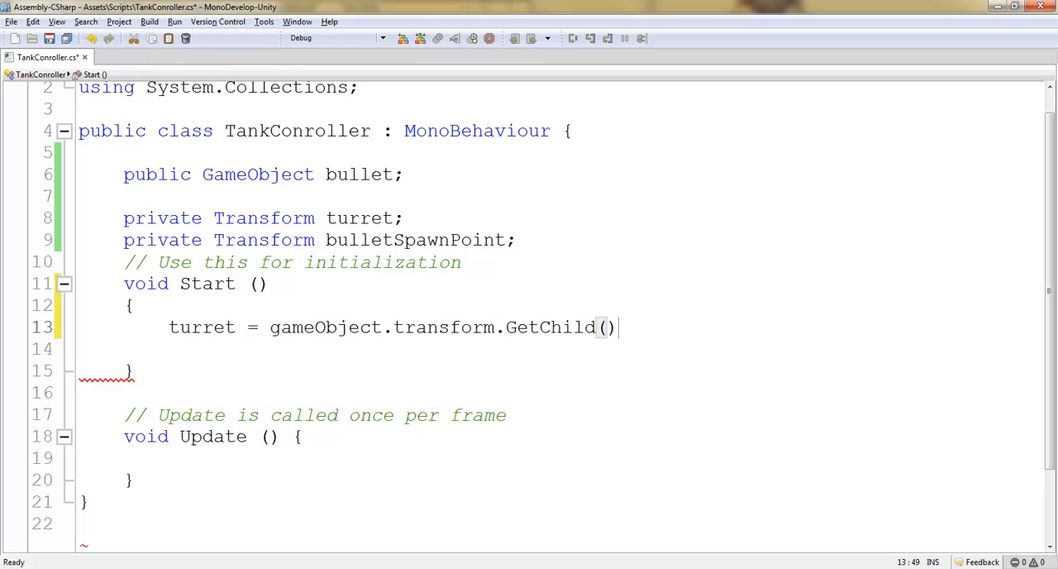
text(.transform;)
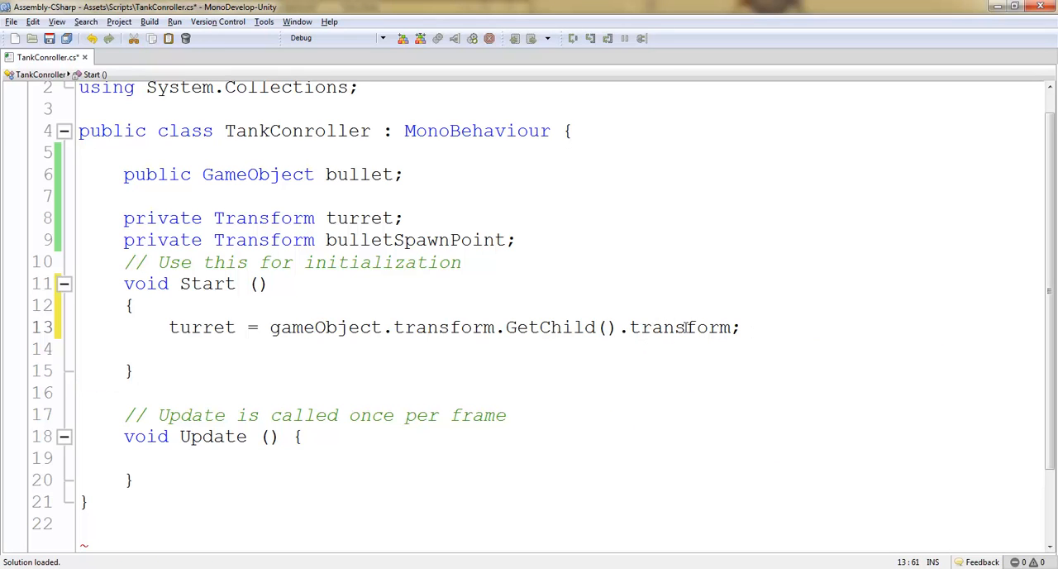
click(747, 327)
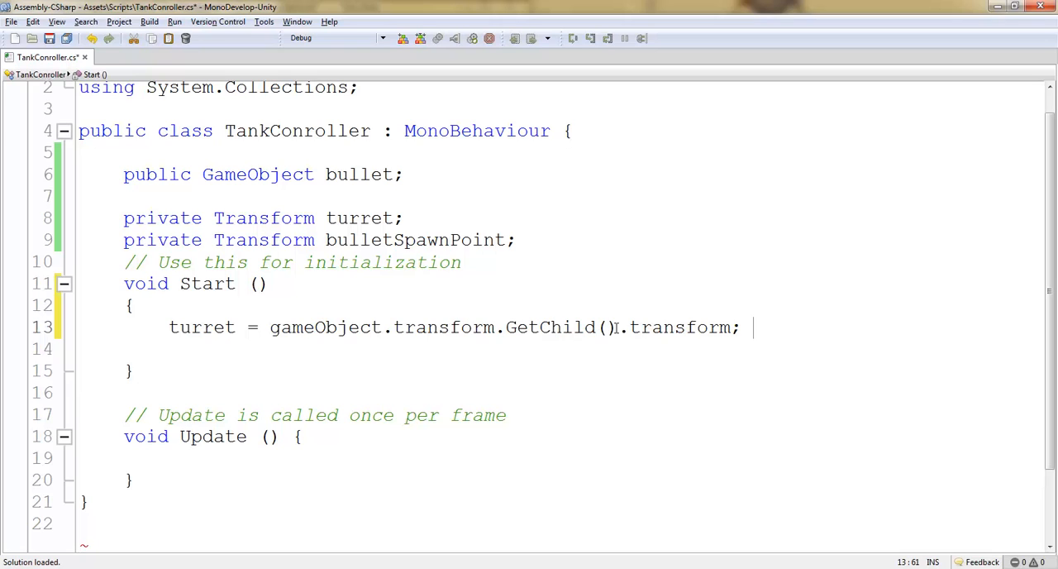
double_click(550, 326)
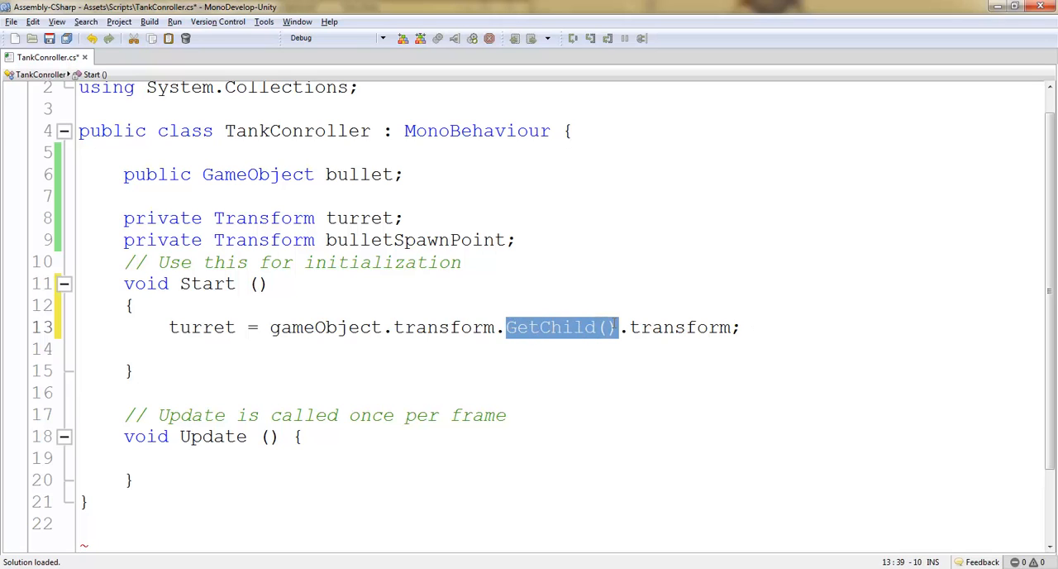
text(0)
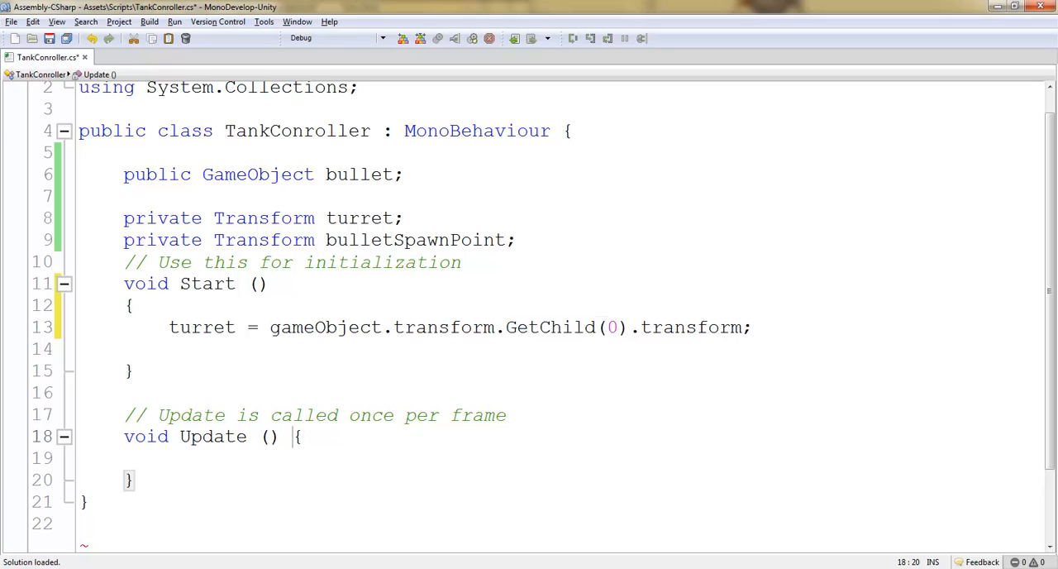
Add Debug.Log(turret); on a new line below the turret assignment
key(Return)
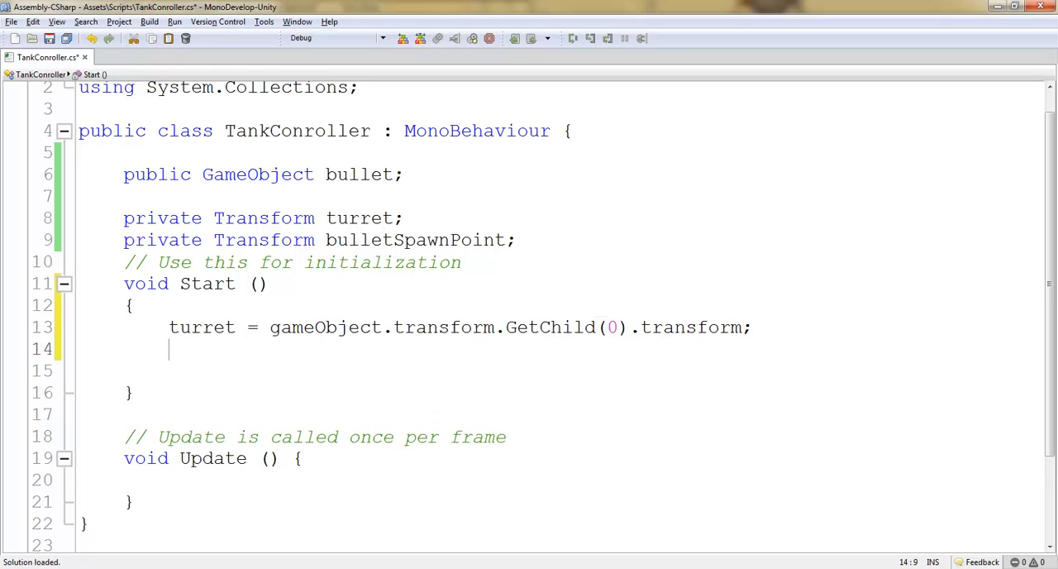
text(Debug)
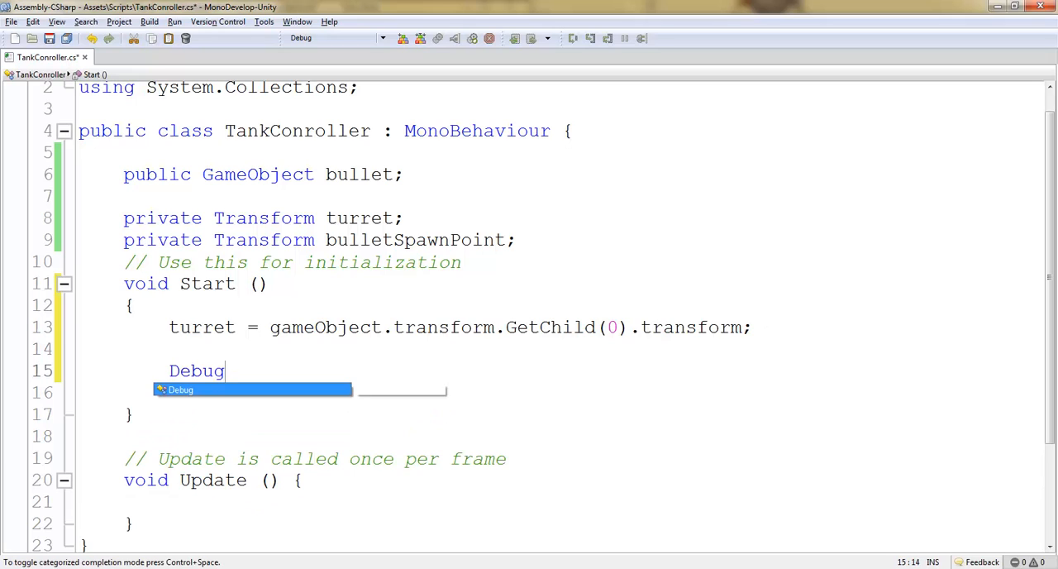
text(.Log())
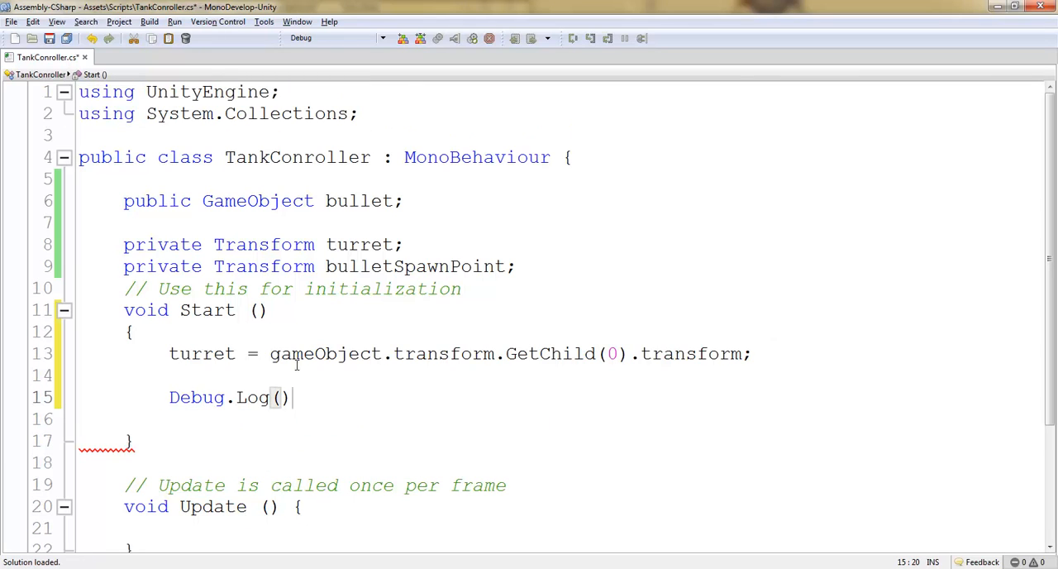
double_click(202, 353)
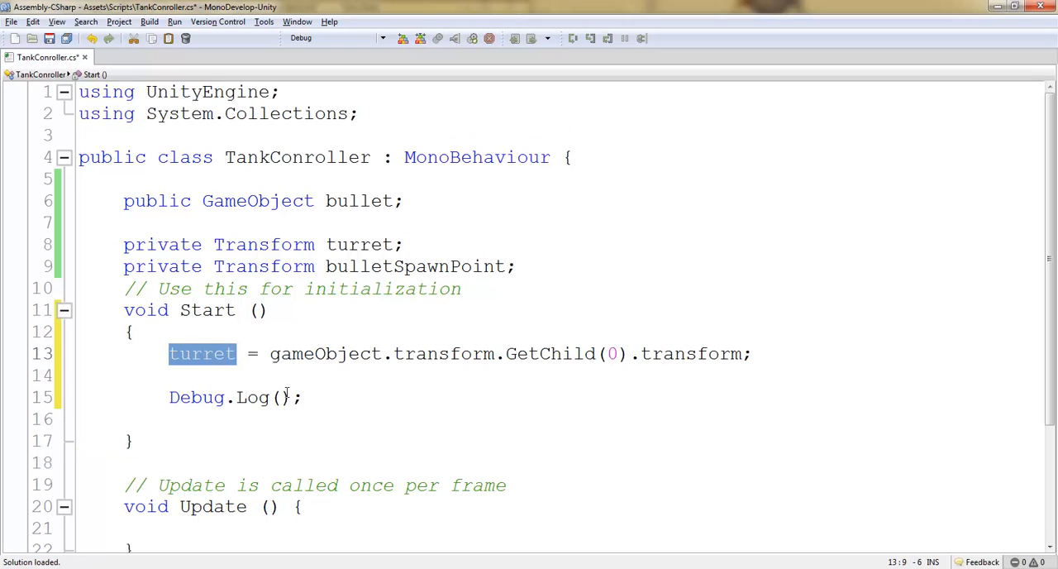
text(turret)
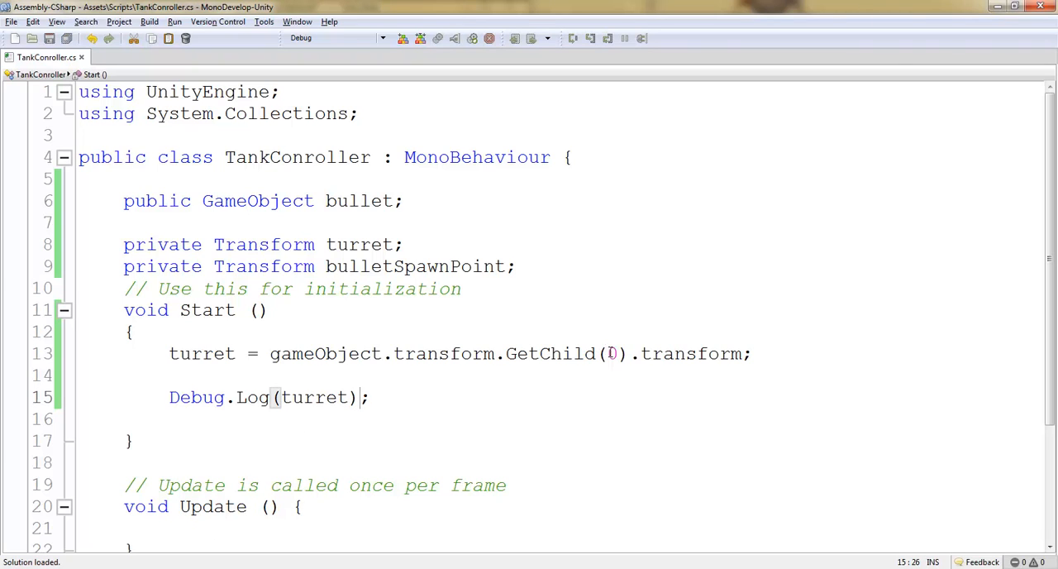
double_click(612, 354)
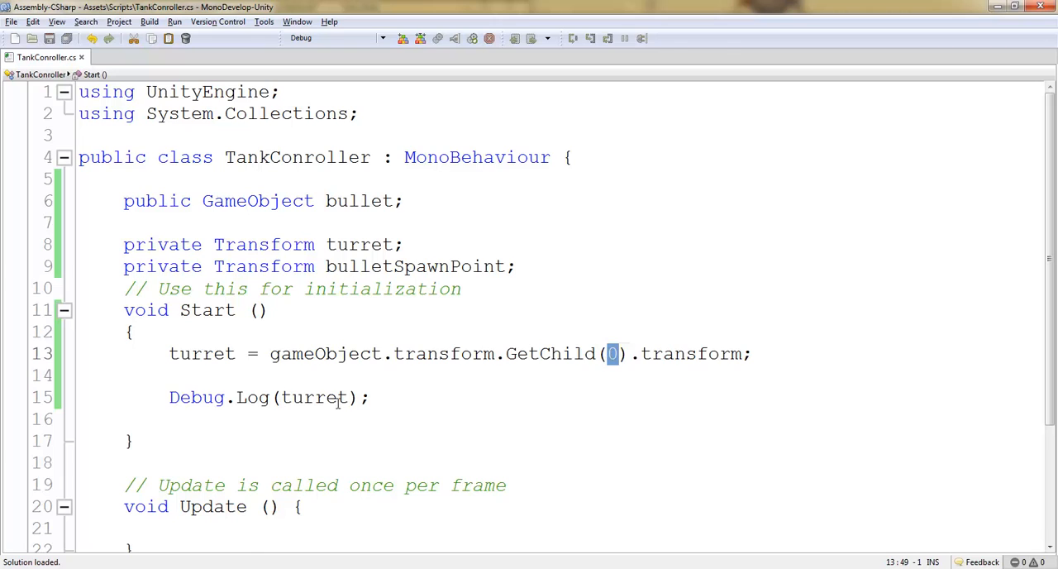
double_click(314, 397)
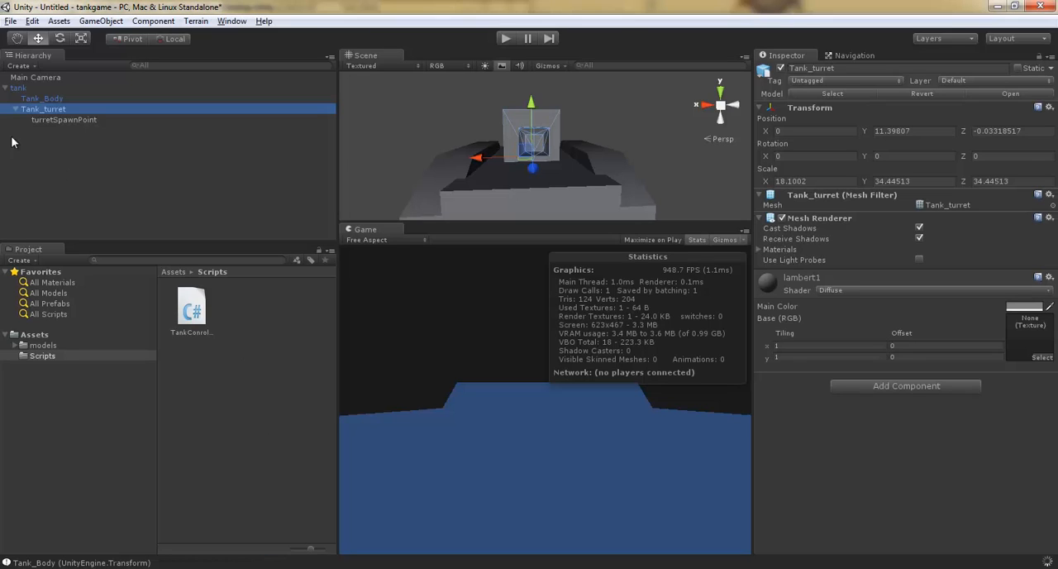
Play the tank scene, see Tank_Body logged, then inspect the tank's children in the Hierarchy
click(18, 88)
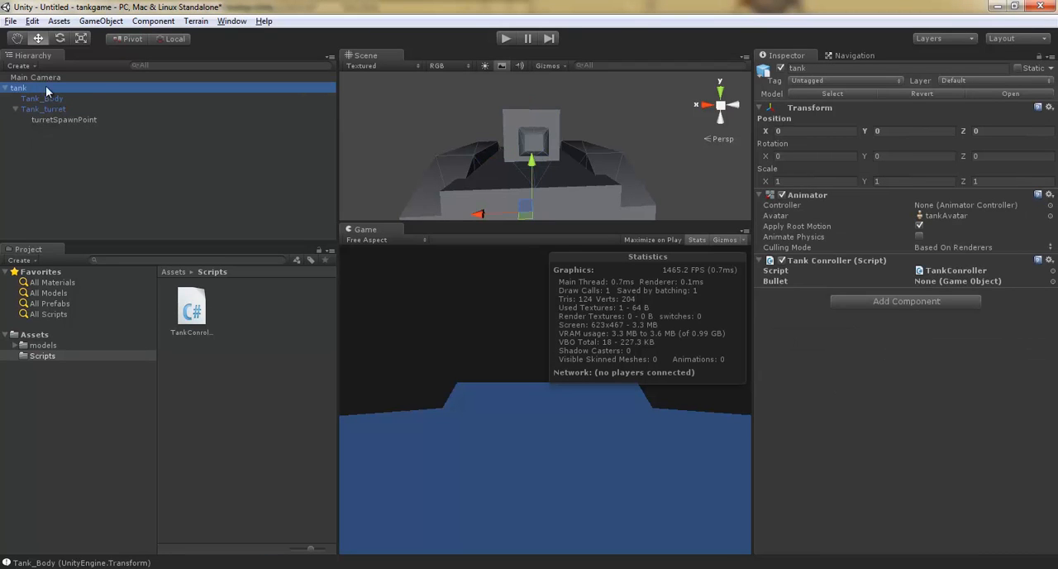
mouse_move(93, 89)
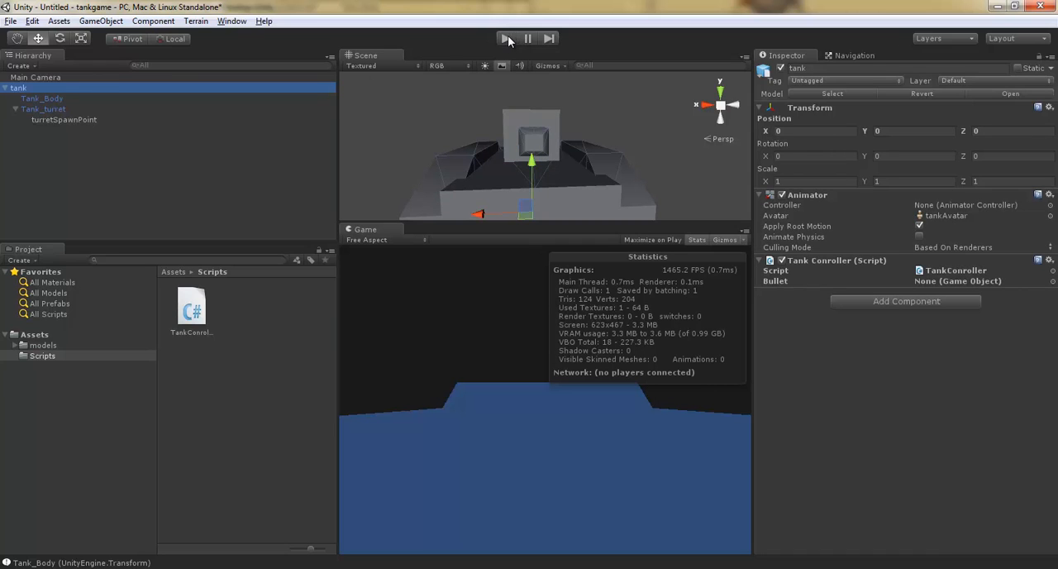
click(505, 38)
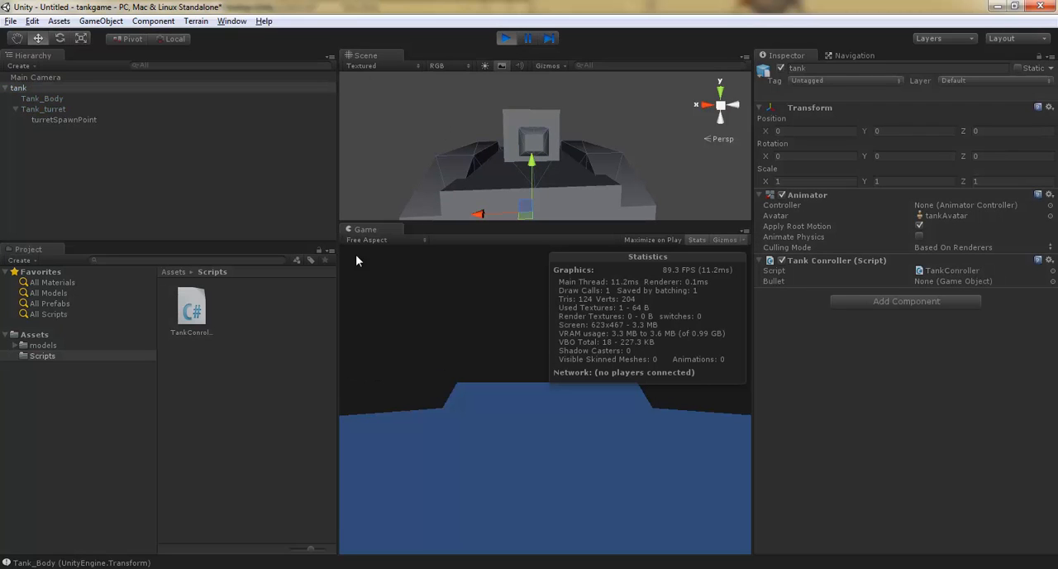
mouse_move(91, 405)
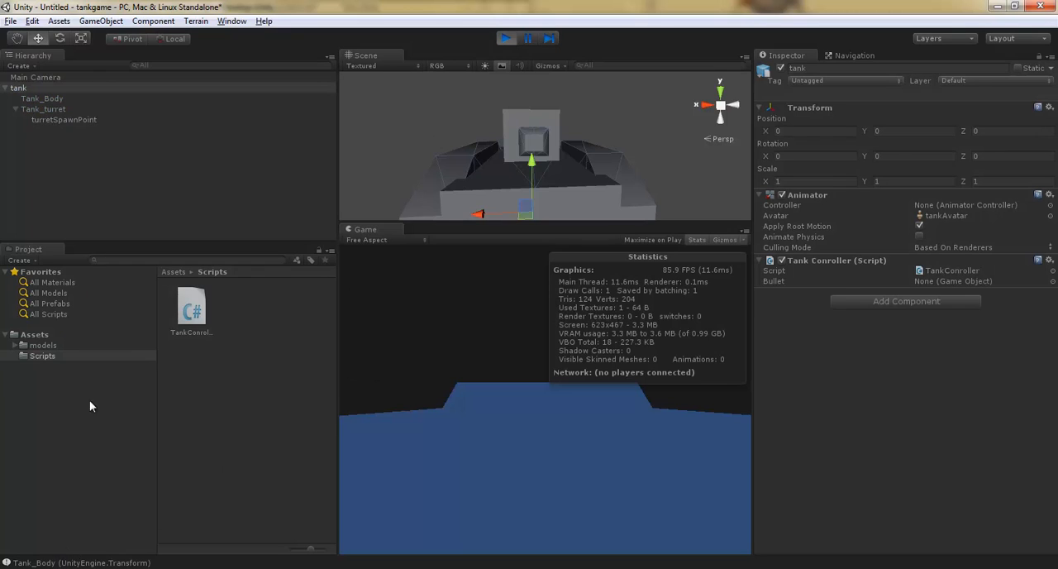
click(41, 98)
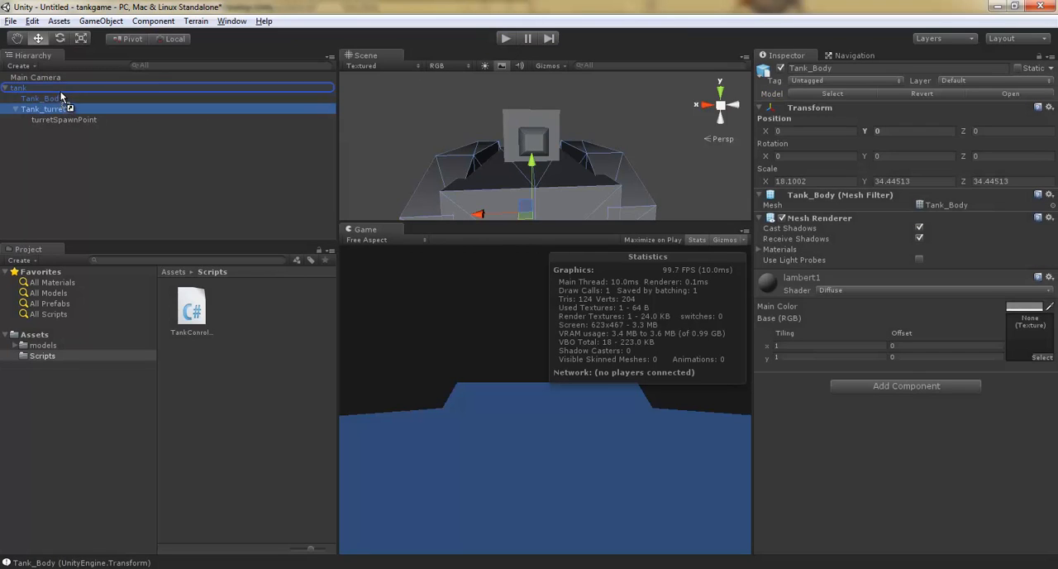
click(46, 108)
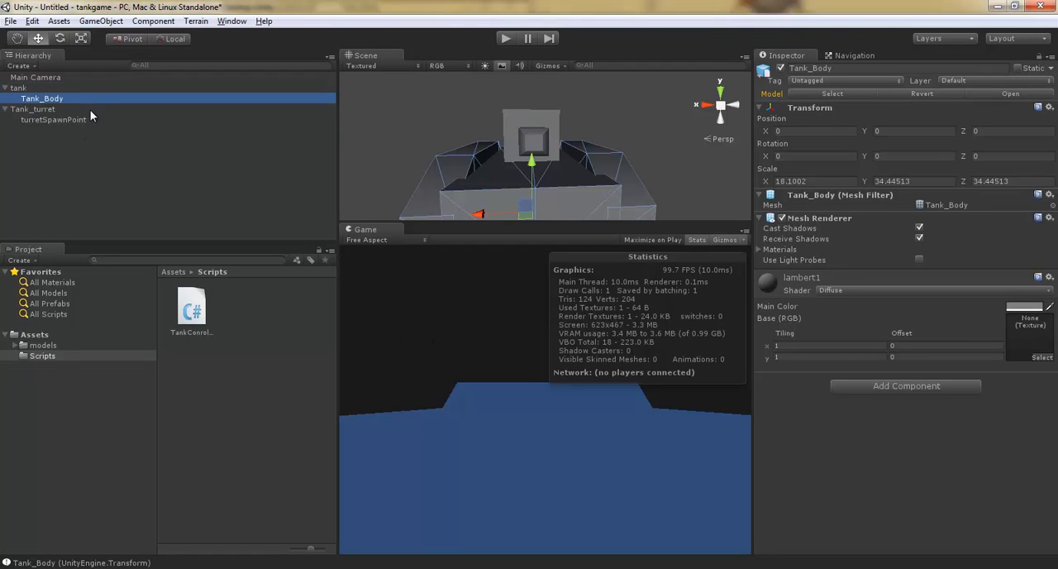
click(236, 155)
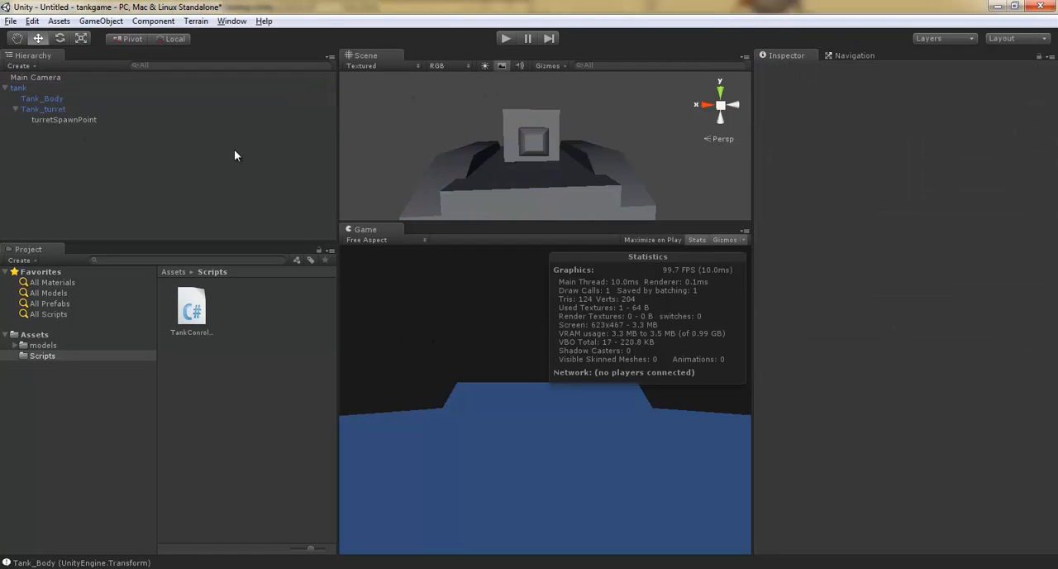
click(18, 87)
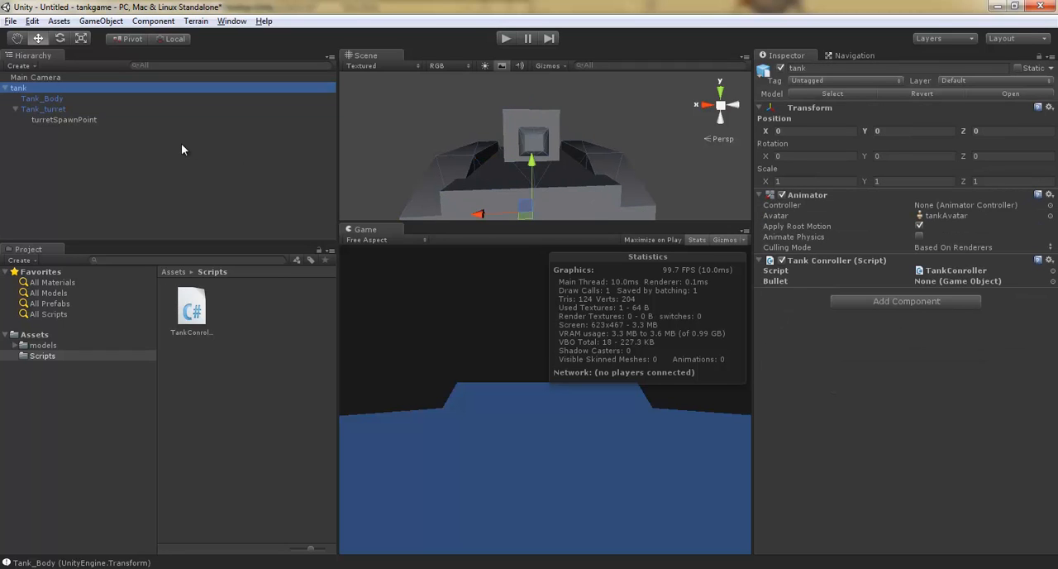
click(44, 108)
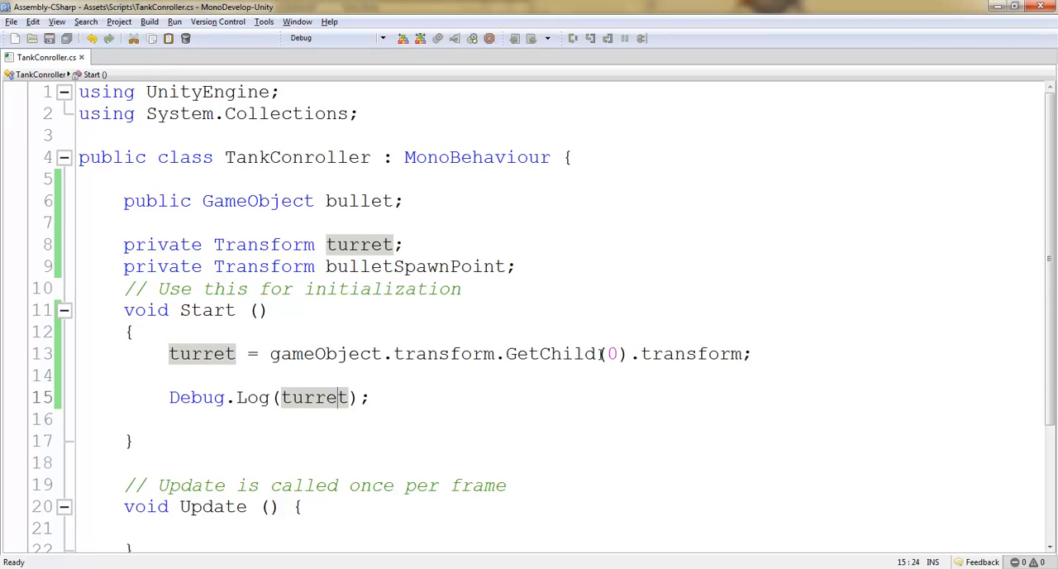
Change the turret lookup index from GetChild(0) to GetChild(1), after test-playing the game
click(612, 354)
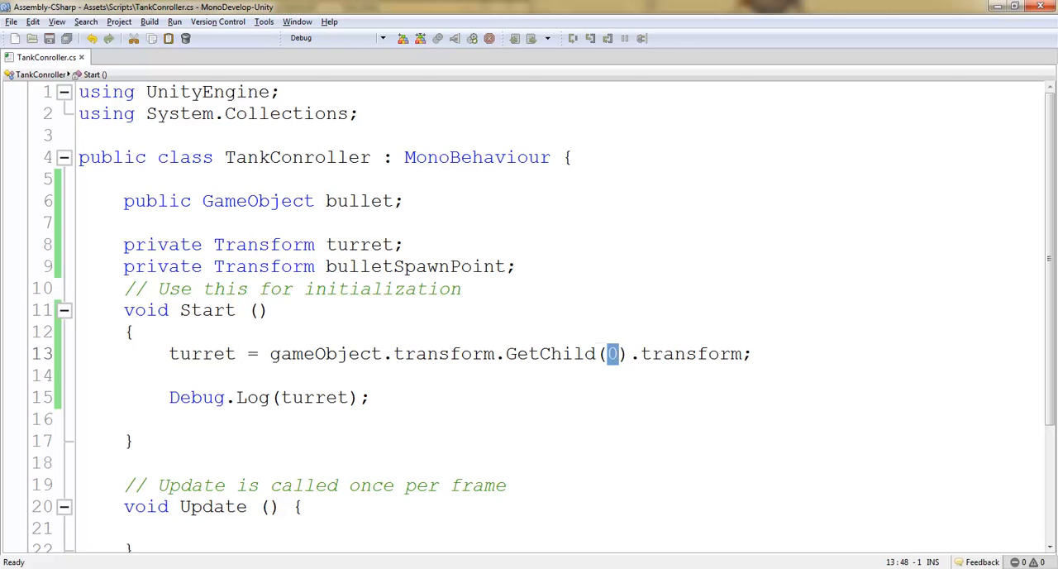
mouse_move(611, 353)
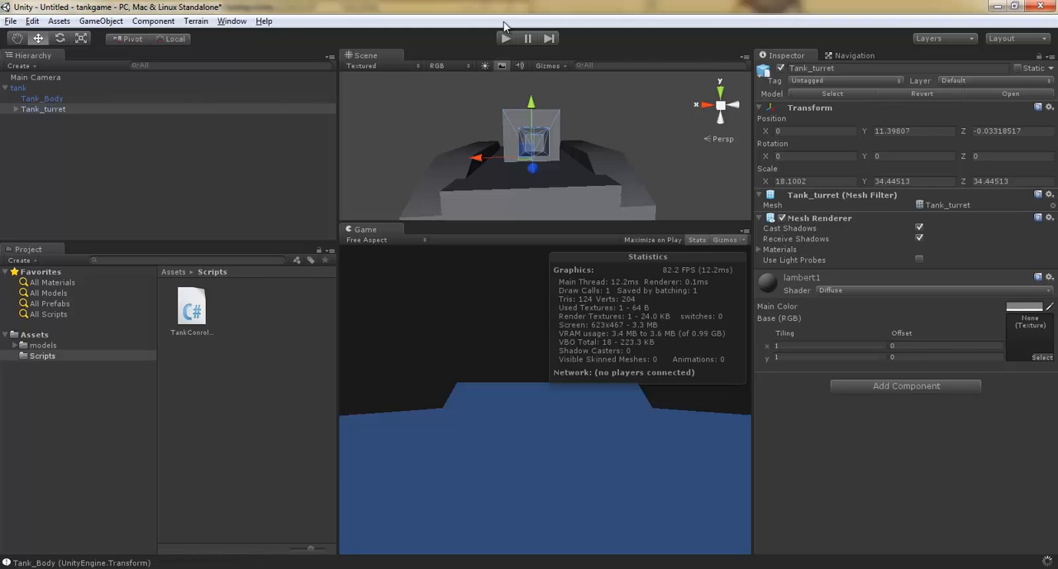
click(505, 38)
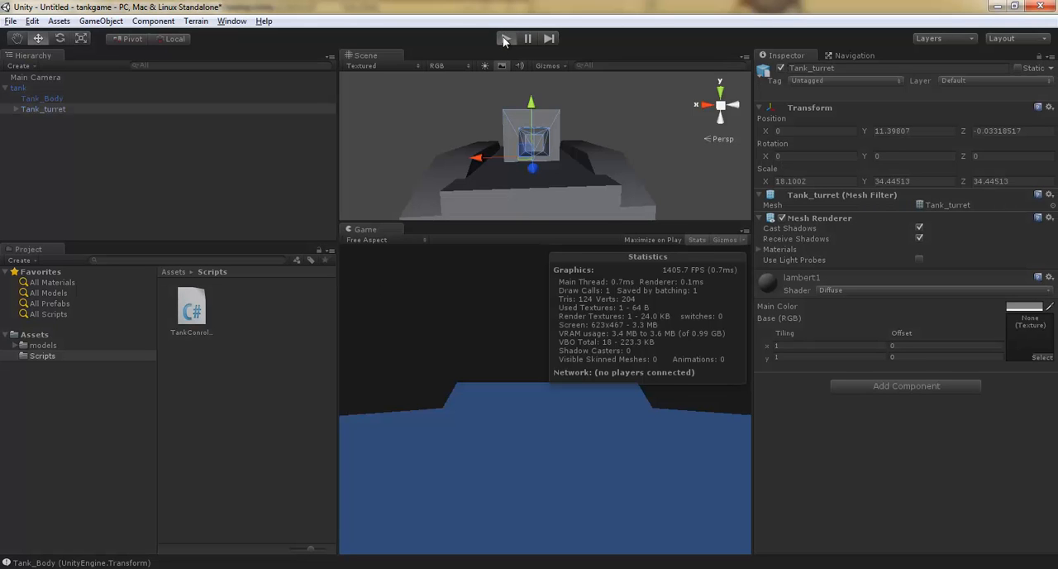
click(505, 38)
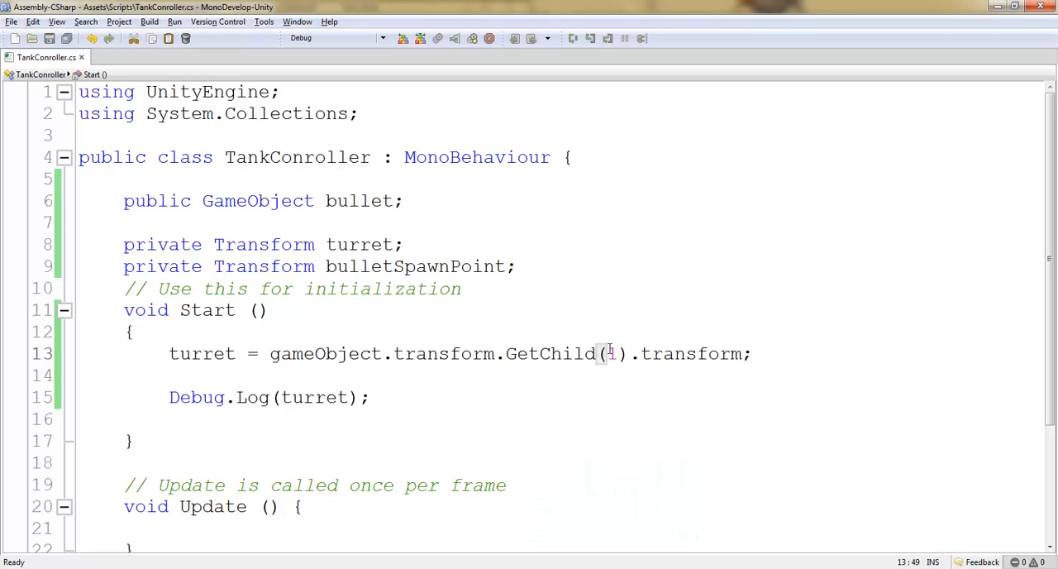
double_click(611, 353)
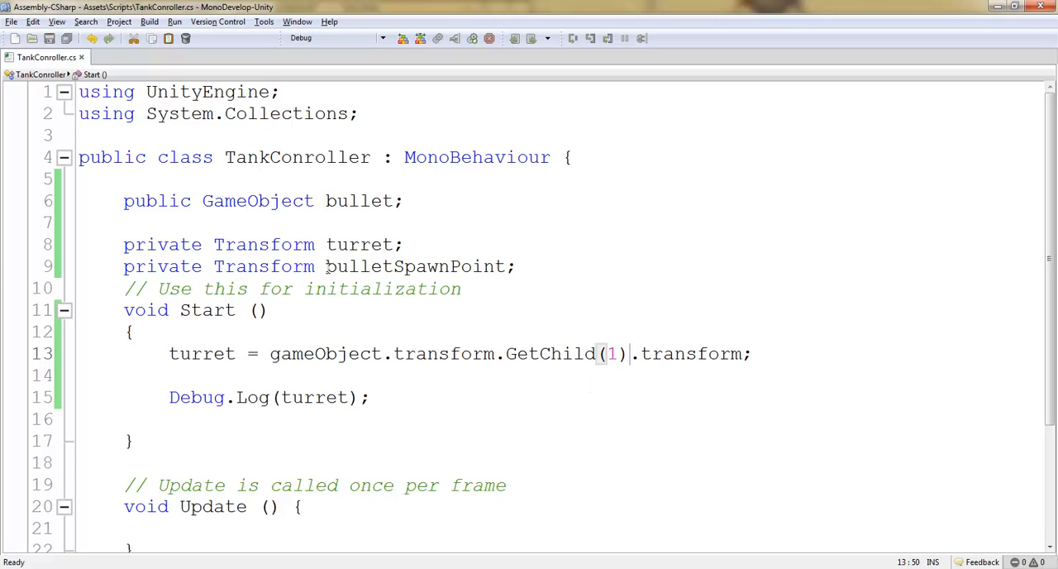
double_click(413, 266)
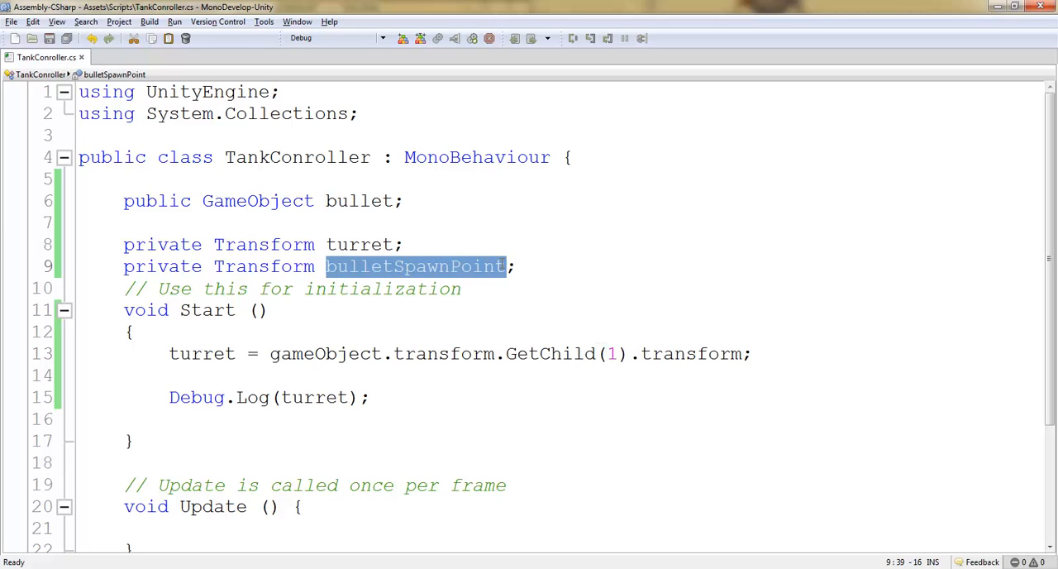
Add 'bulletSpawnPoint = turret.GetChild(0).transform;' below the turret assignment in Start
click(297, 374)
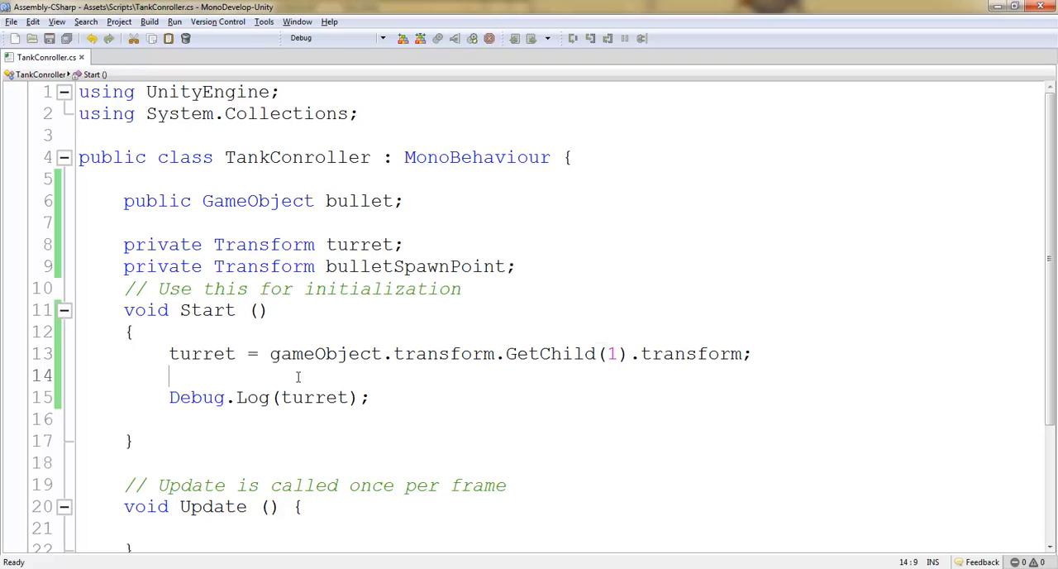
text(bulletSpawnPoint =)
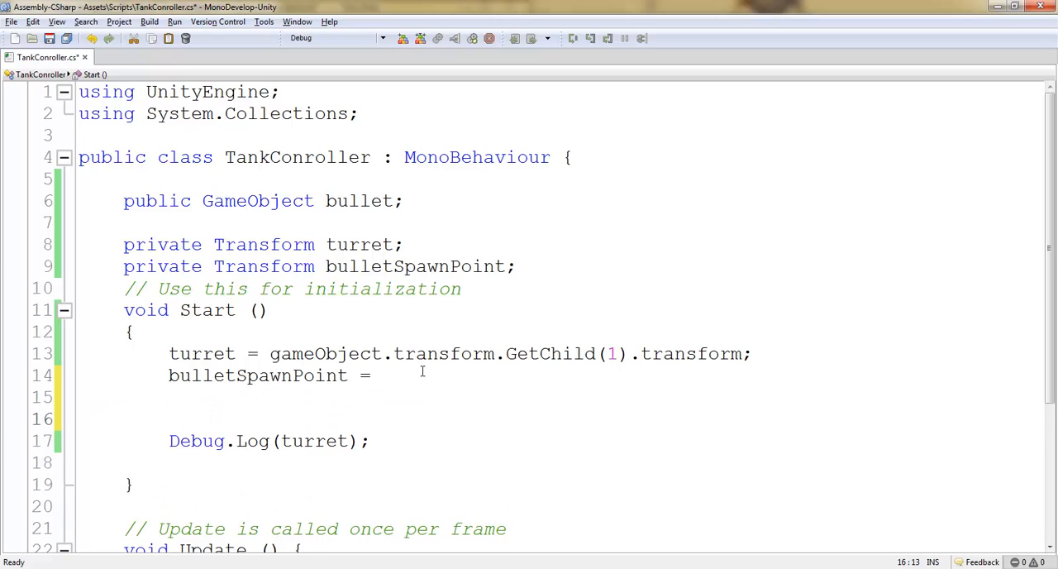
double_click(202, 352)
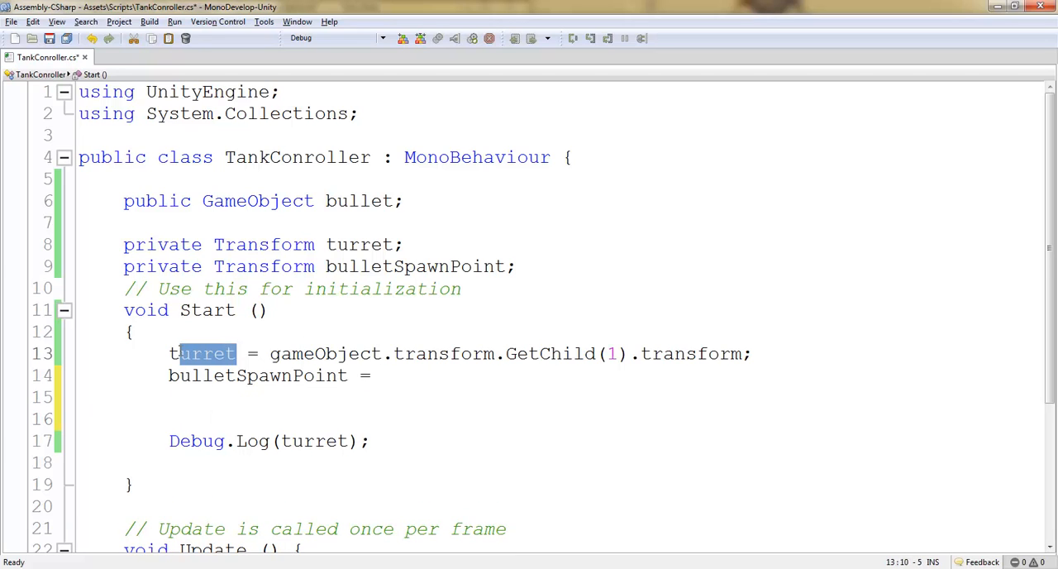
click(385, 376)
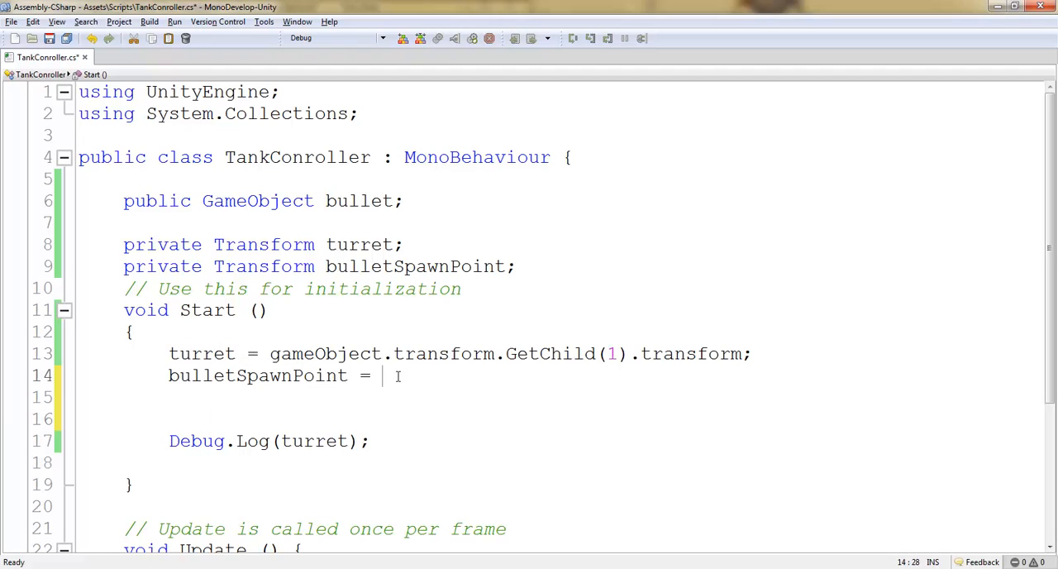
text(turret)
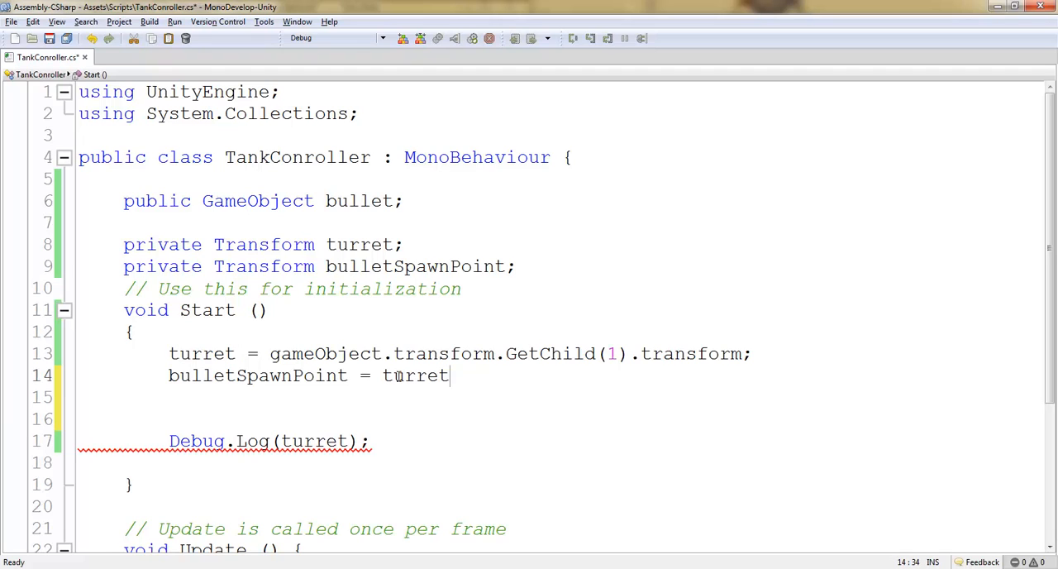
double_click(549, 354)
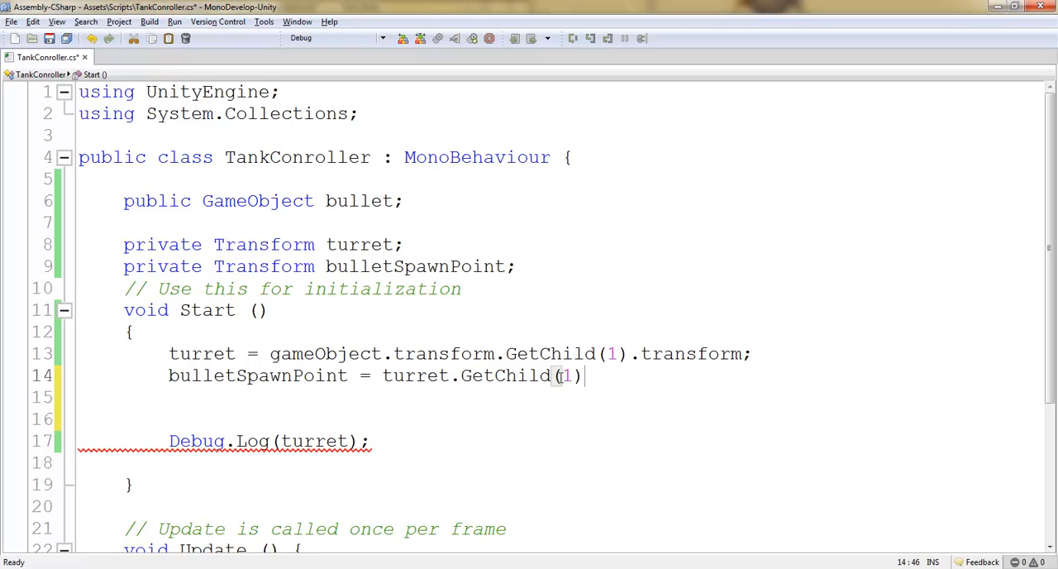
text(0)
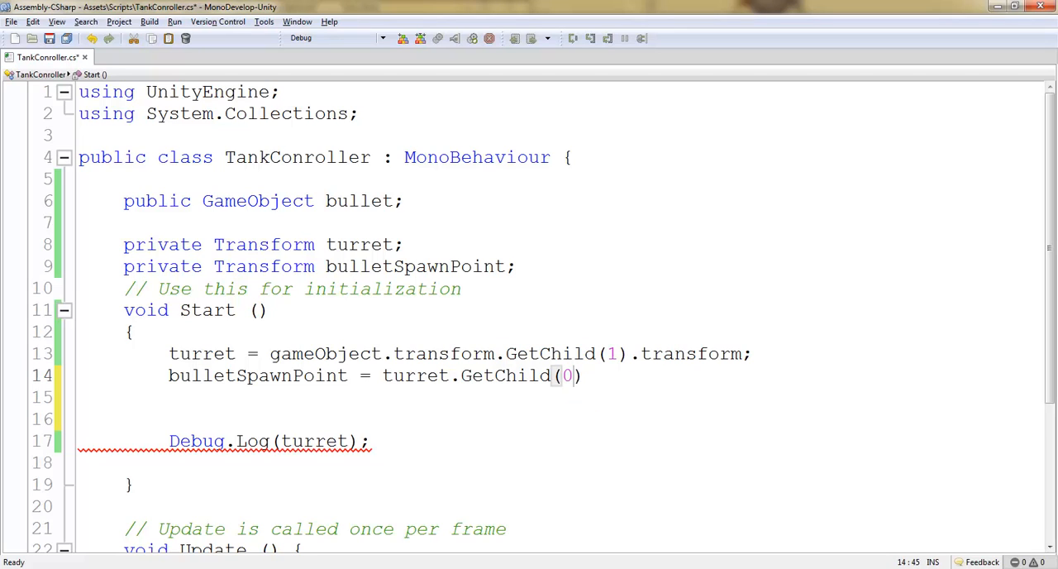
text(.transform;)
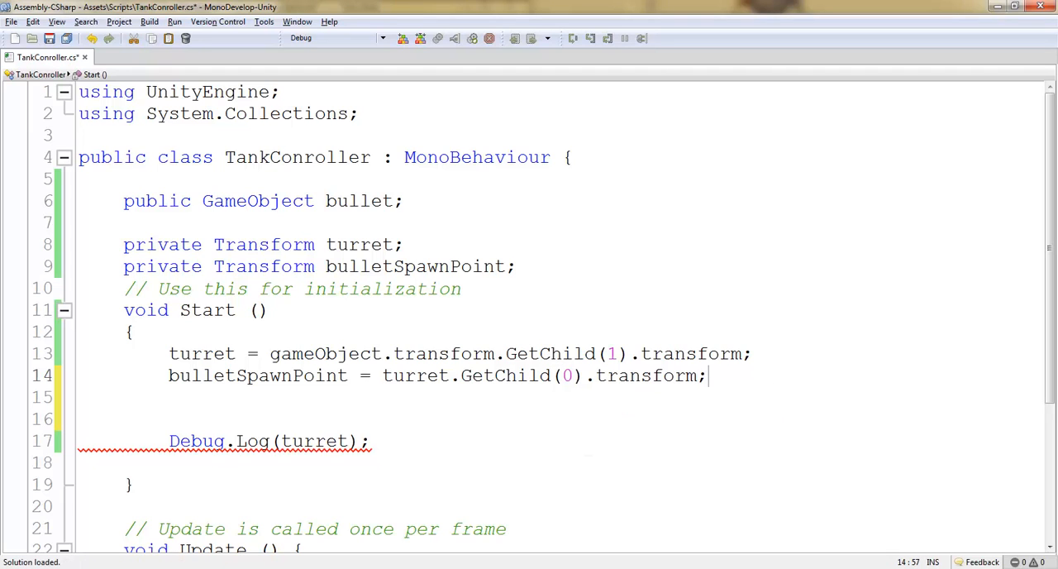
double_click(303, 375)
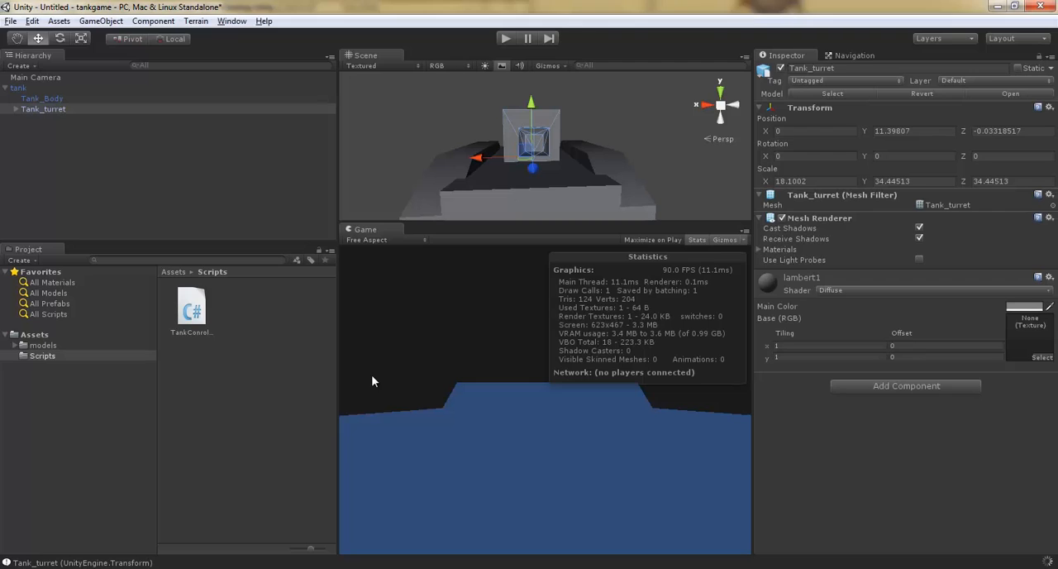
Play the scene and read the full turretSpawnPoint log message
click(504, 38)
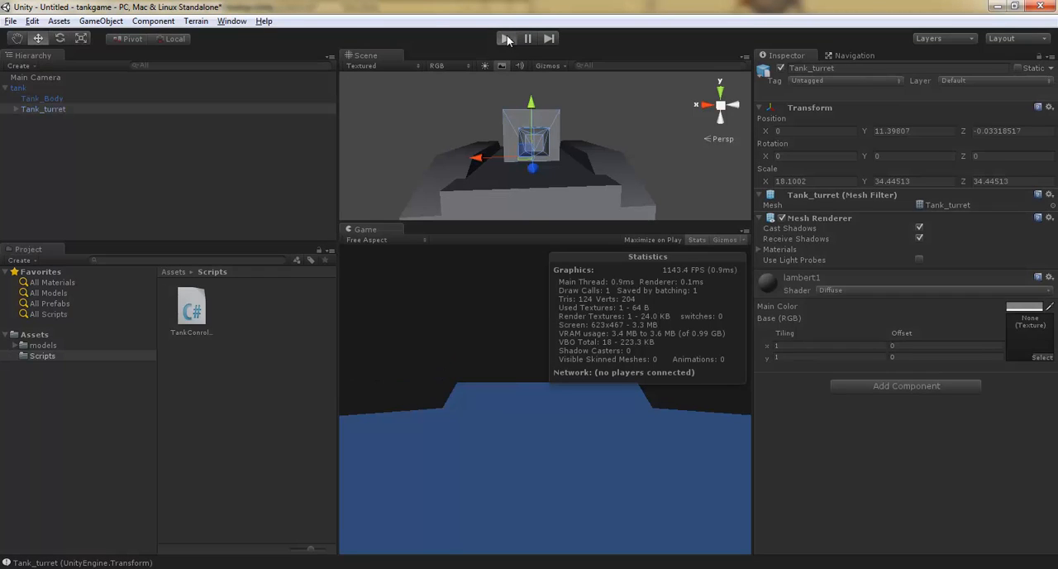
click(504, 38)
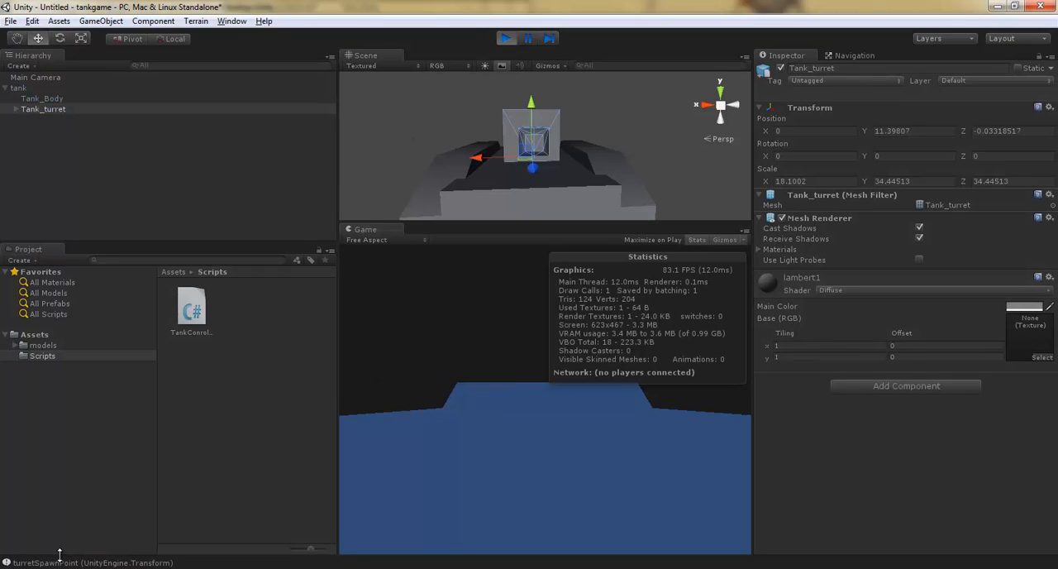
click(63, 119)
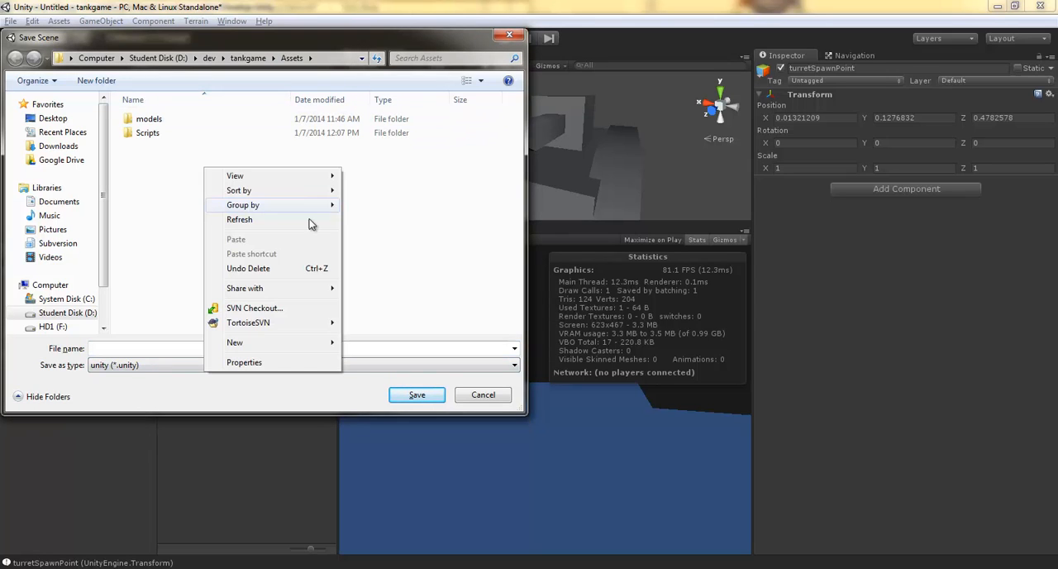
Create a scenes folder under Assets and save the scene inside it as Level_01
click(234, 342)
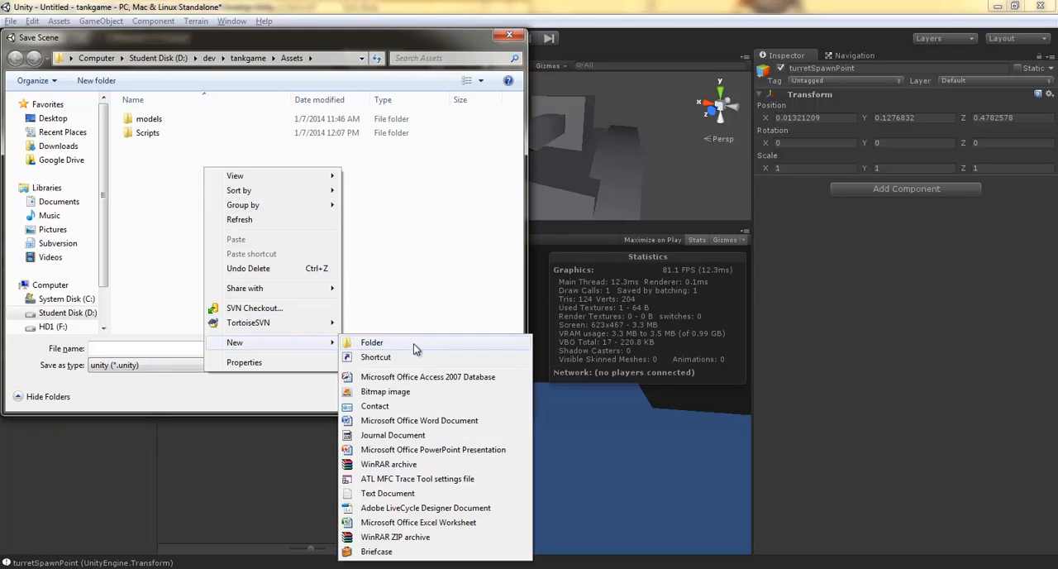
click(371, 342)
text(scenes)
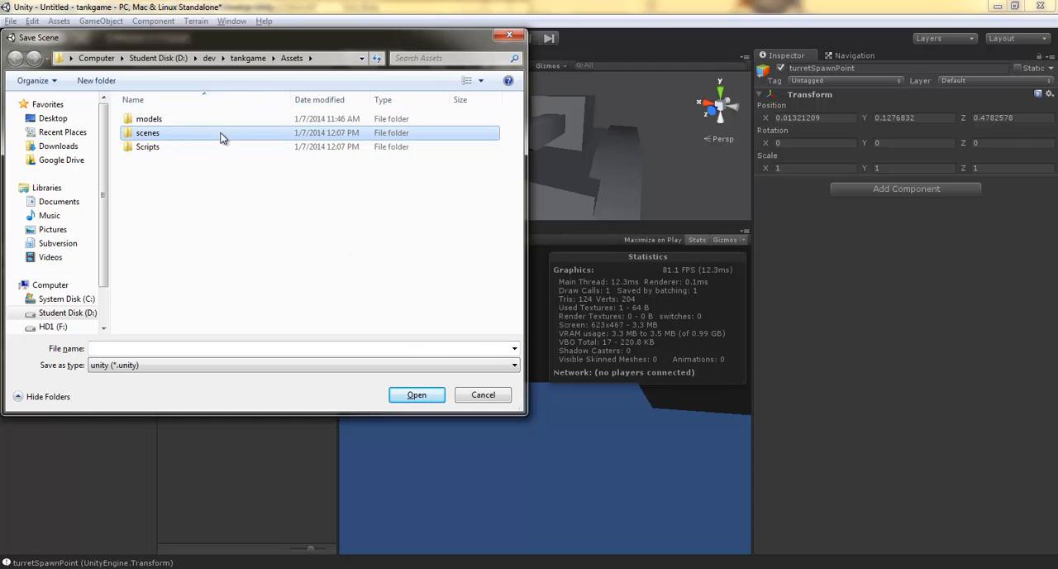
double_click(147, 132)
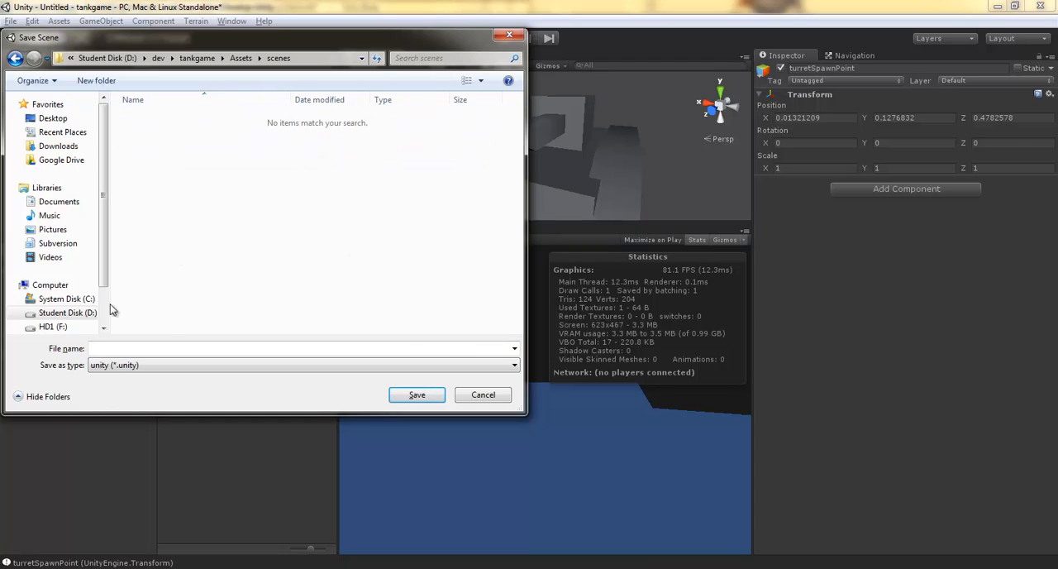
text(Level_01)
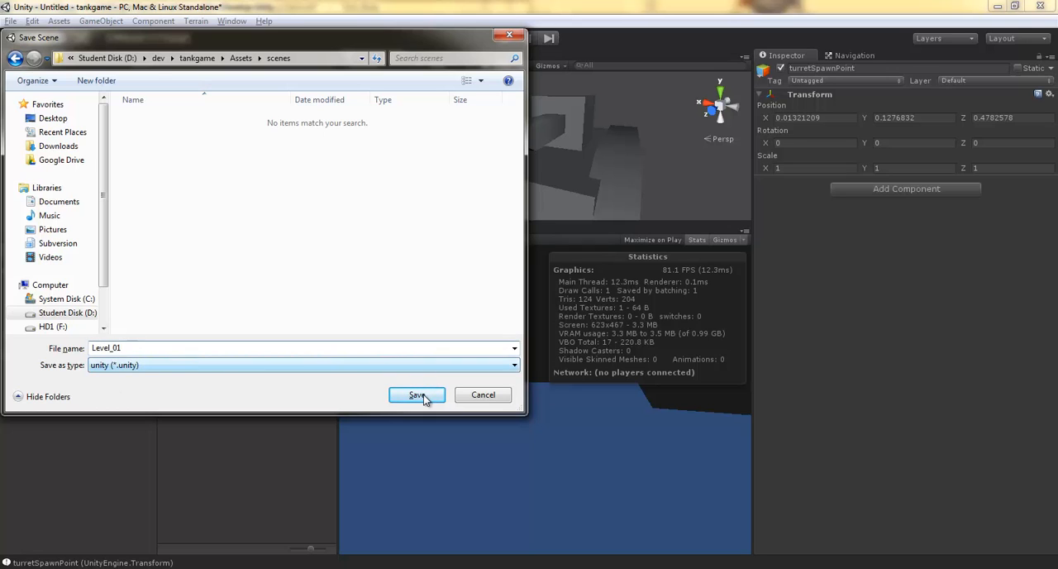
click(416, 394)
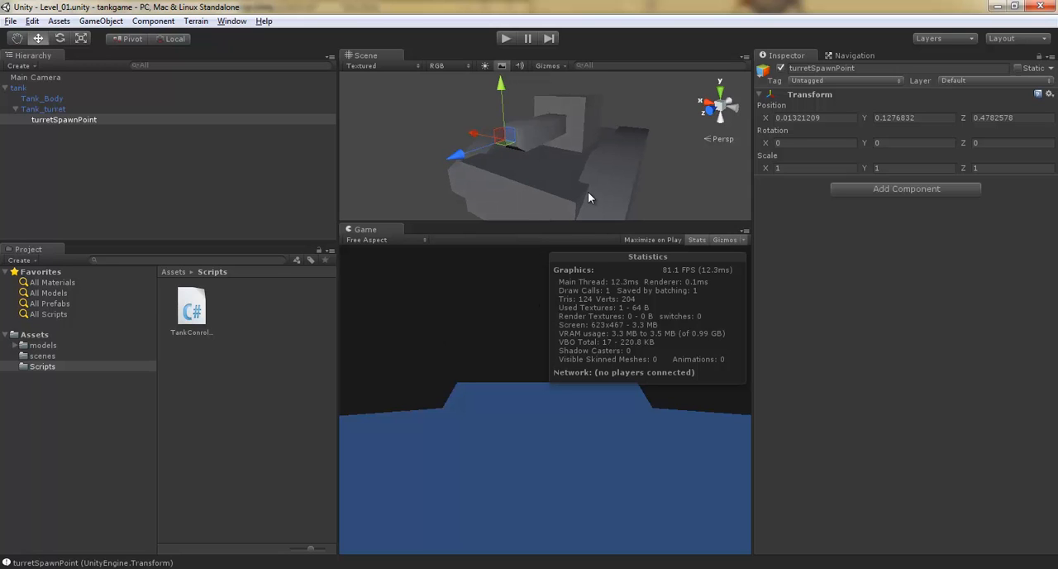
Declare 'private float curSpeed, targetSpeed, rotSpeed;' after the bulletSpawnPoint field
double_click(191, 307)
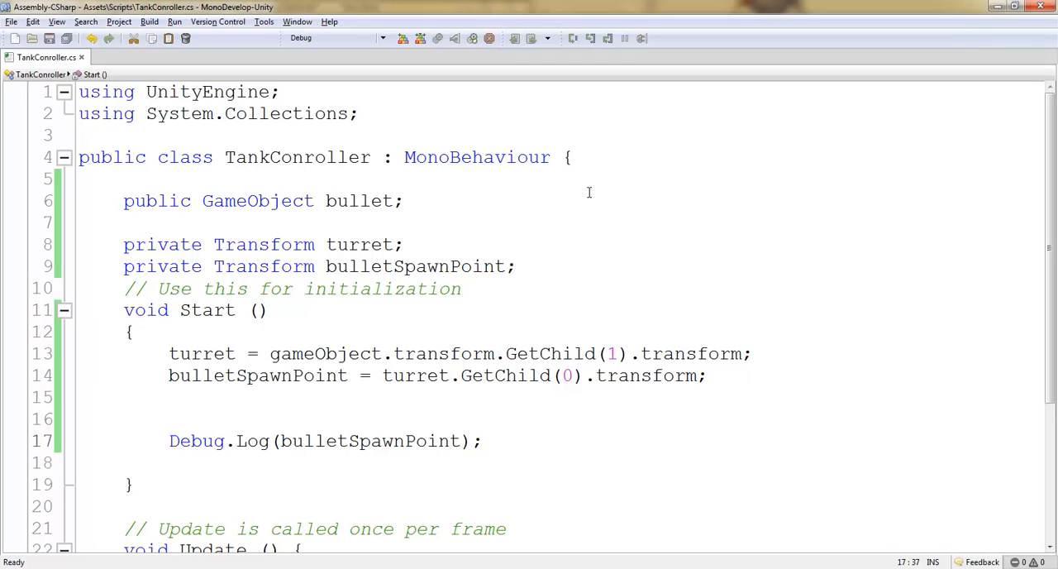
click(529, 266)
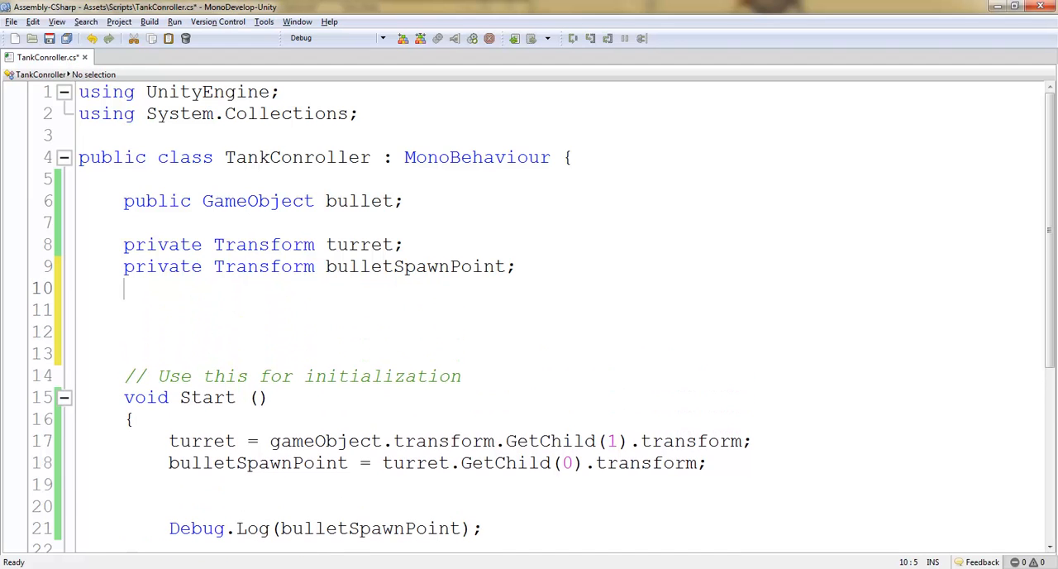
text(private float)
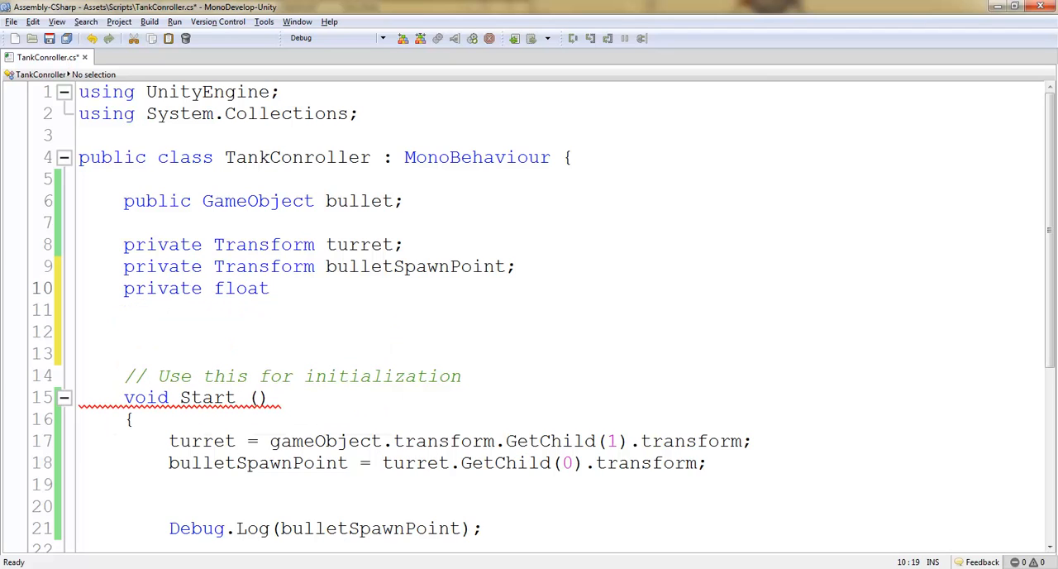
text(cur)
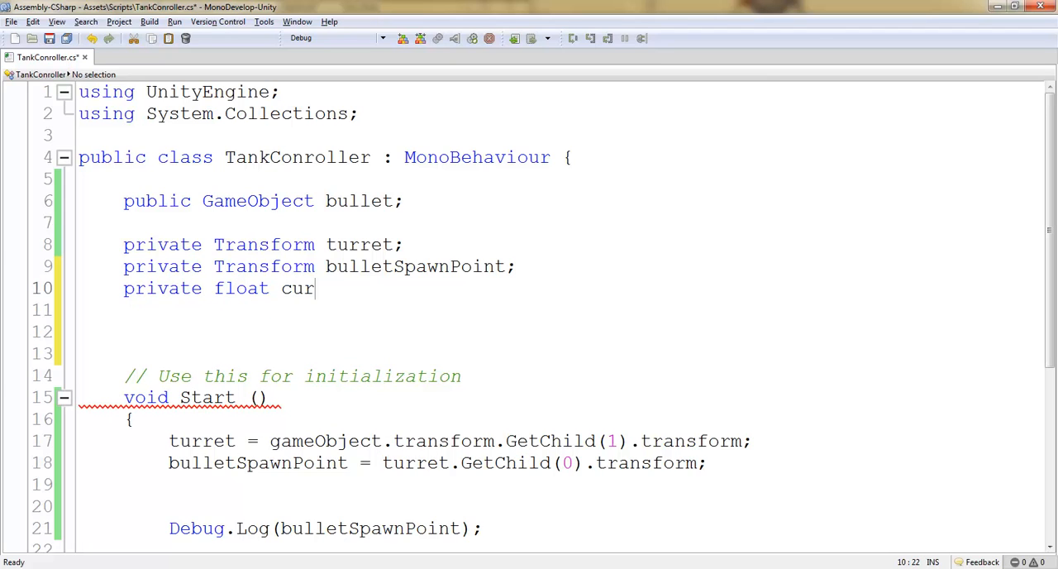
text(Speed,)
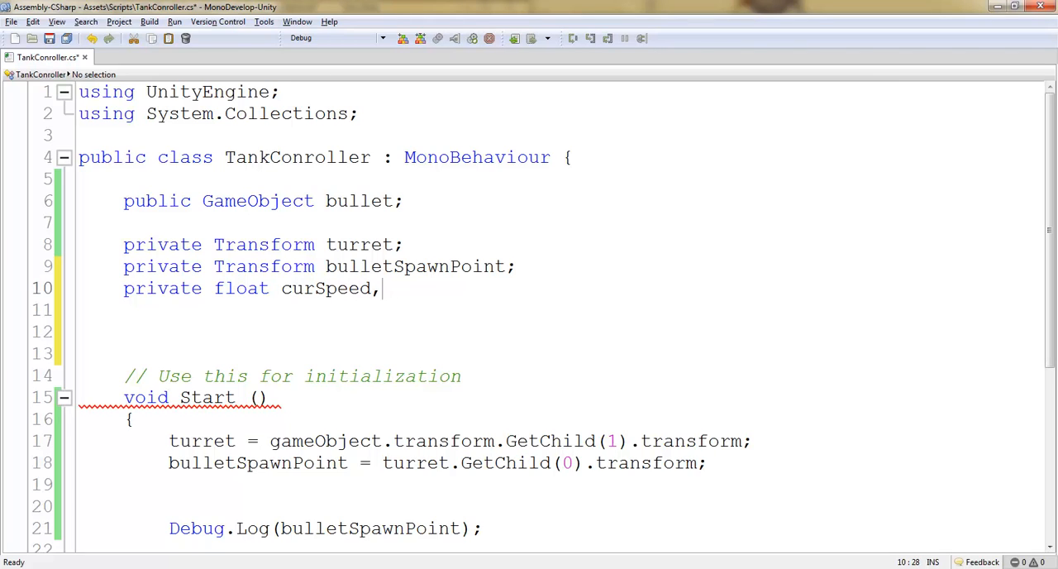
text(target)
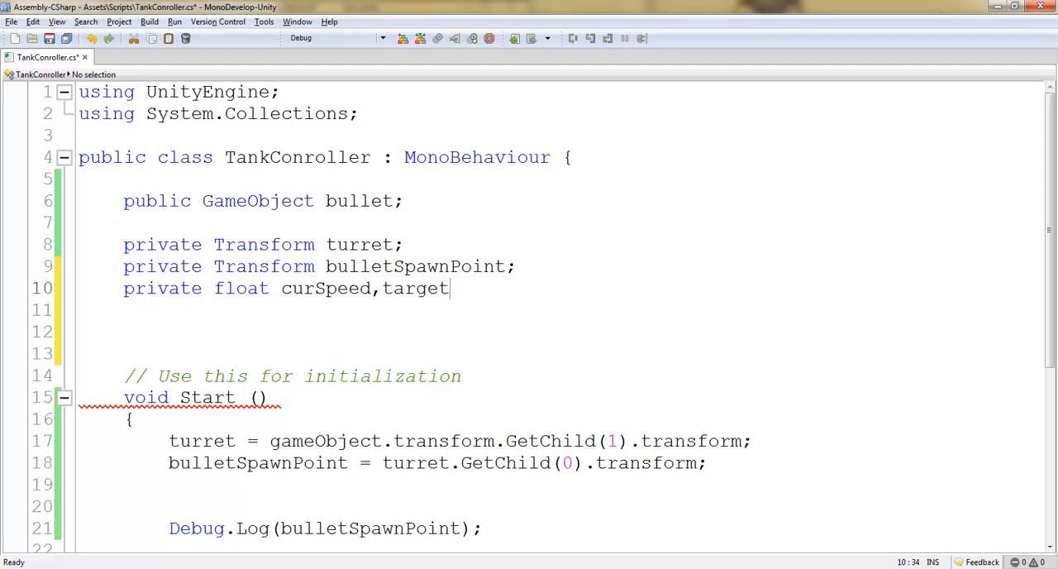
text(Speed)
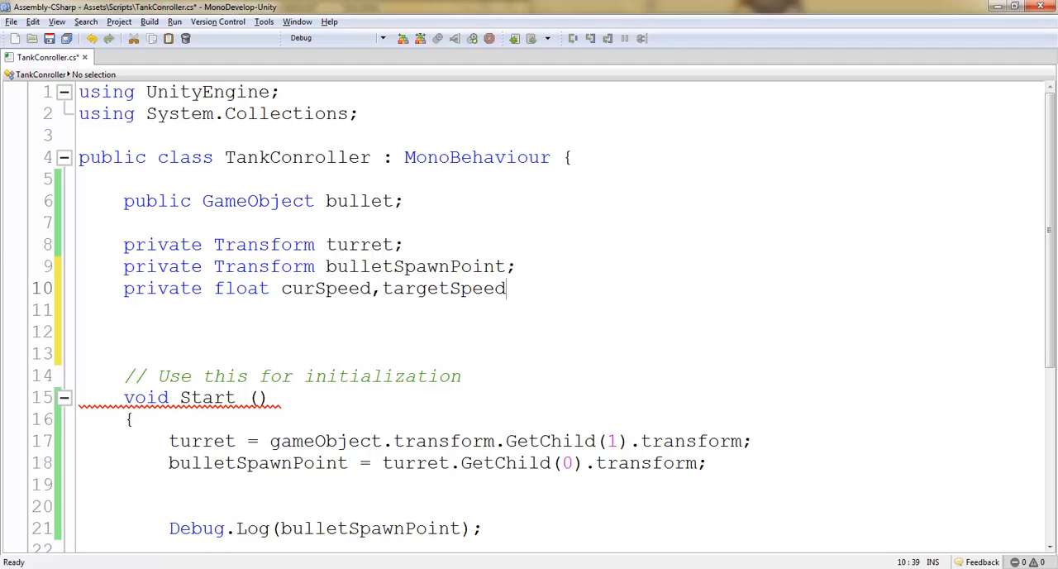
text(,)
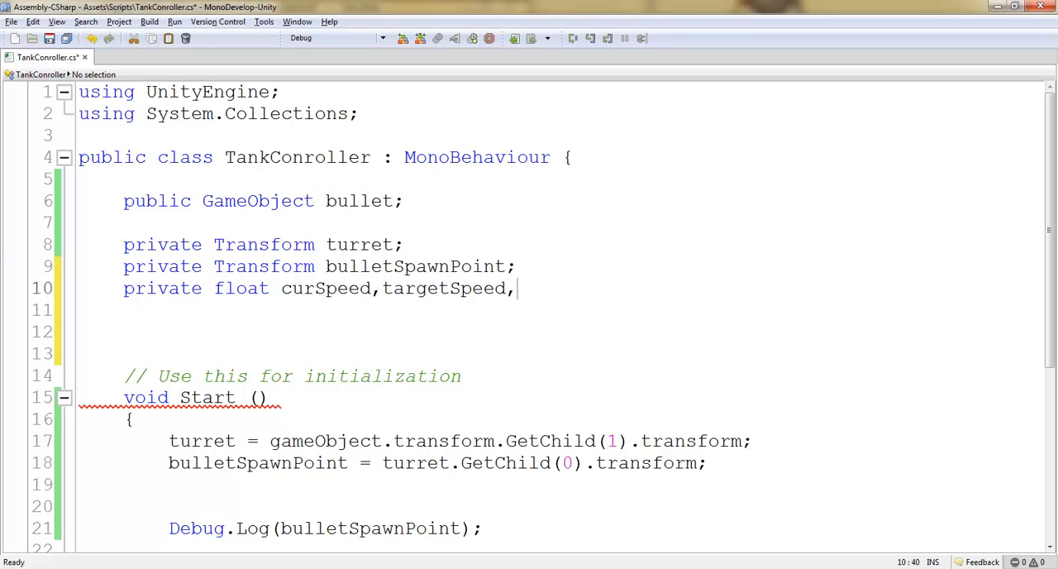
text(Roat)
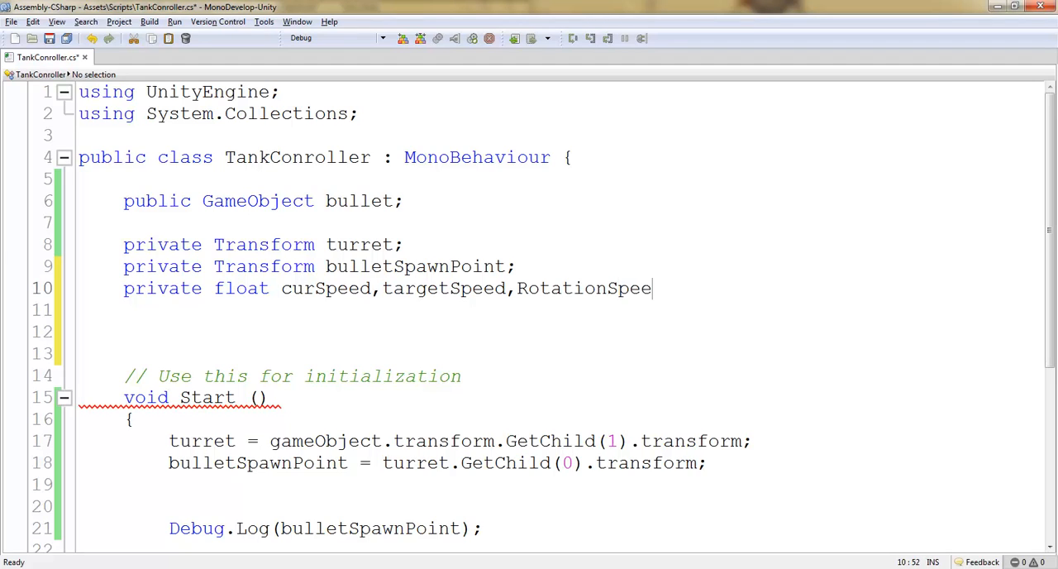
text(;)
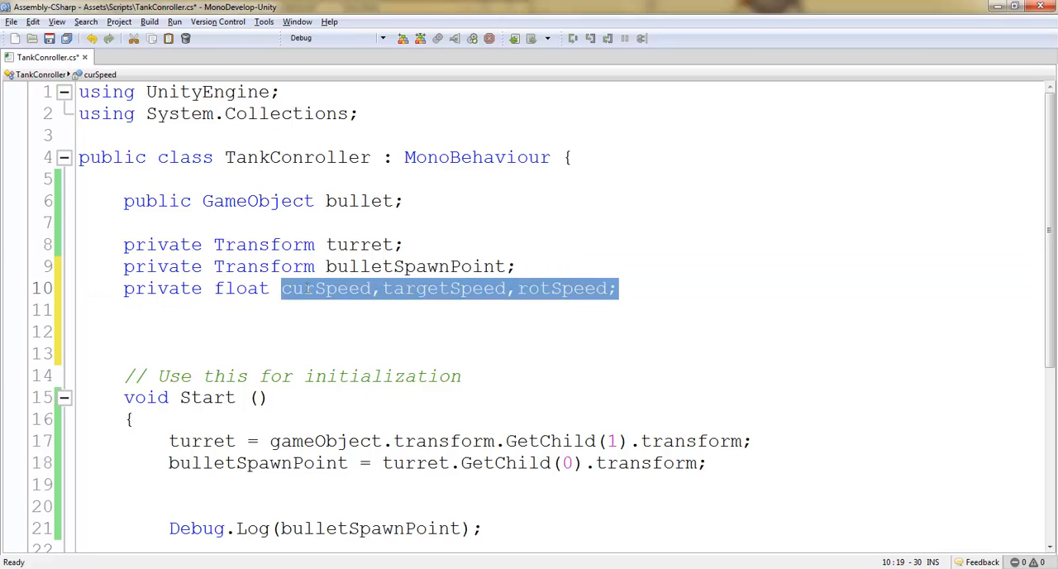
text(private float)
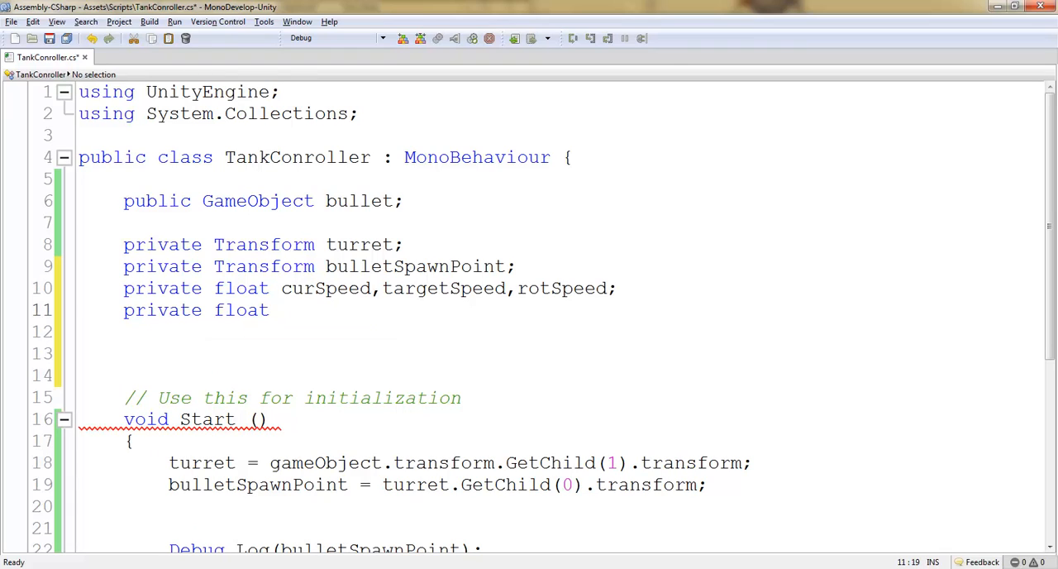
Declare maxForwardSpeed = 300.0f and duplicate the line for the backward speed field
text(forwar)
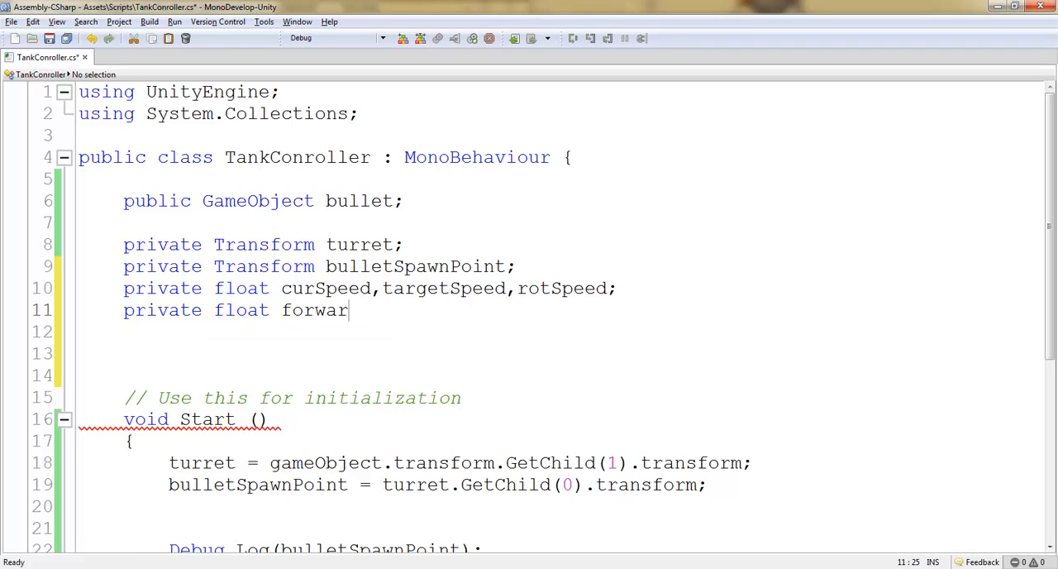
text(dSpeed)
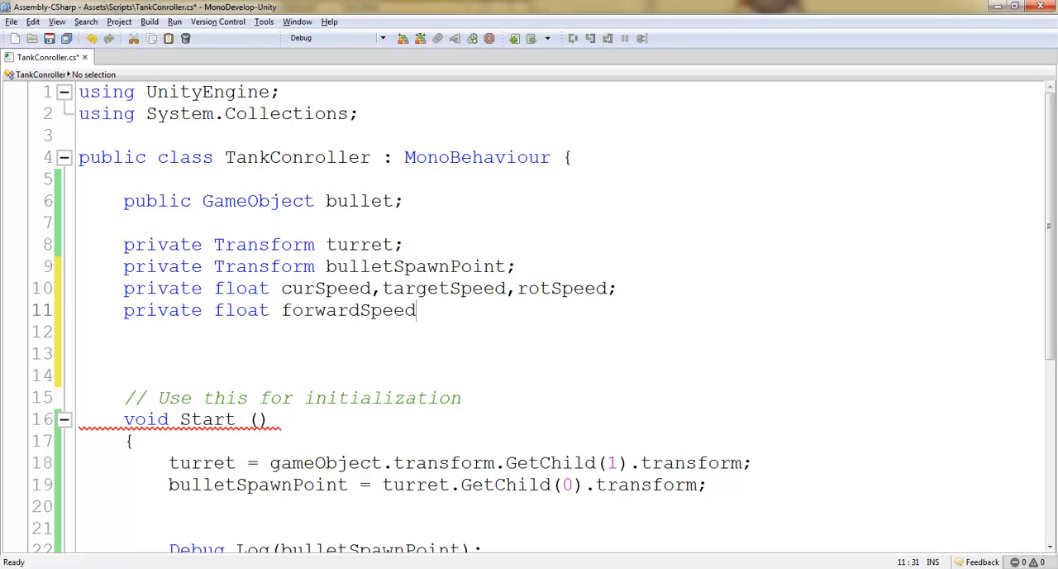
text(= 300)
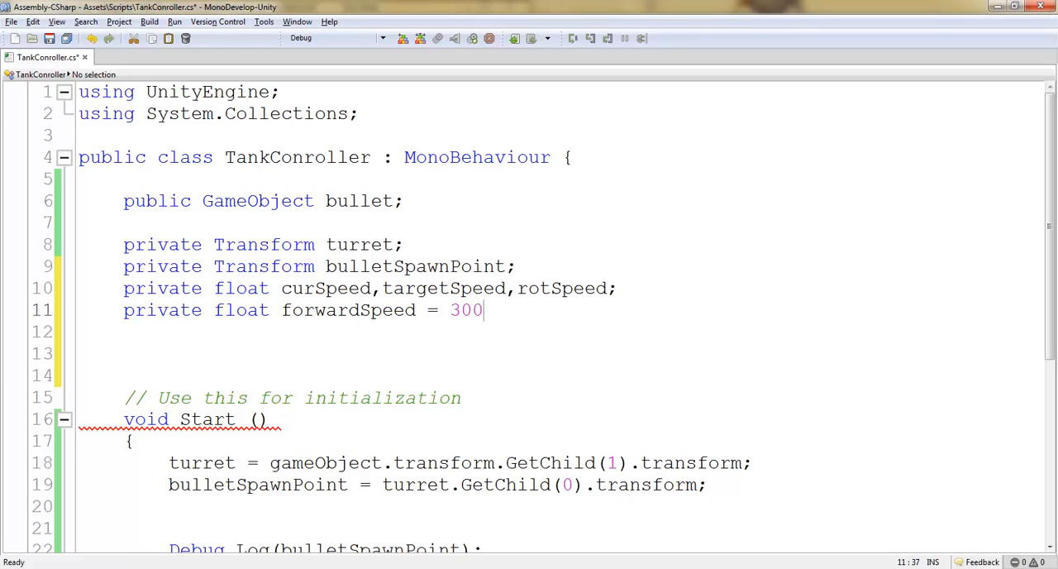
text(.0f;)
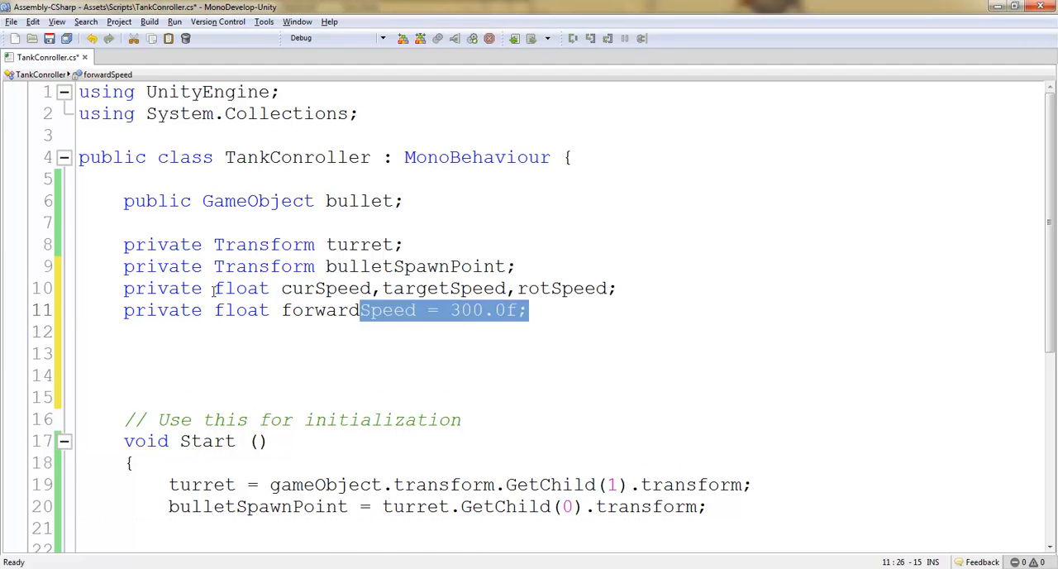
click(153, 330)
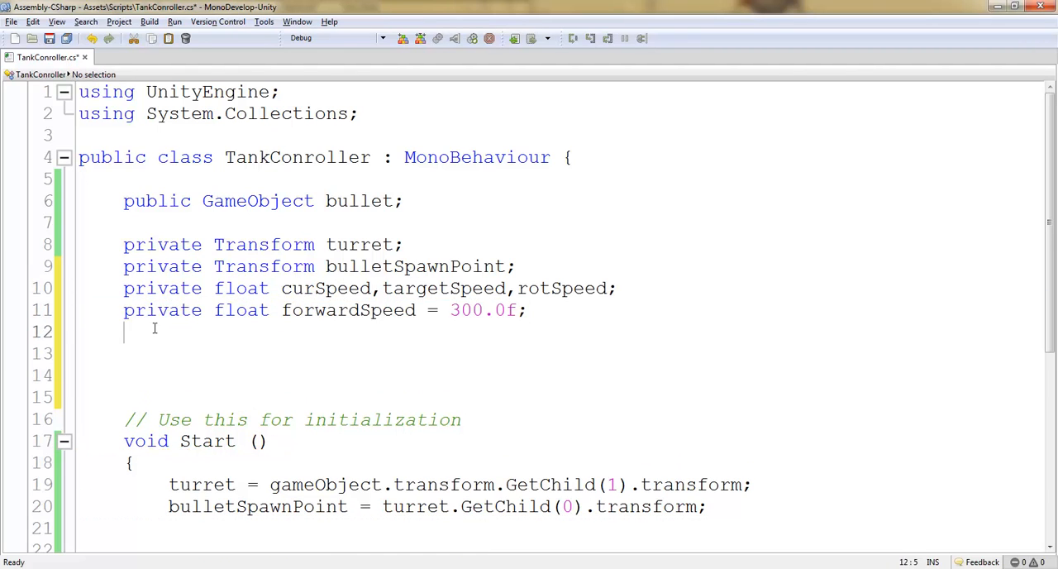
text(private float forwardSpeed = 300.0f;)
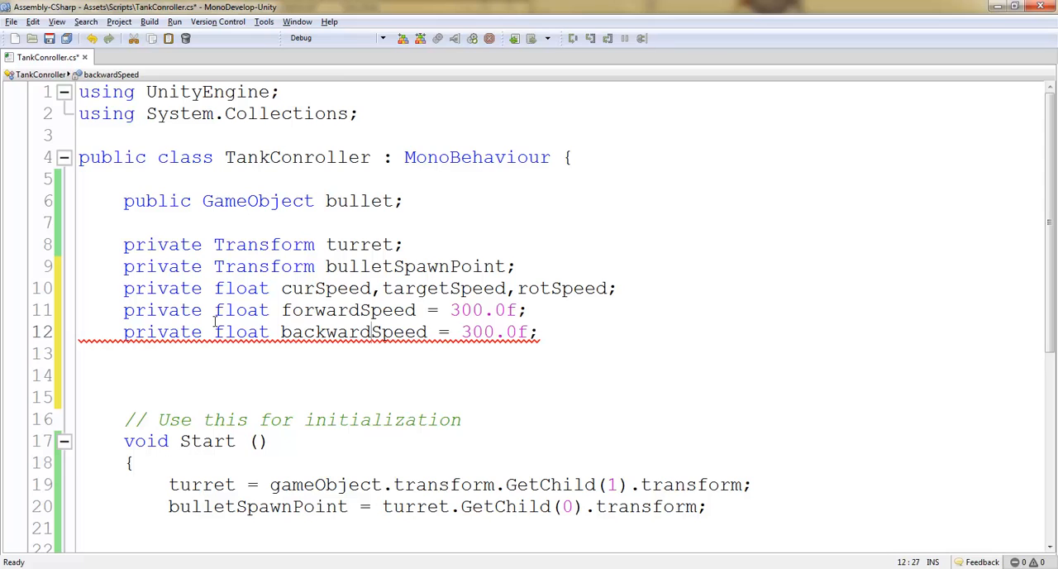
double_click(353, 331)
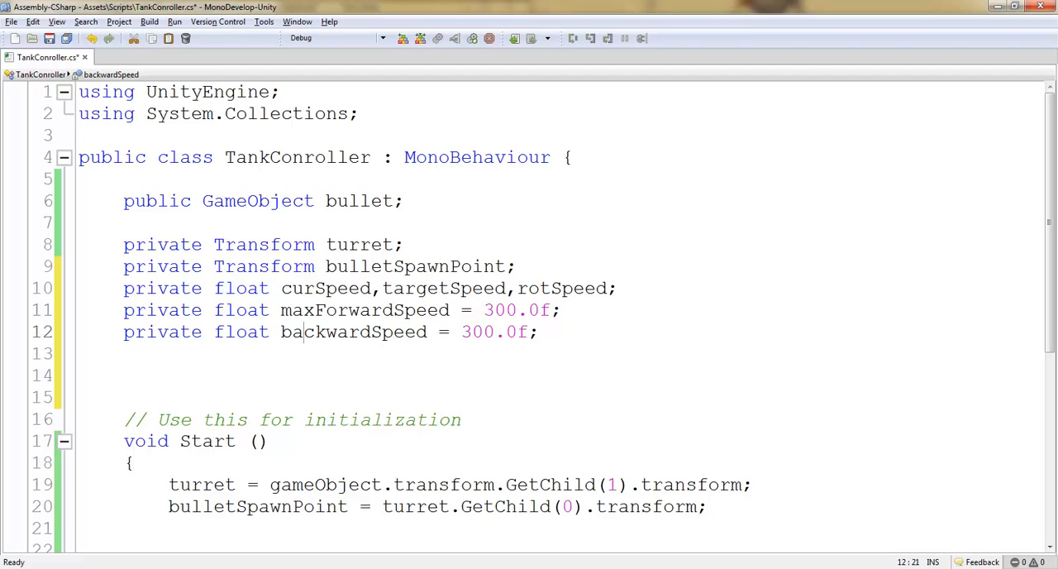
text(maxB)
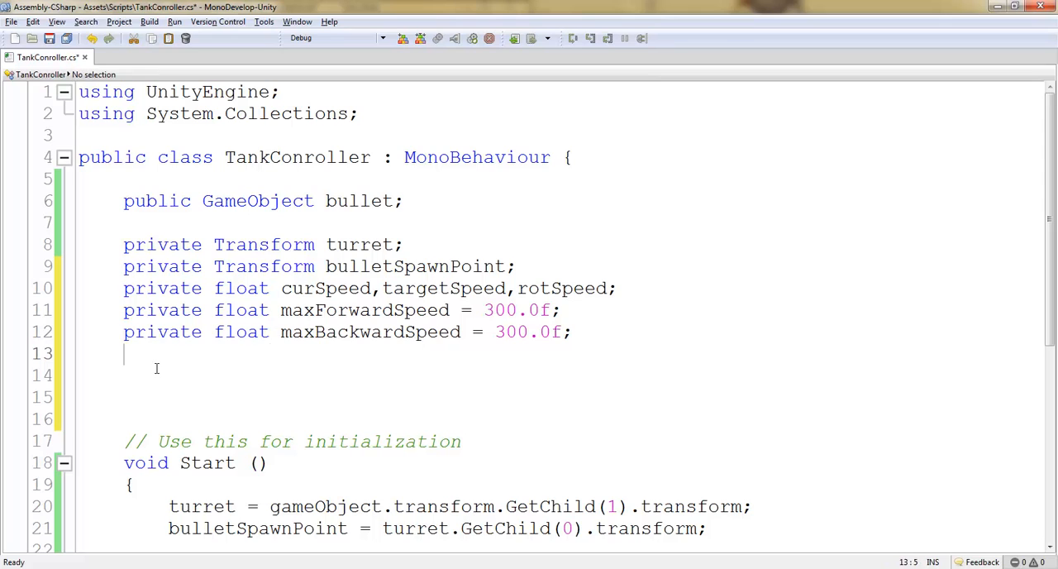
Add turrentRotSpeed = 10.0f and make the backward speed -300.0f
text(private float)
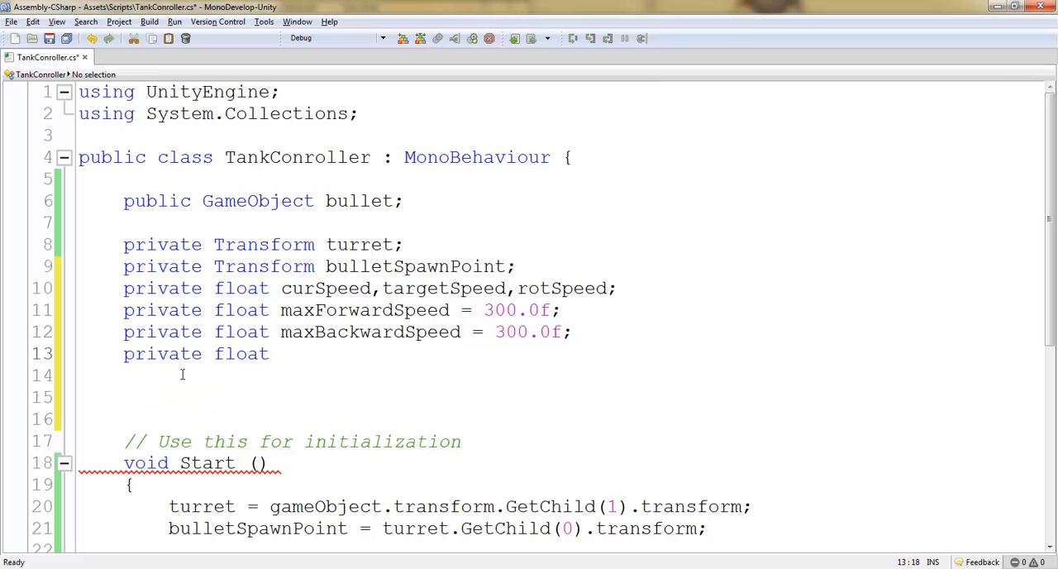
text(turrent)
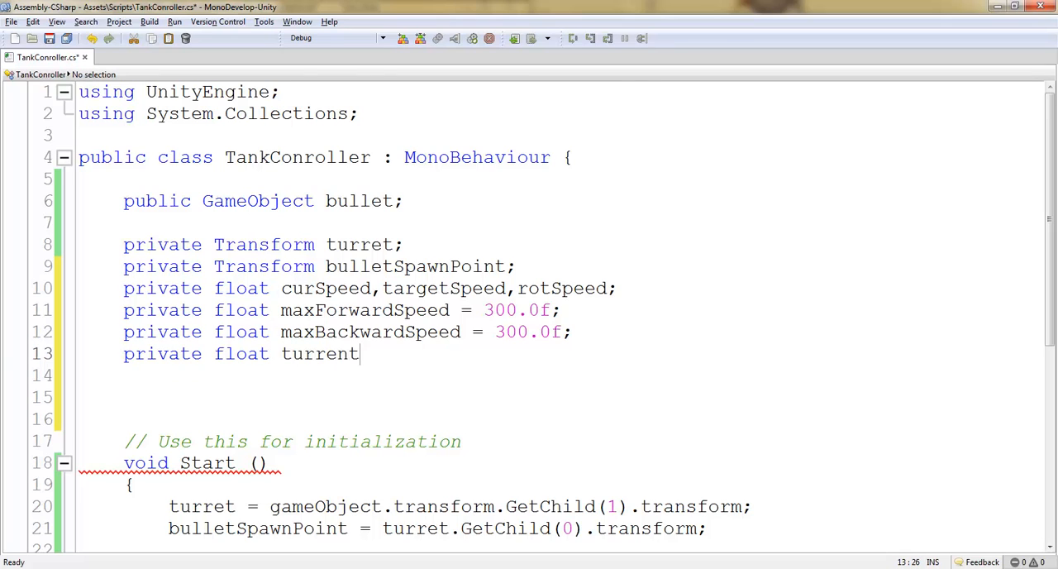
text(Rot)
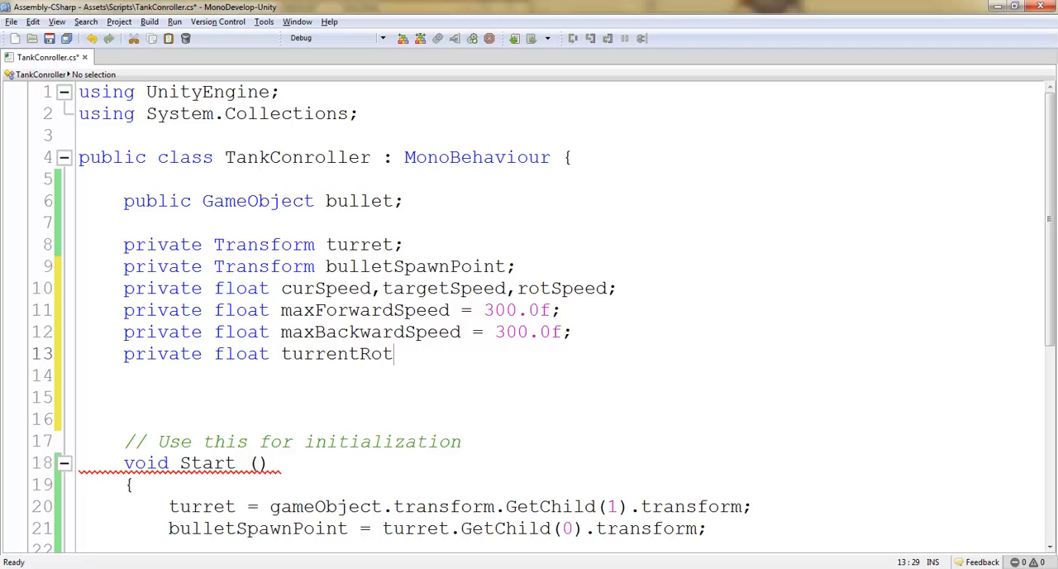
text(Speed =)
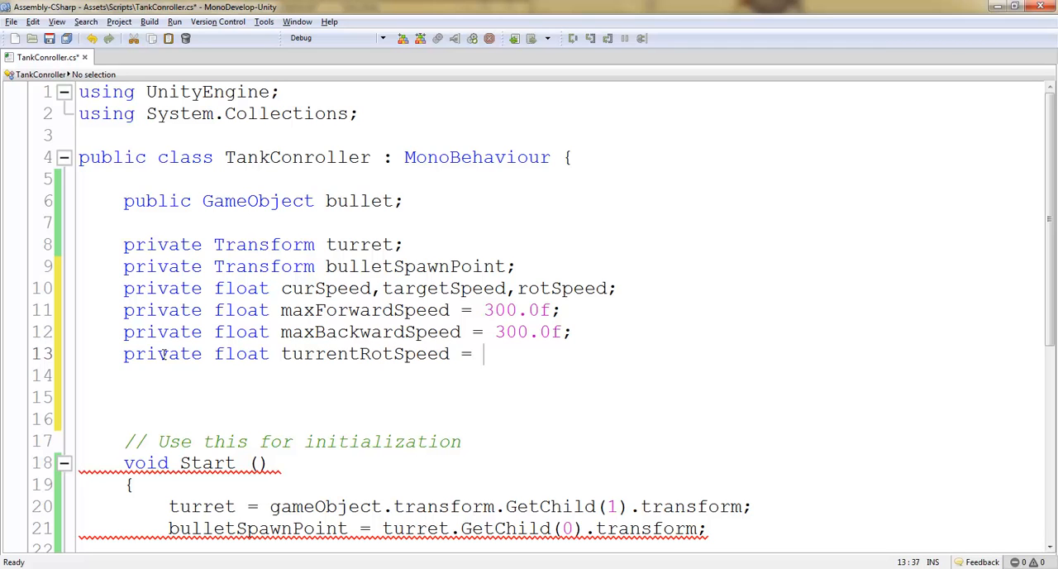
text(10.0)
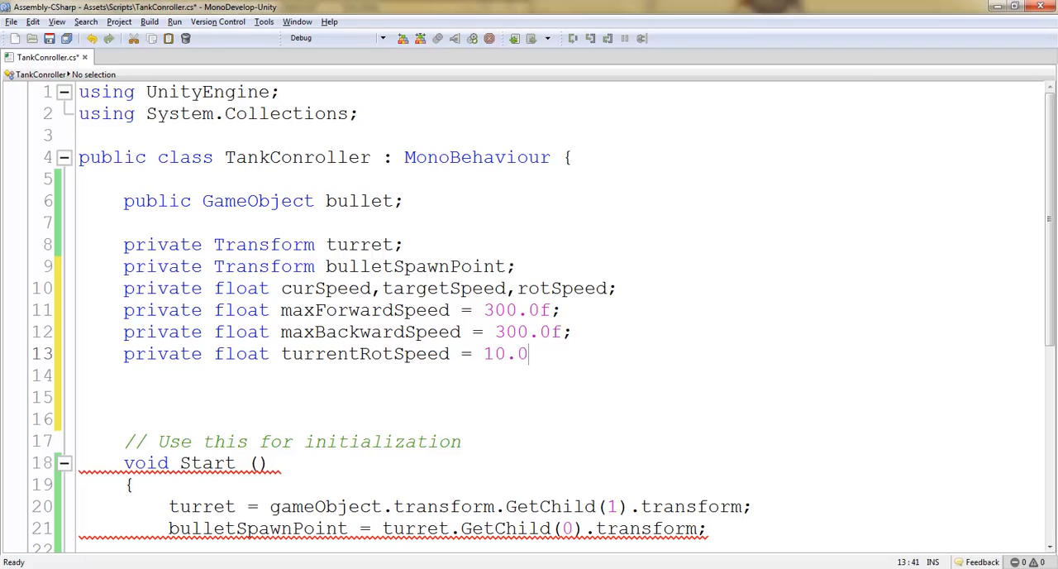
text(f;)
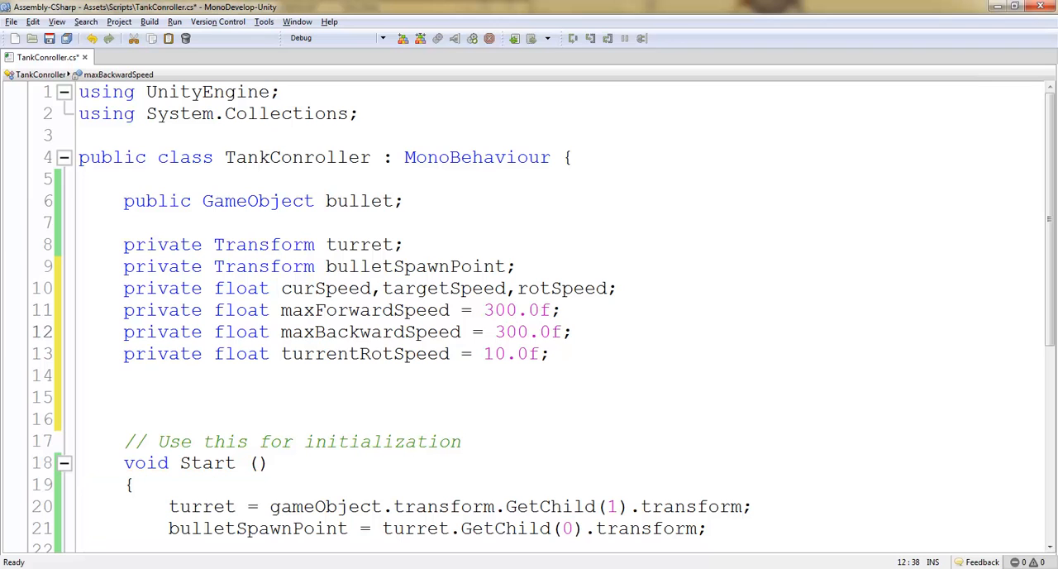
text(-)
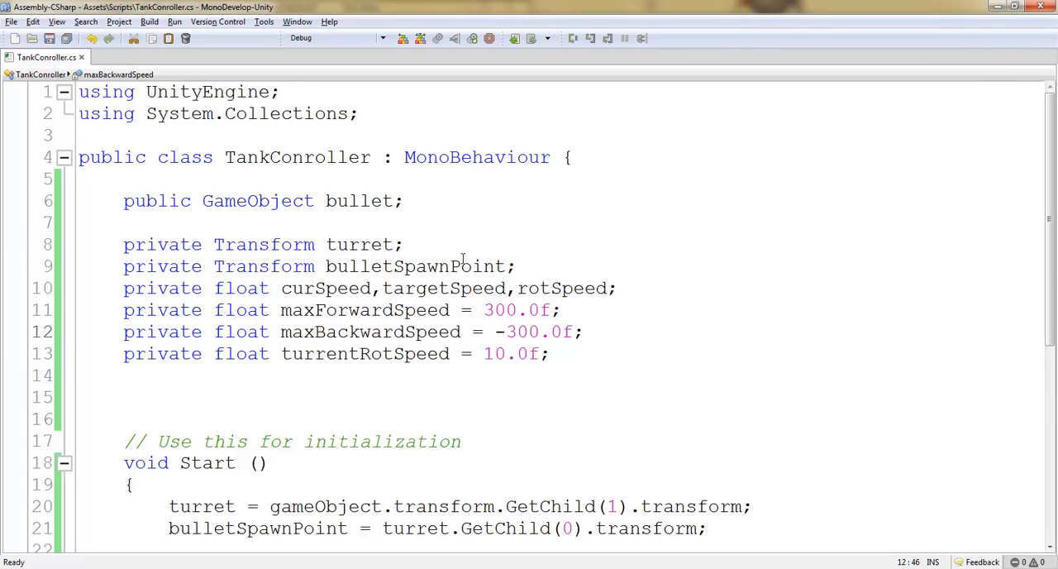
scroll(down, 3)
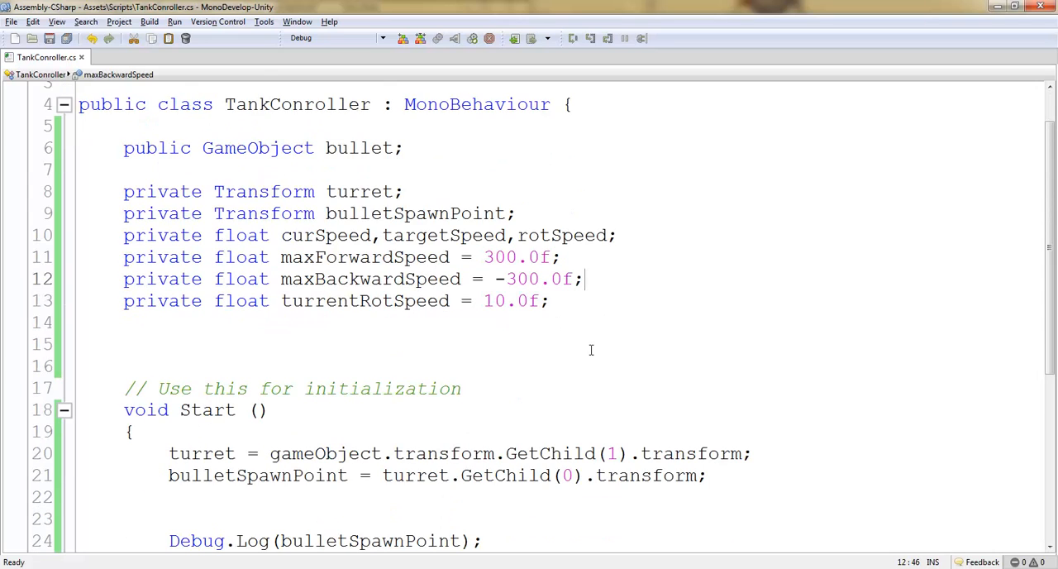